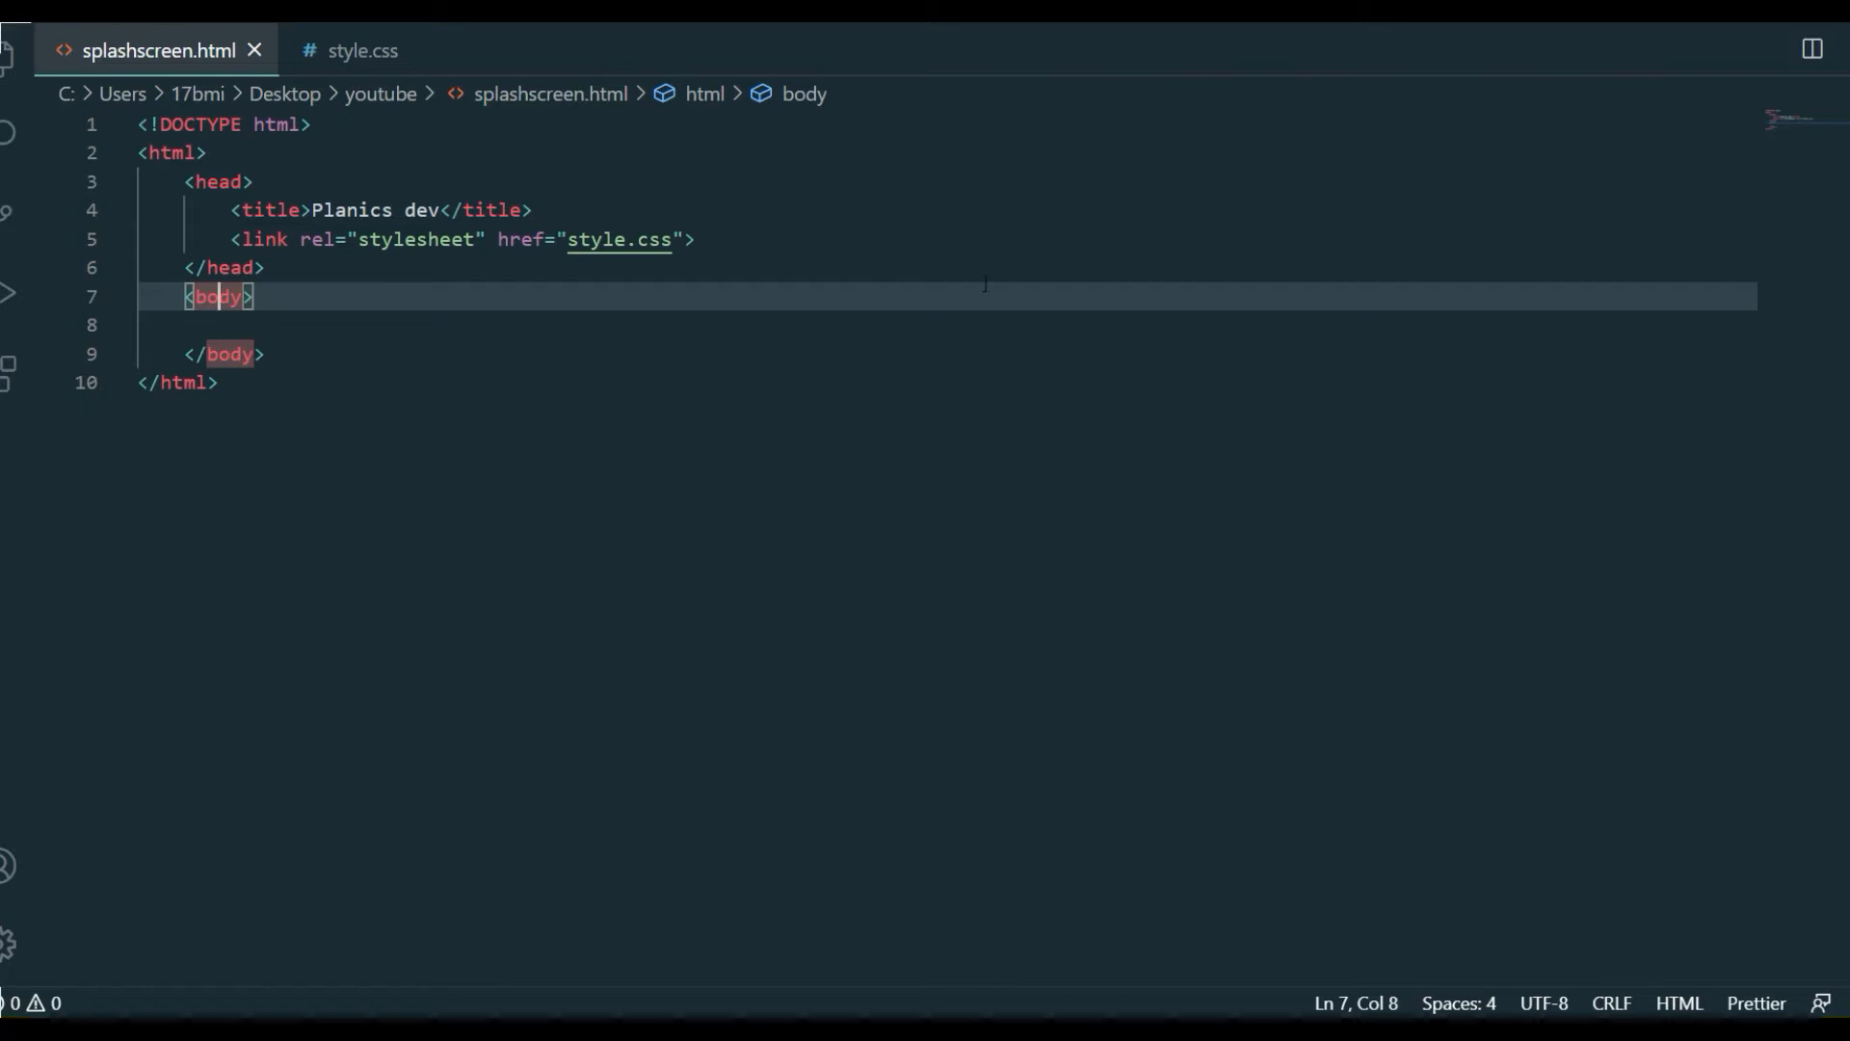
pyautogui.moveTo(204, 70)
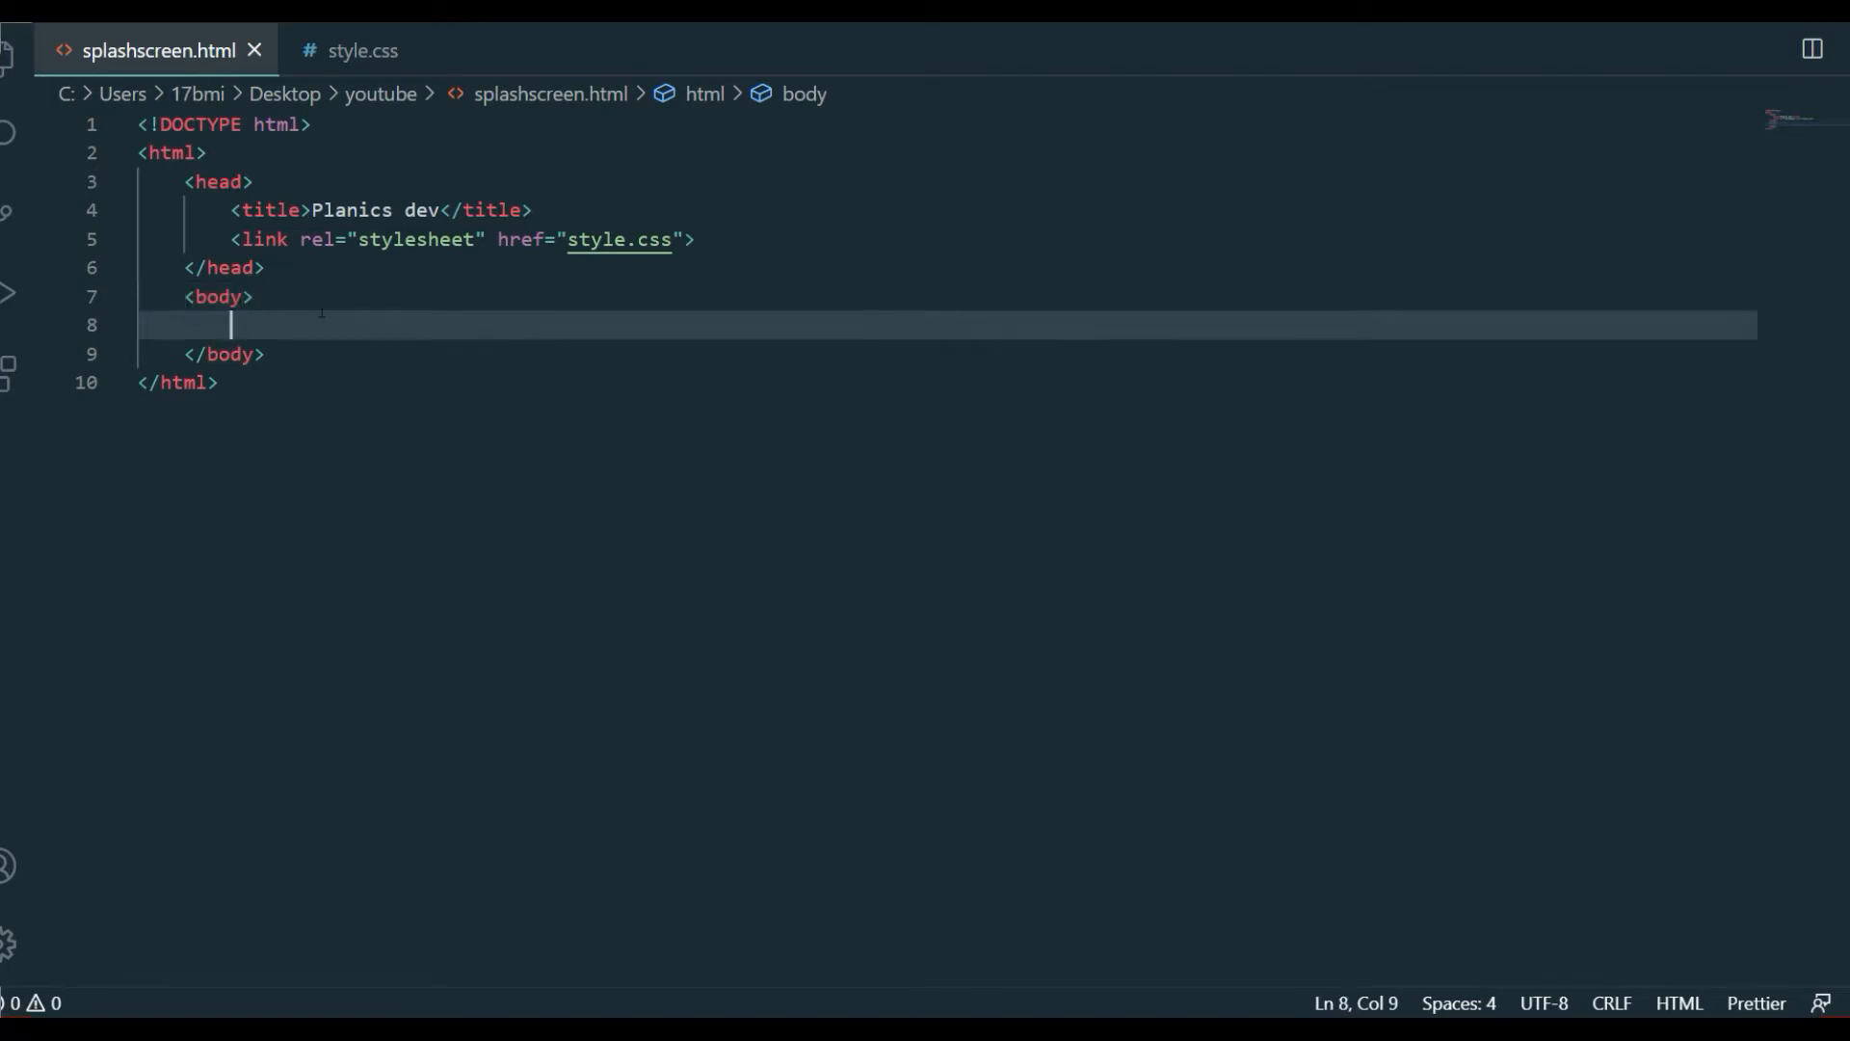
# Write a div with class "planics" inside the page body
pyautogui.write('<div ></div>')
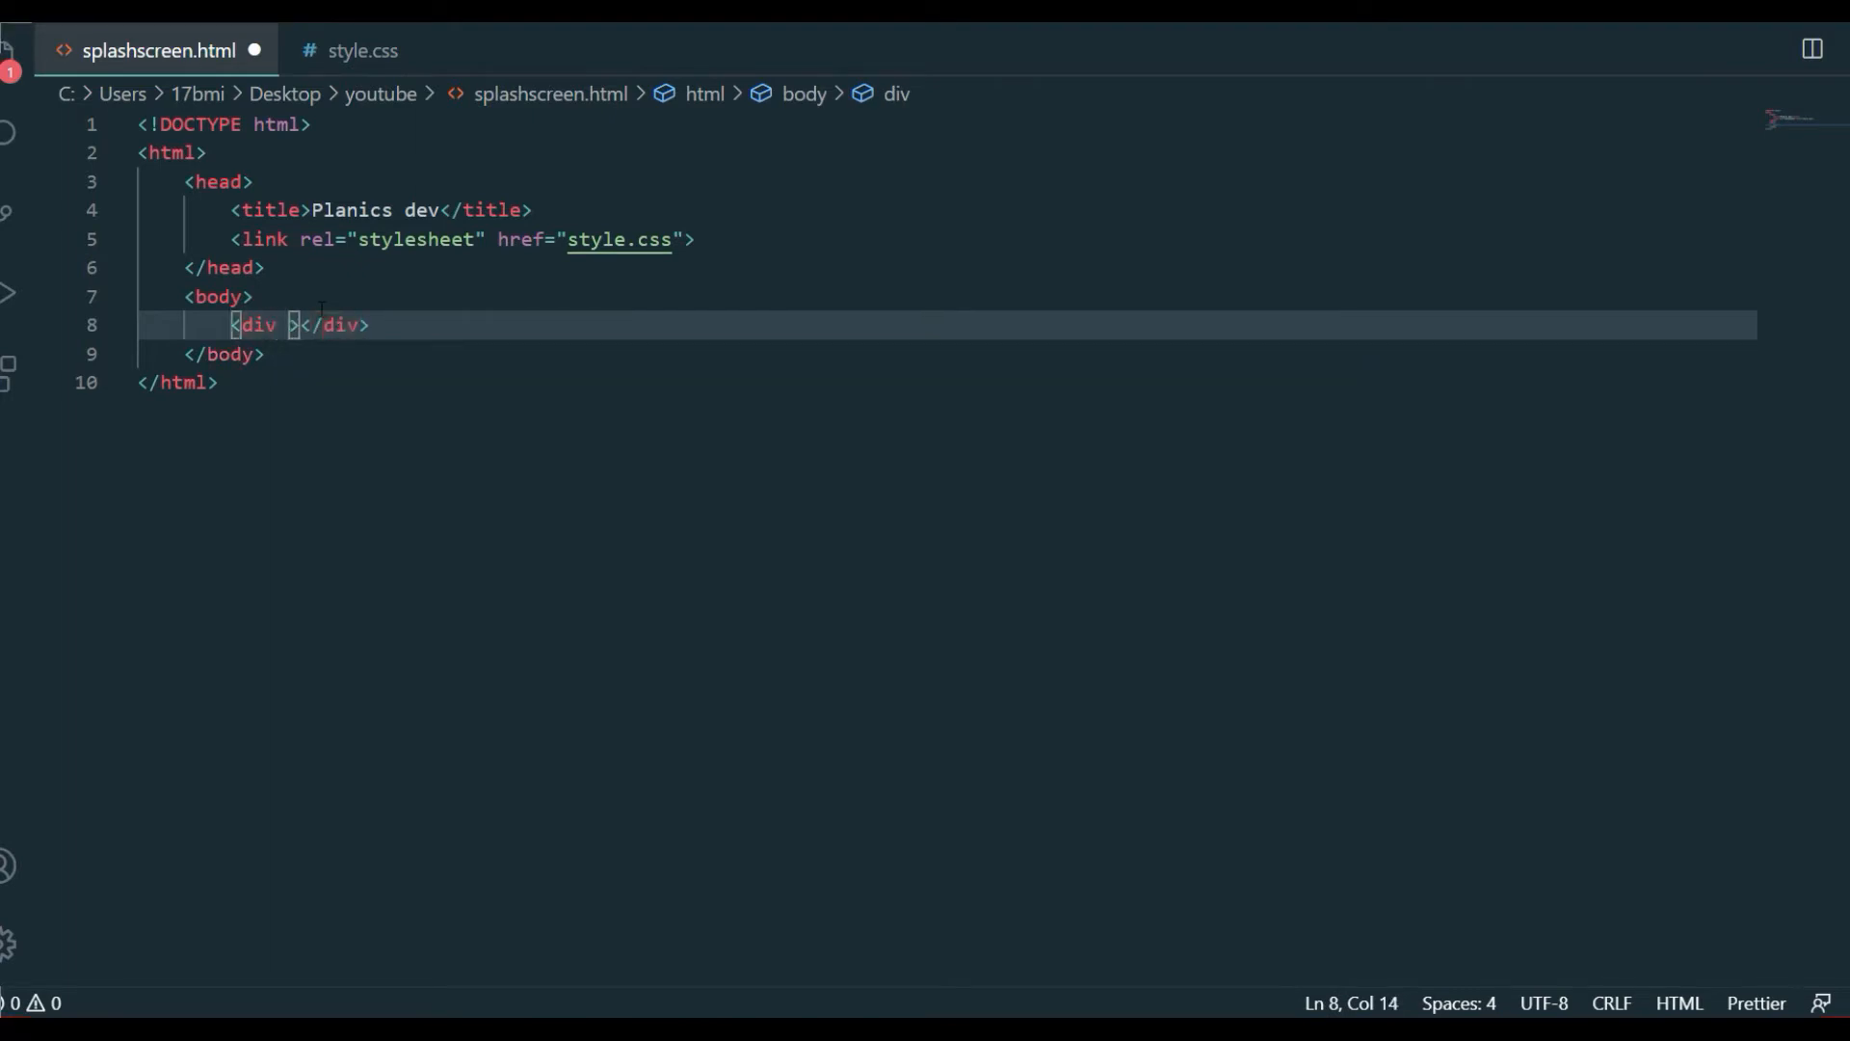
pyautogui.write('class=""')
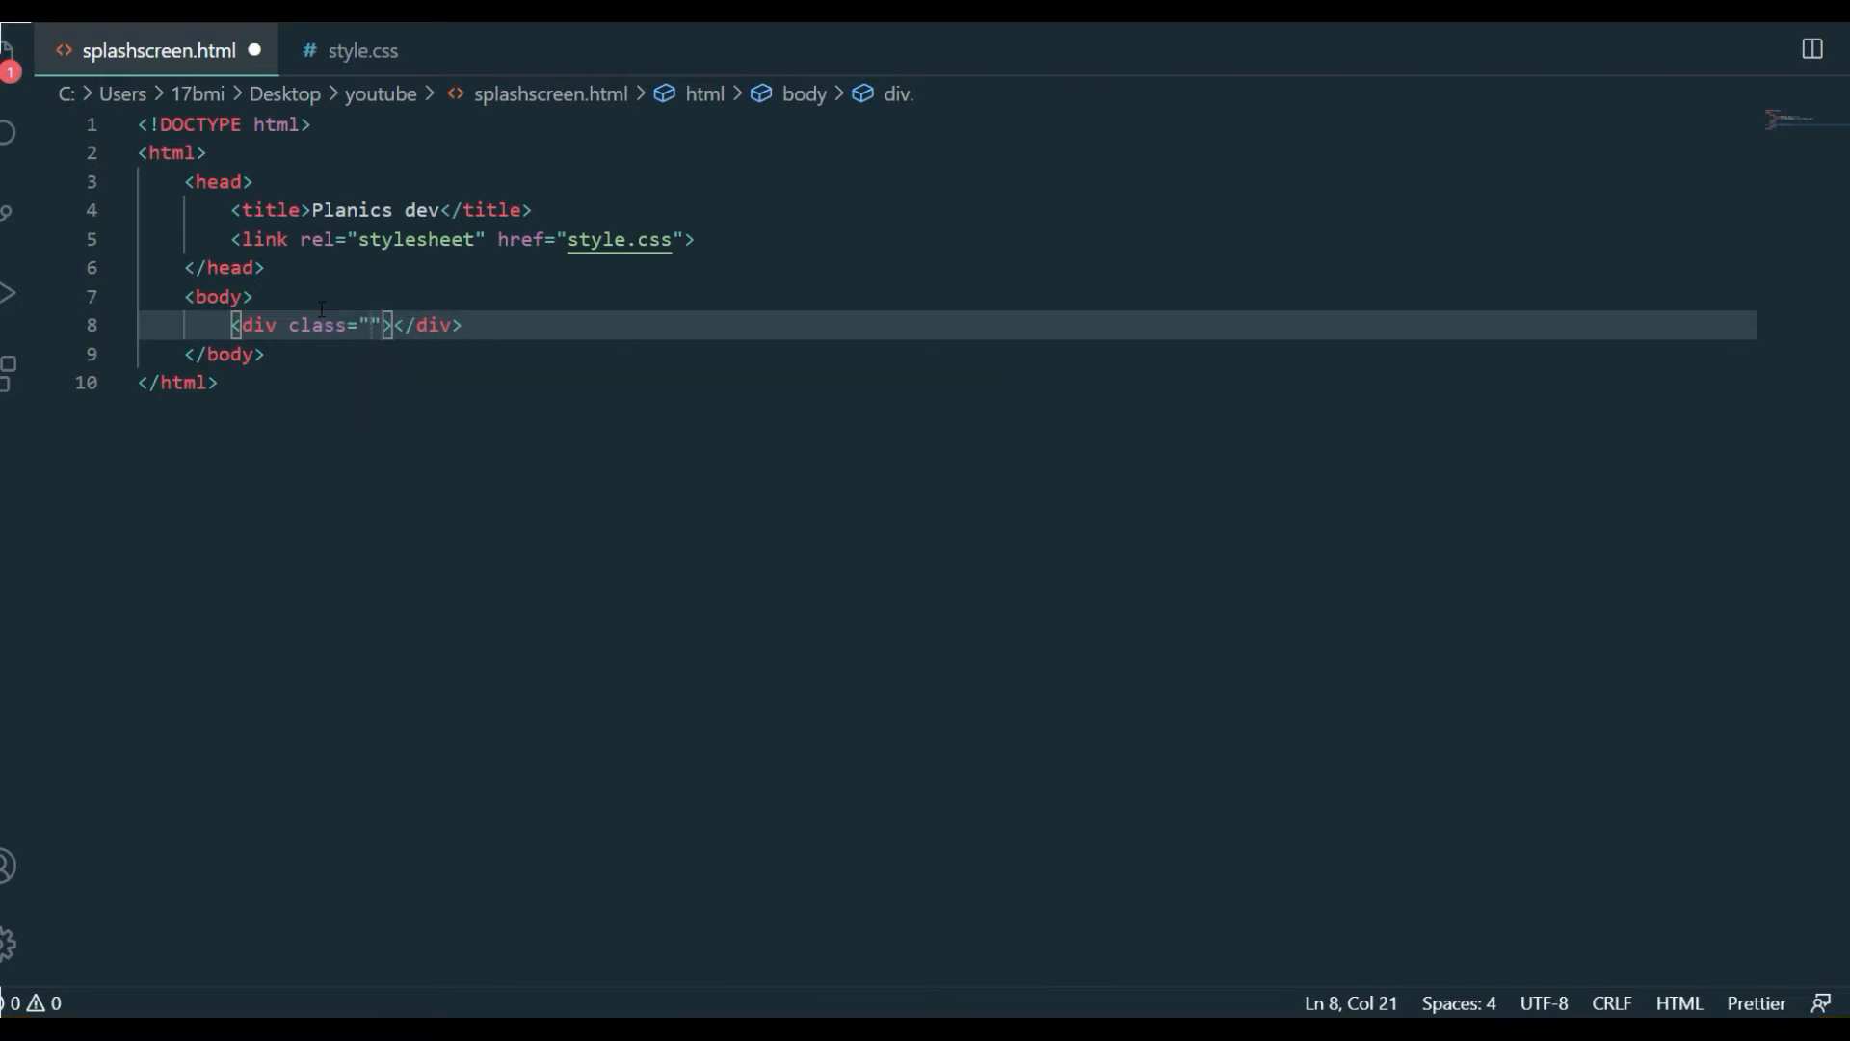
pyautogui.write('planics')
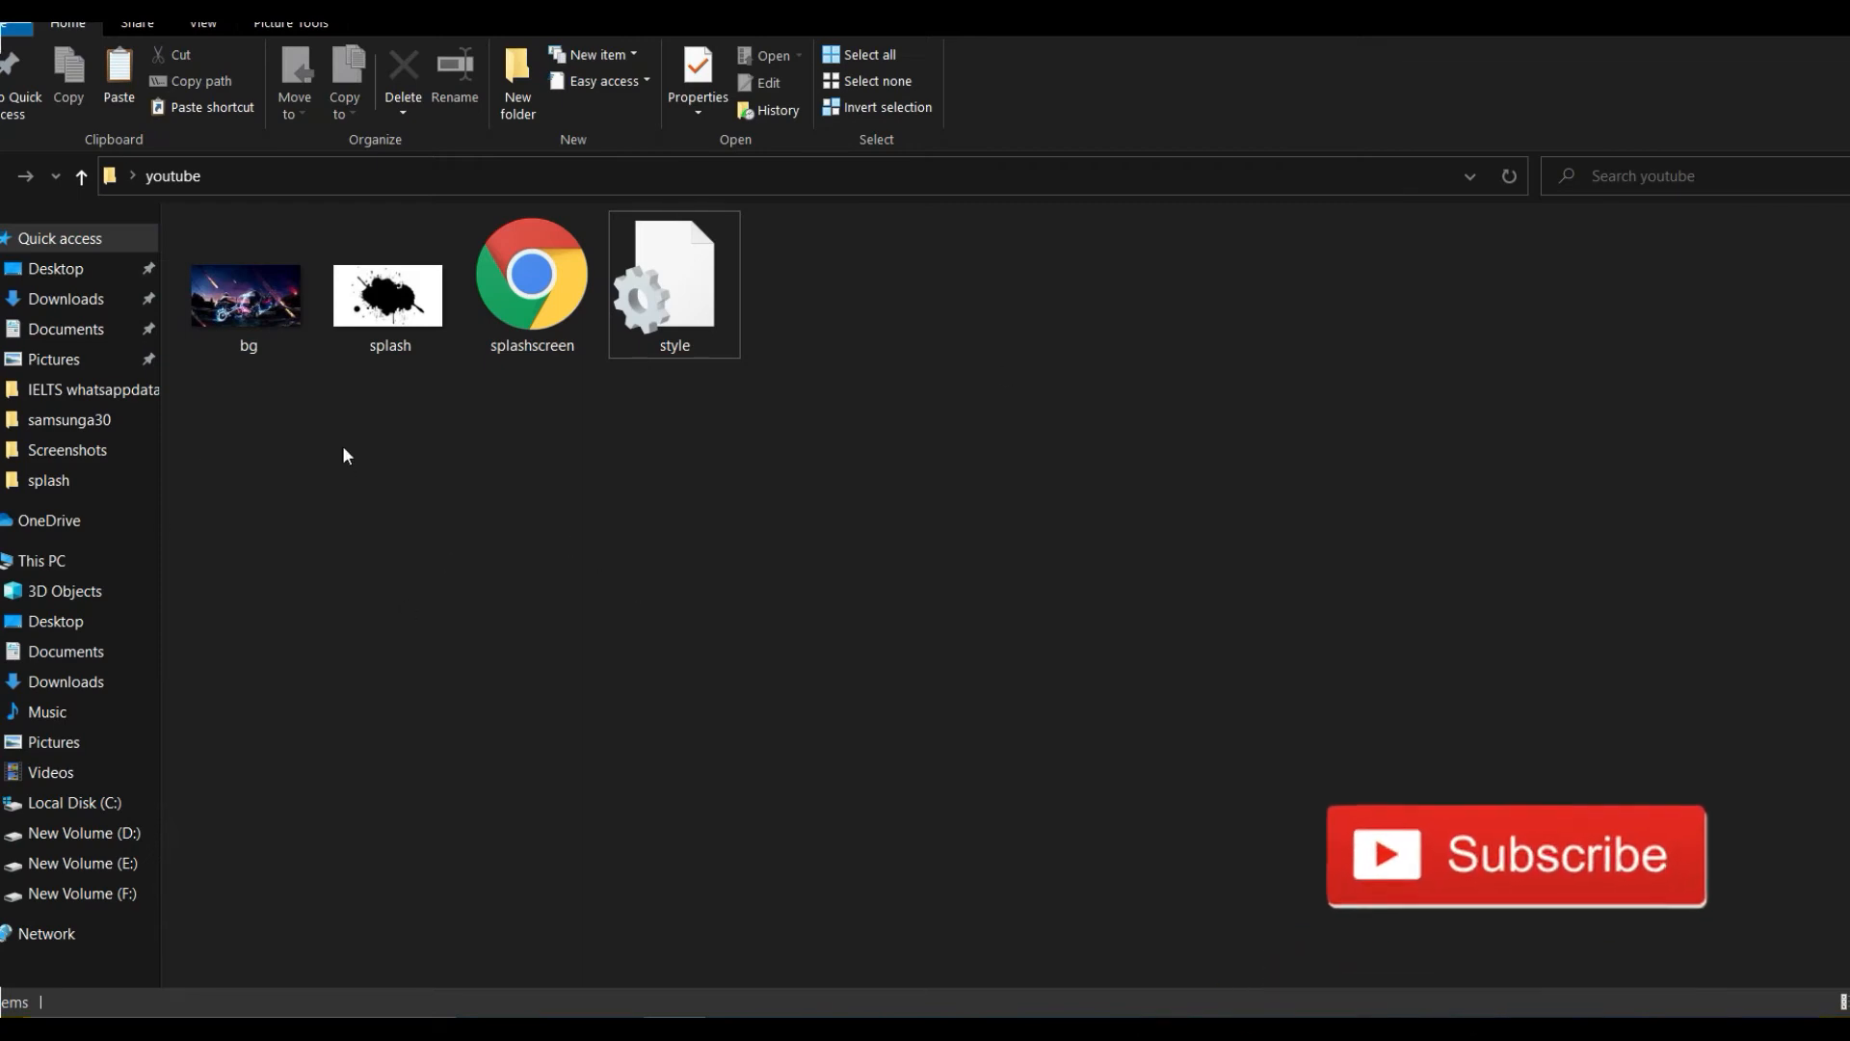
pyautogui.click(248, 299)
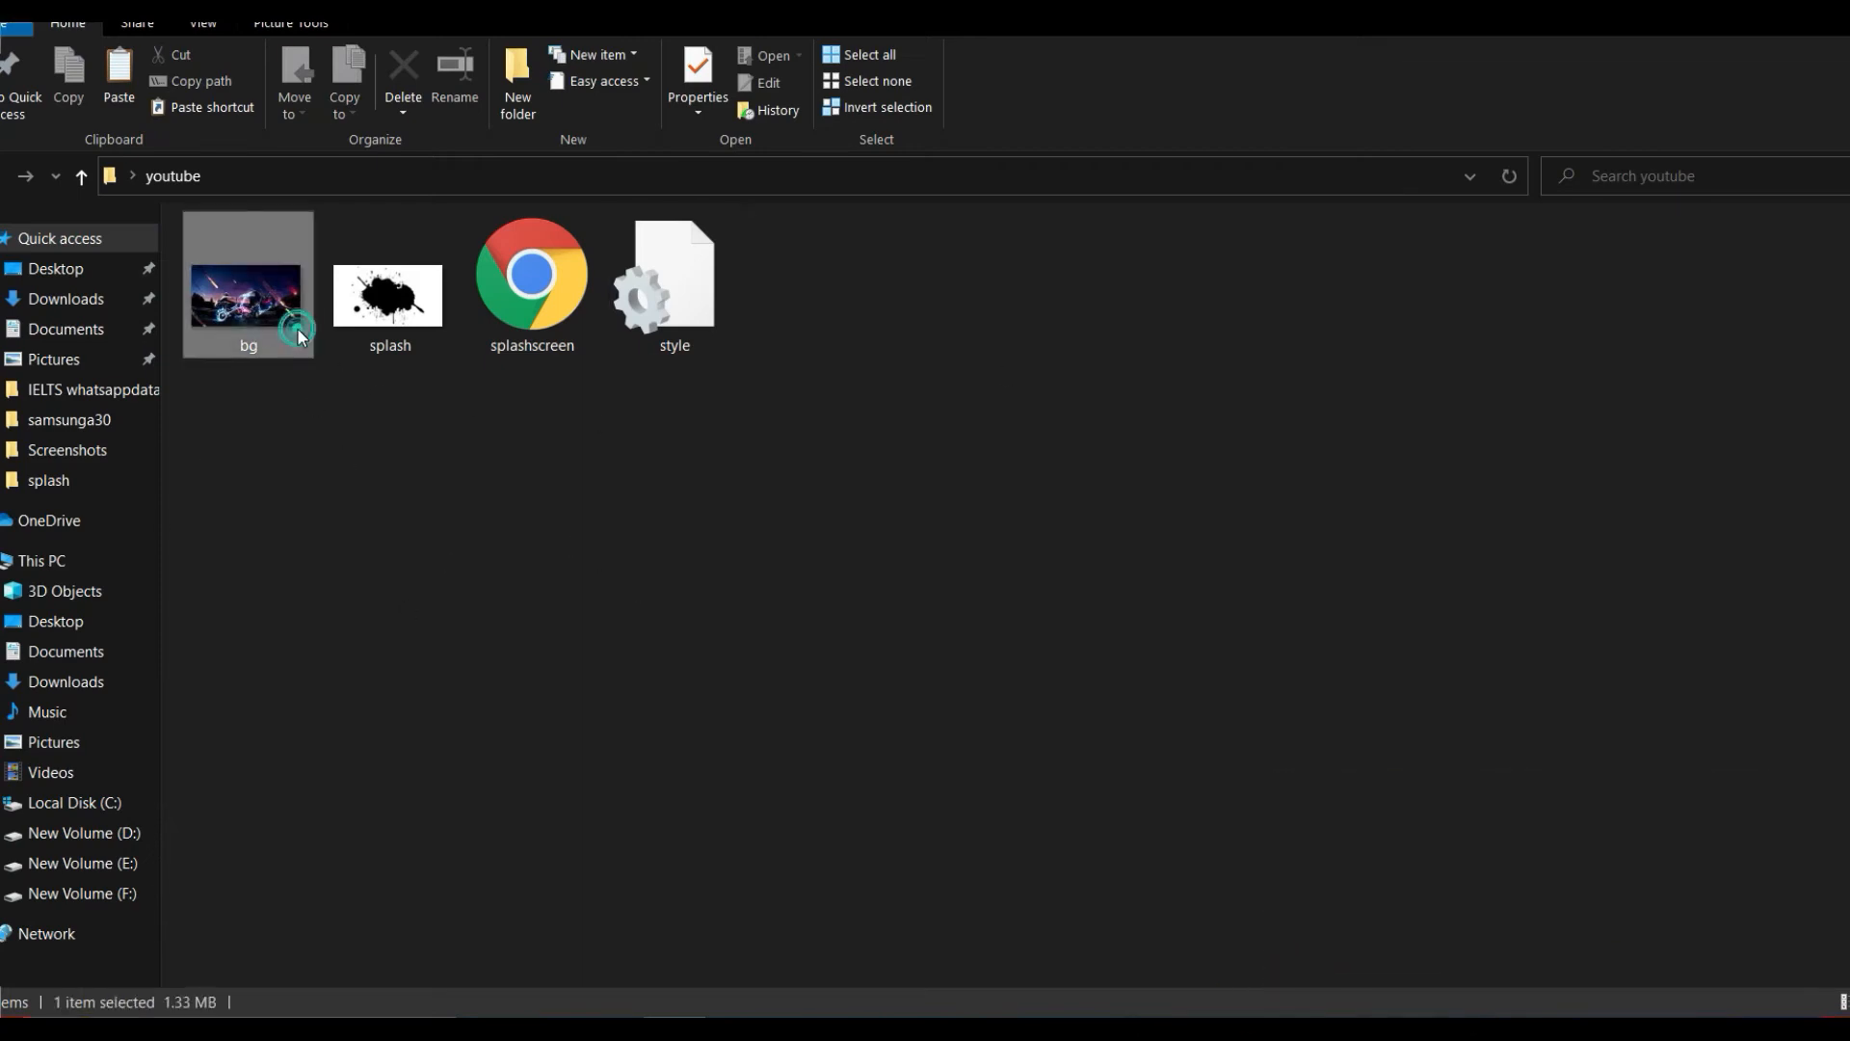
pyautogui.click(389, 289)
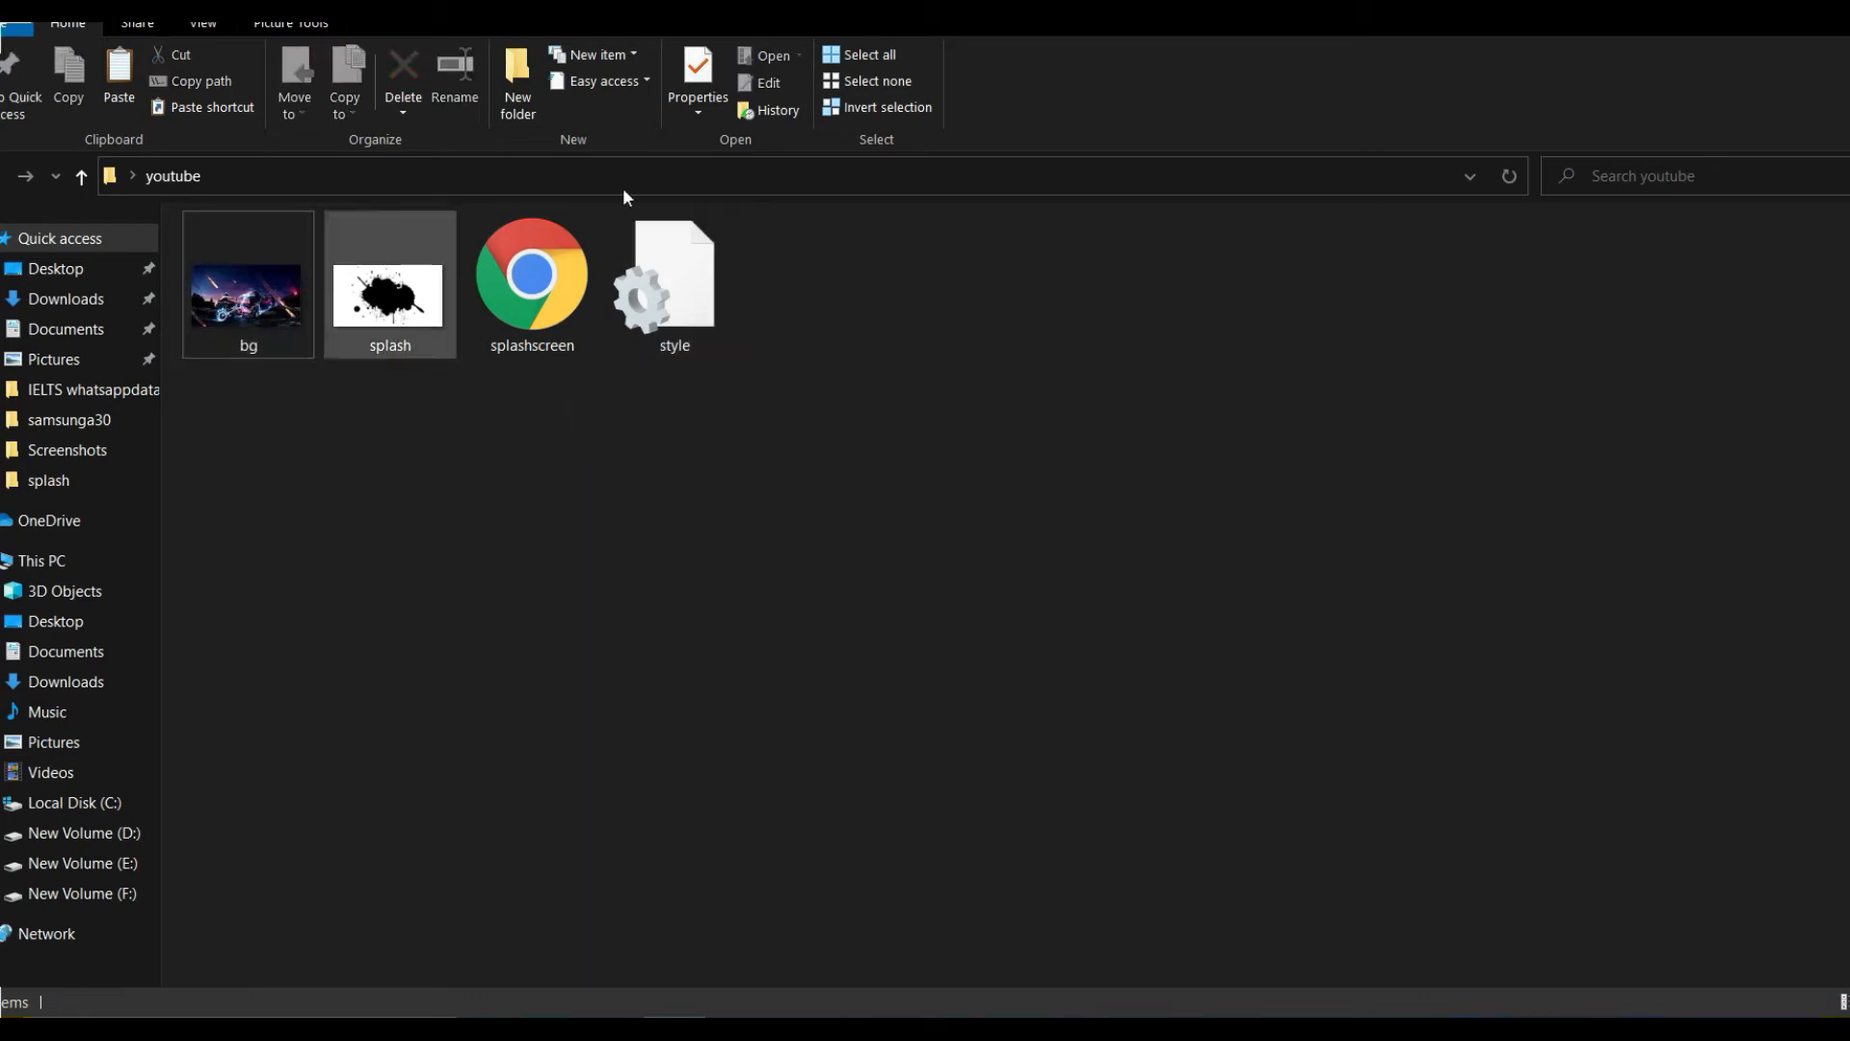
pyautogui.moveTo(675, 279)
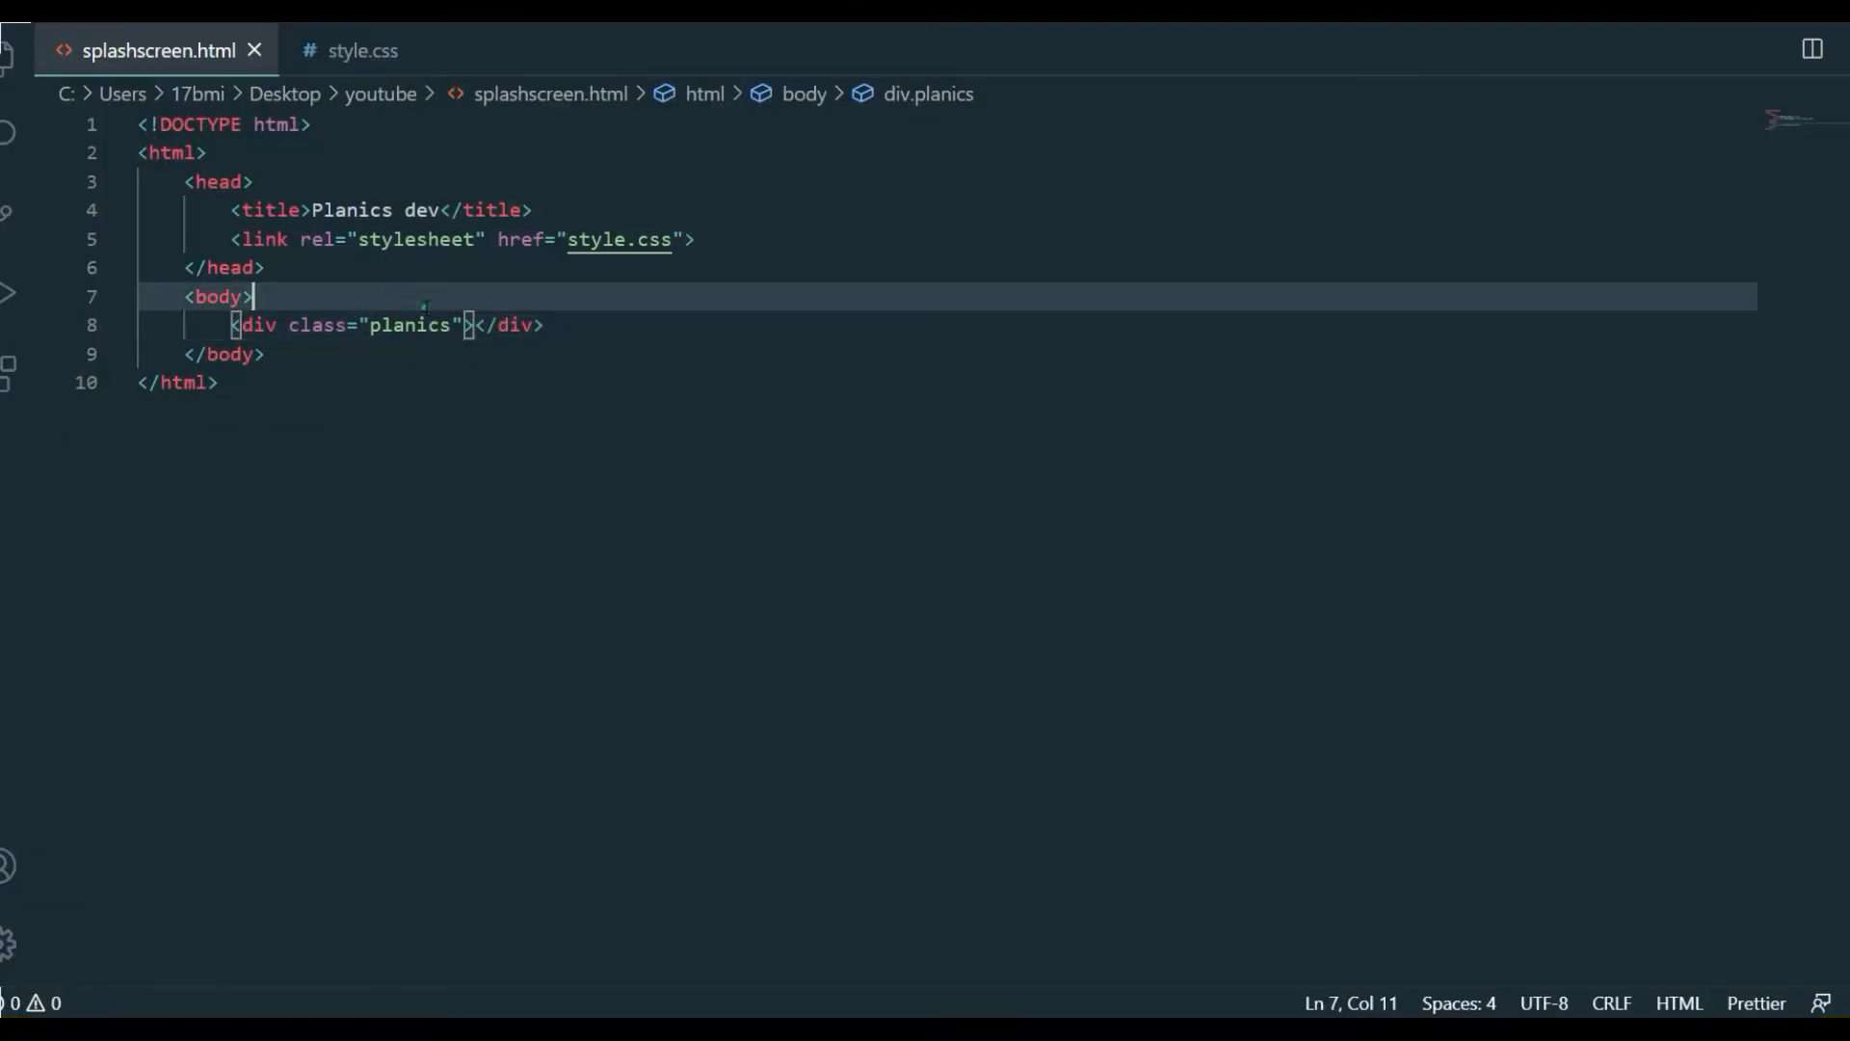
# In style.css, write a * rule with margin 0, padding 0 and box-sizing border-box
pyautogui.click(362, 50)
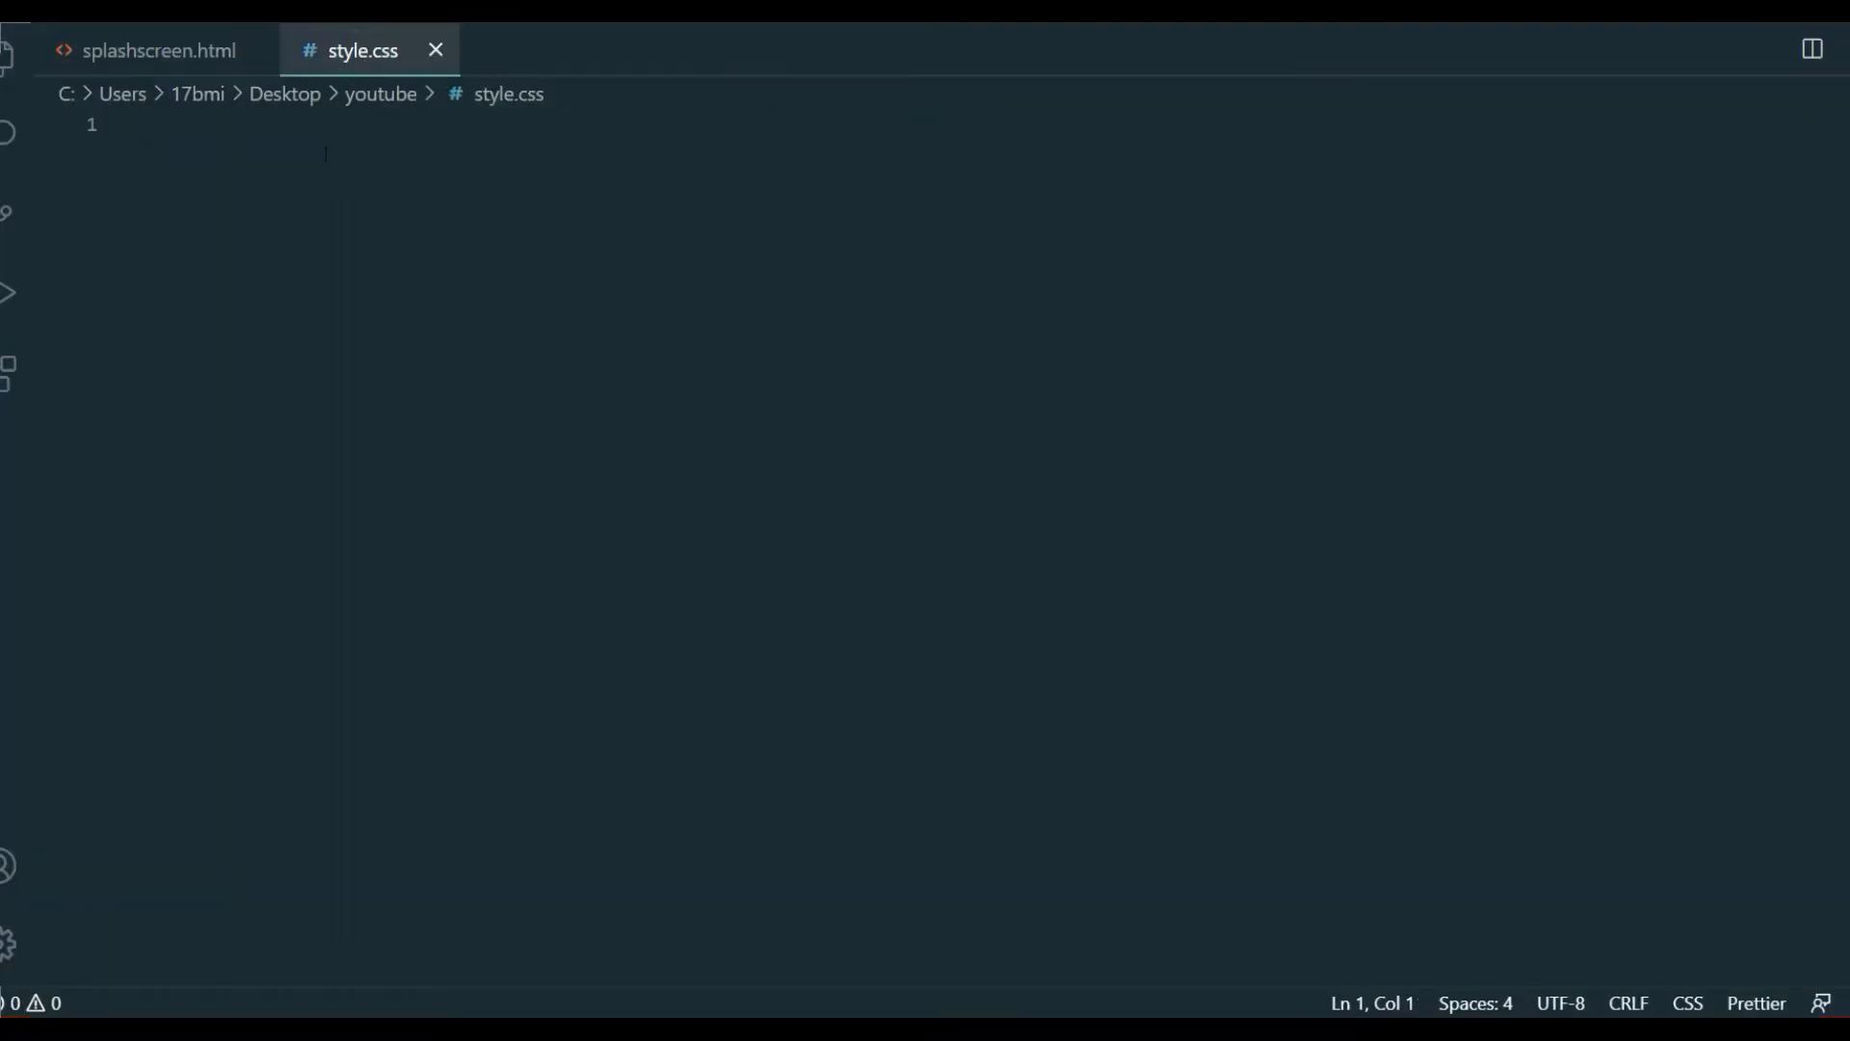
pyautogui.write('*{')
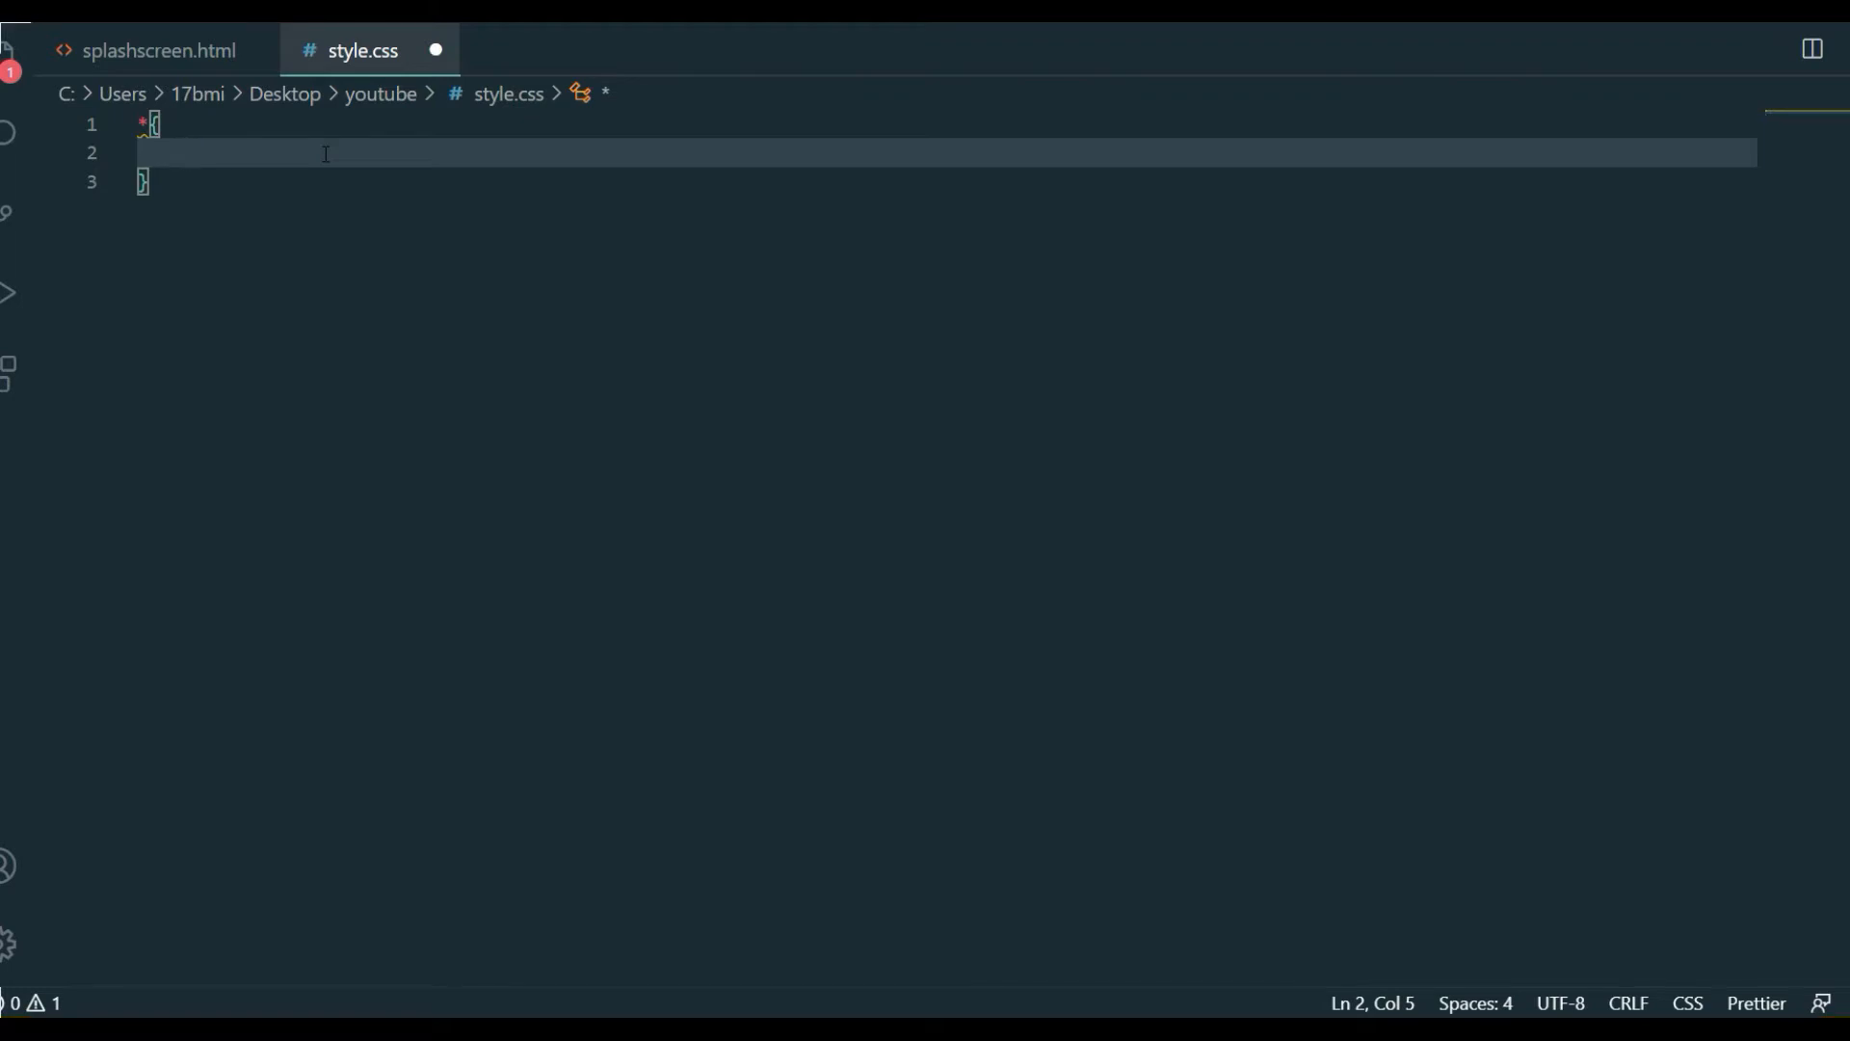
pyautogui.write('m')
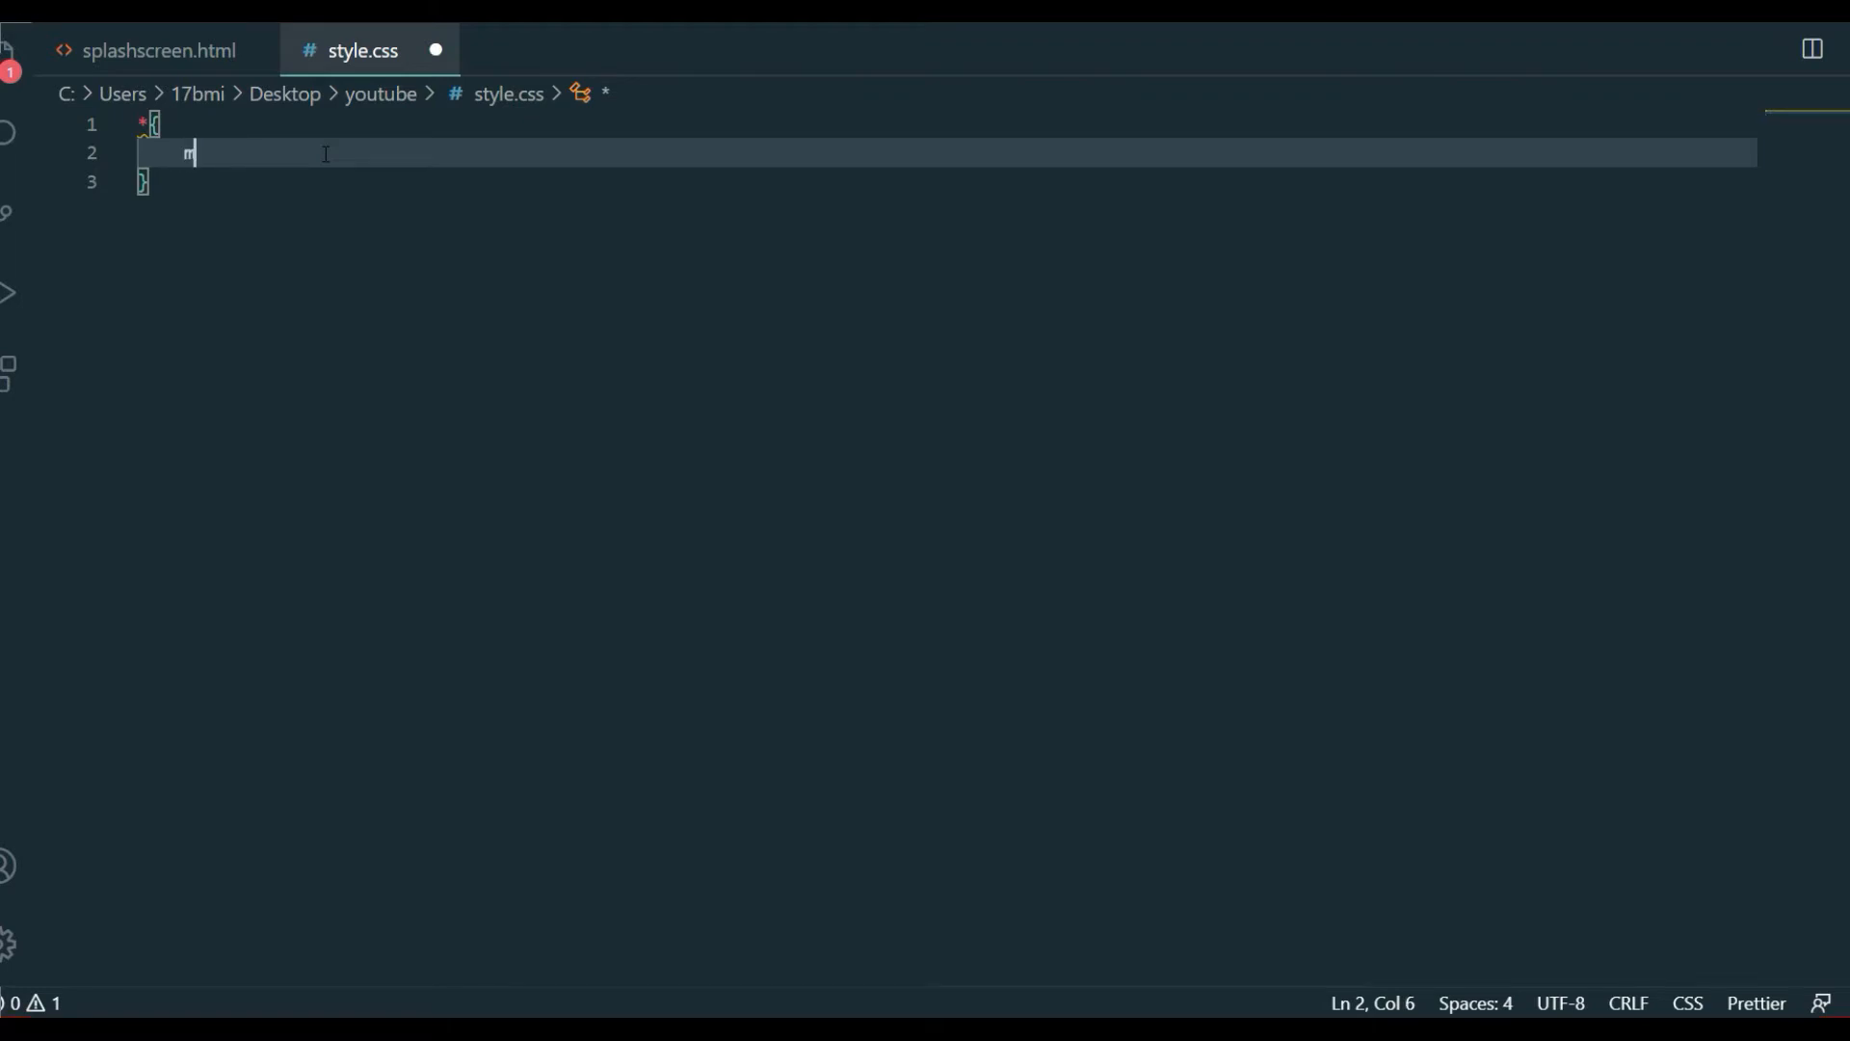
pyautogui.write('argin: 0;')
pyautogui.write('padding: ;')
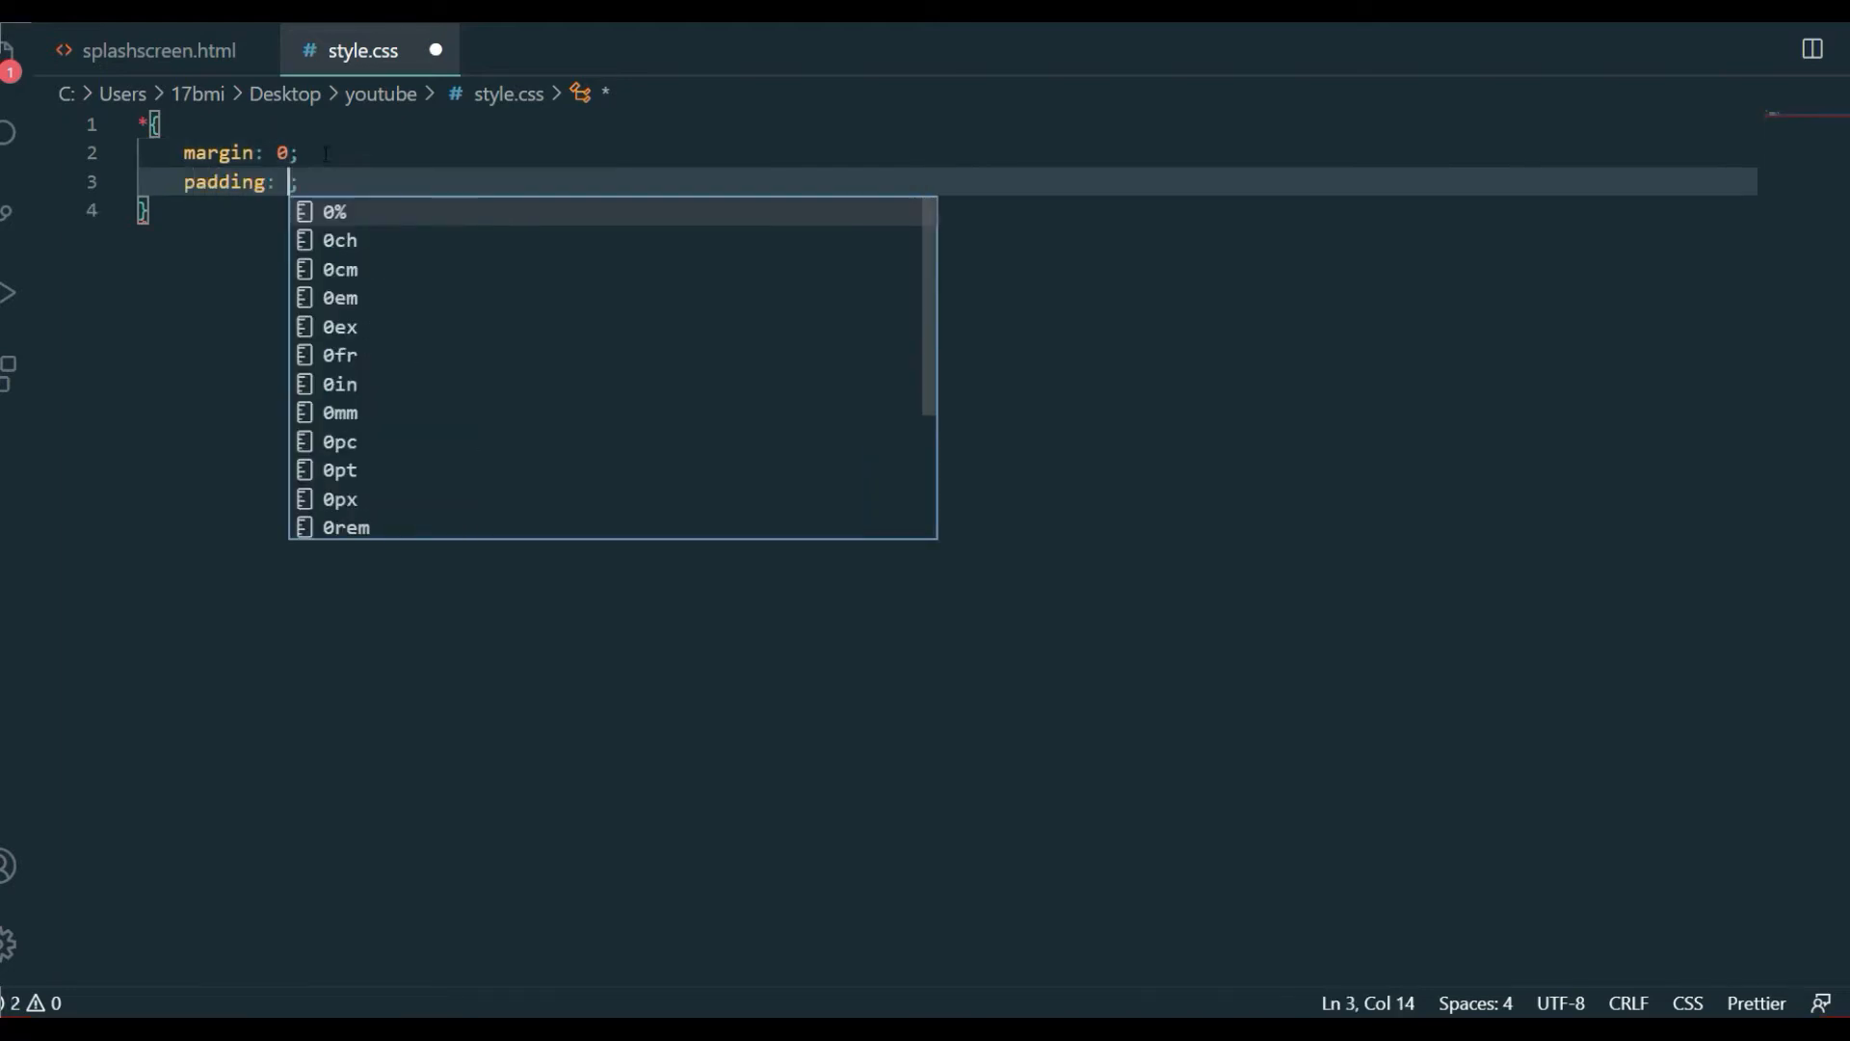
pyautogui.write('0;')
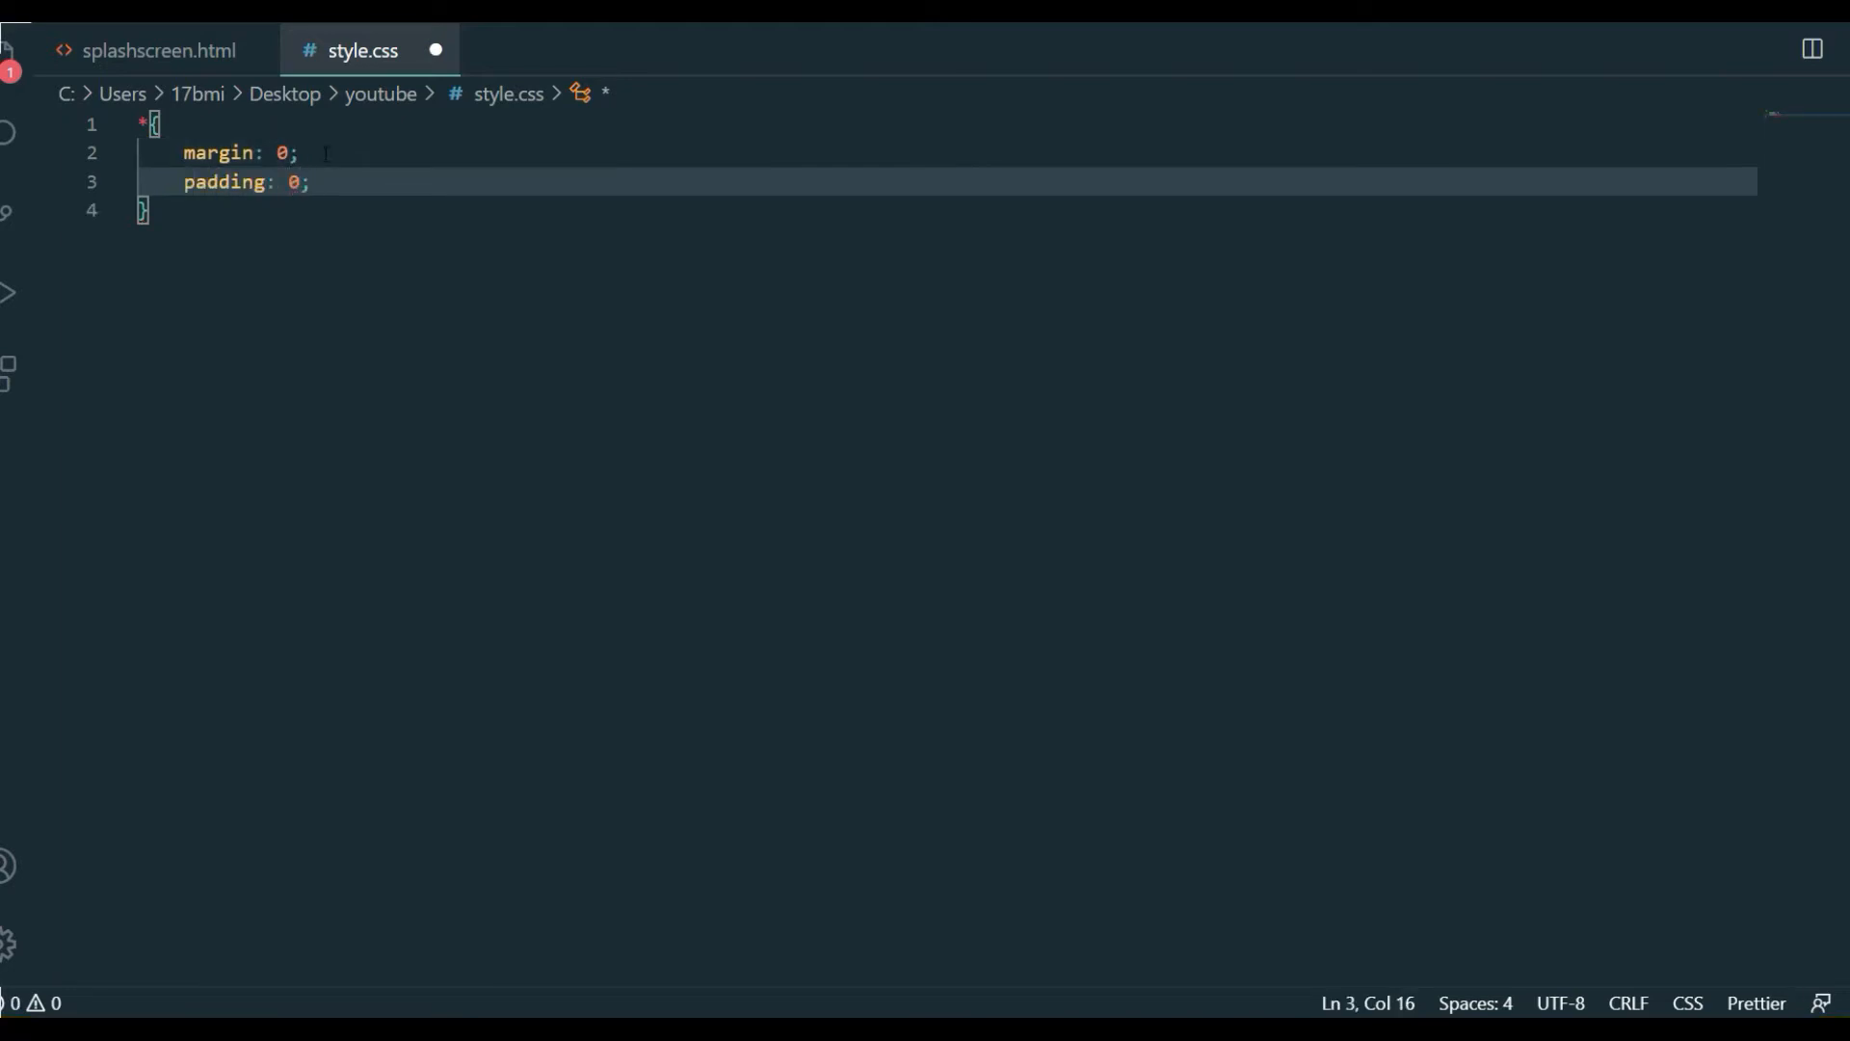
pyautogui.press('Enter')
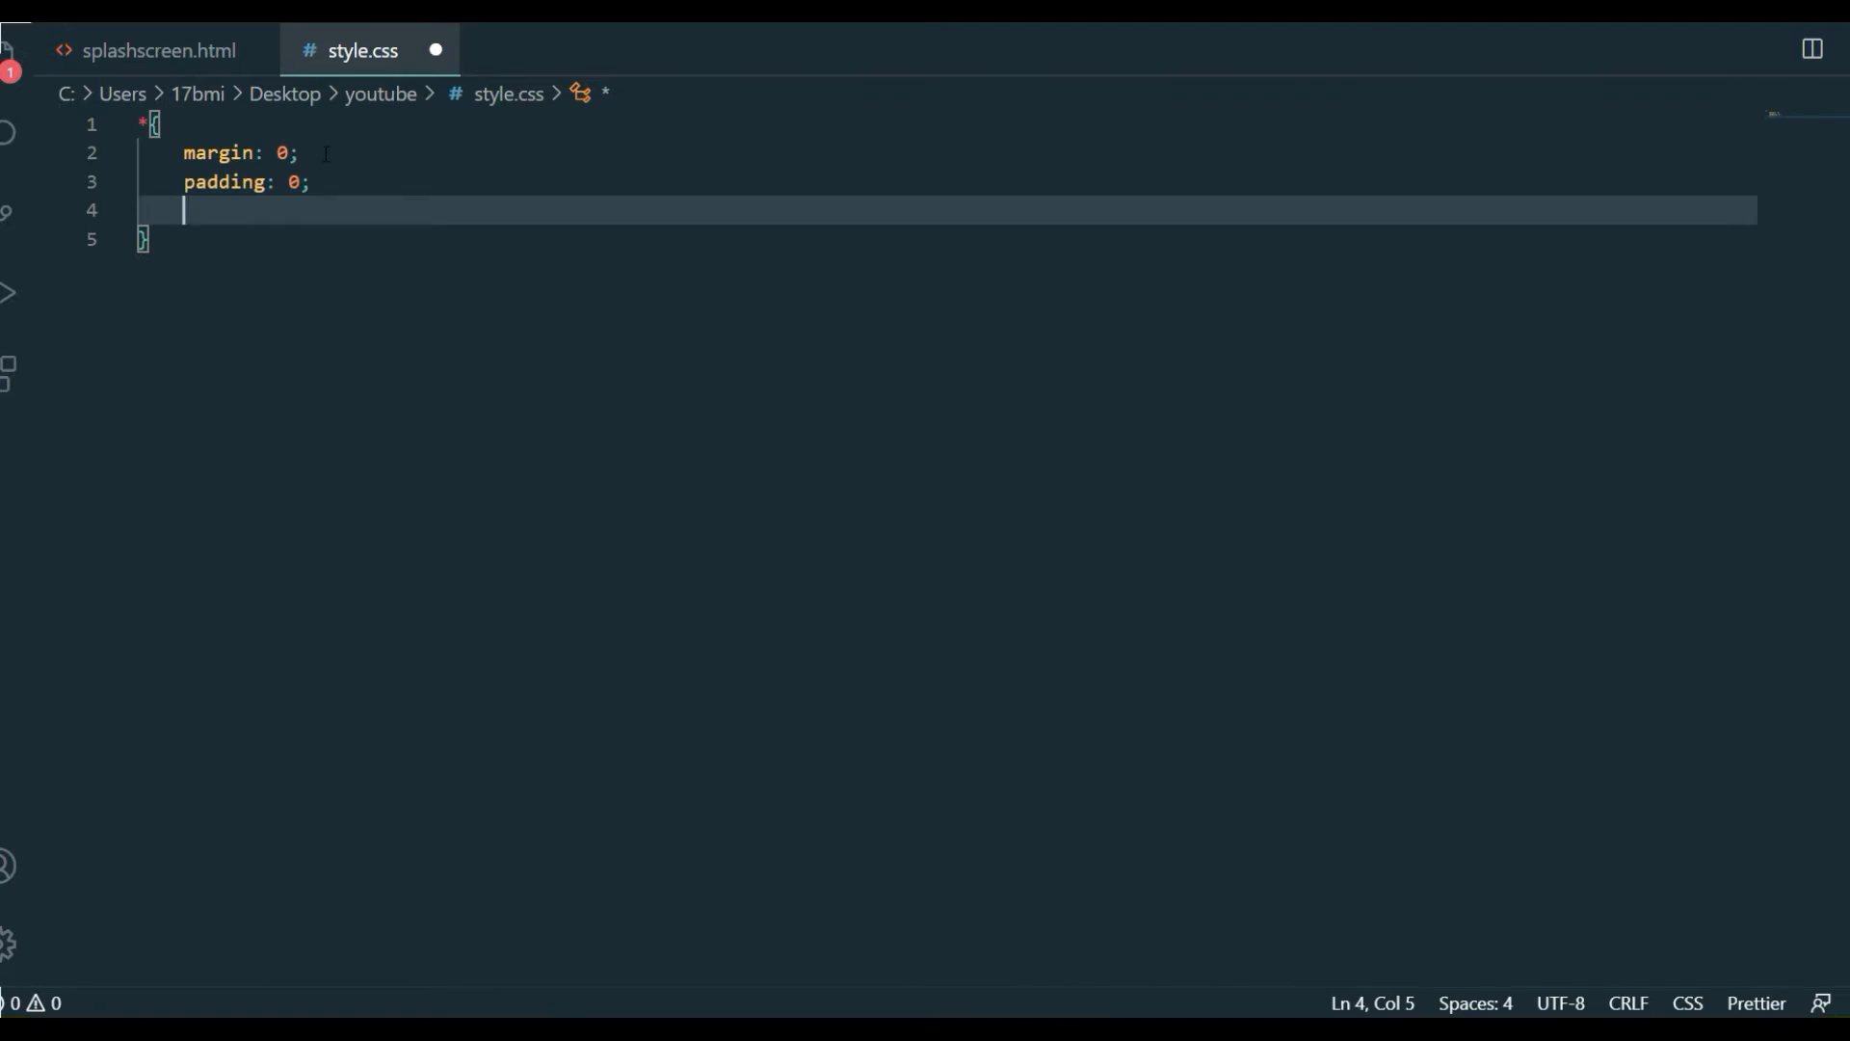
pyautogui.write('box-sizing: ;')
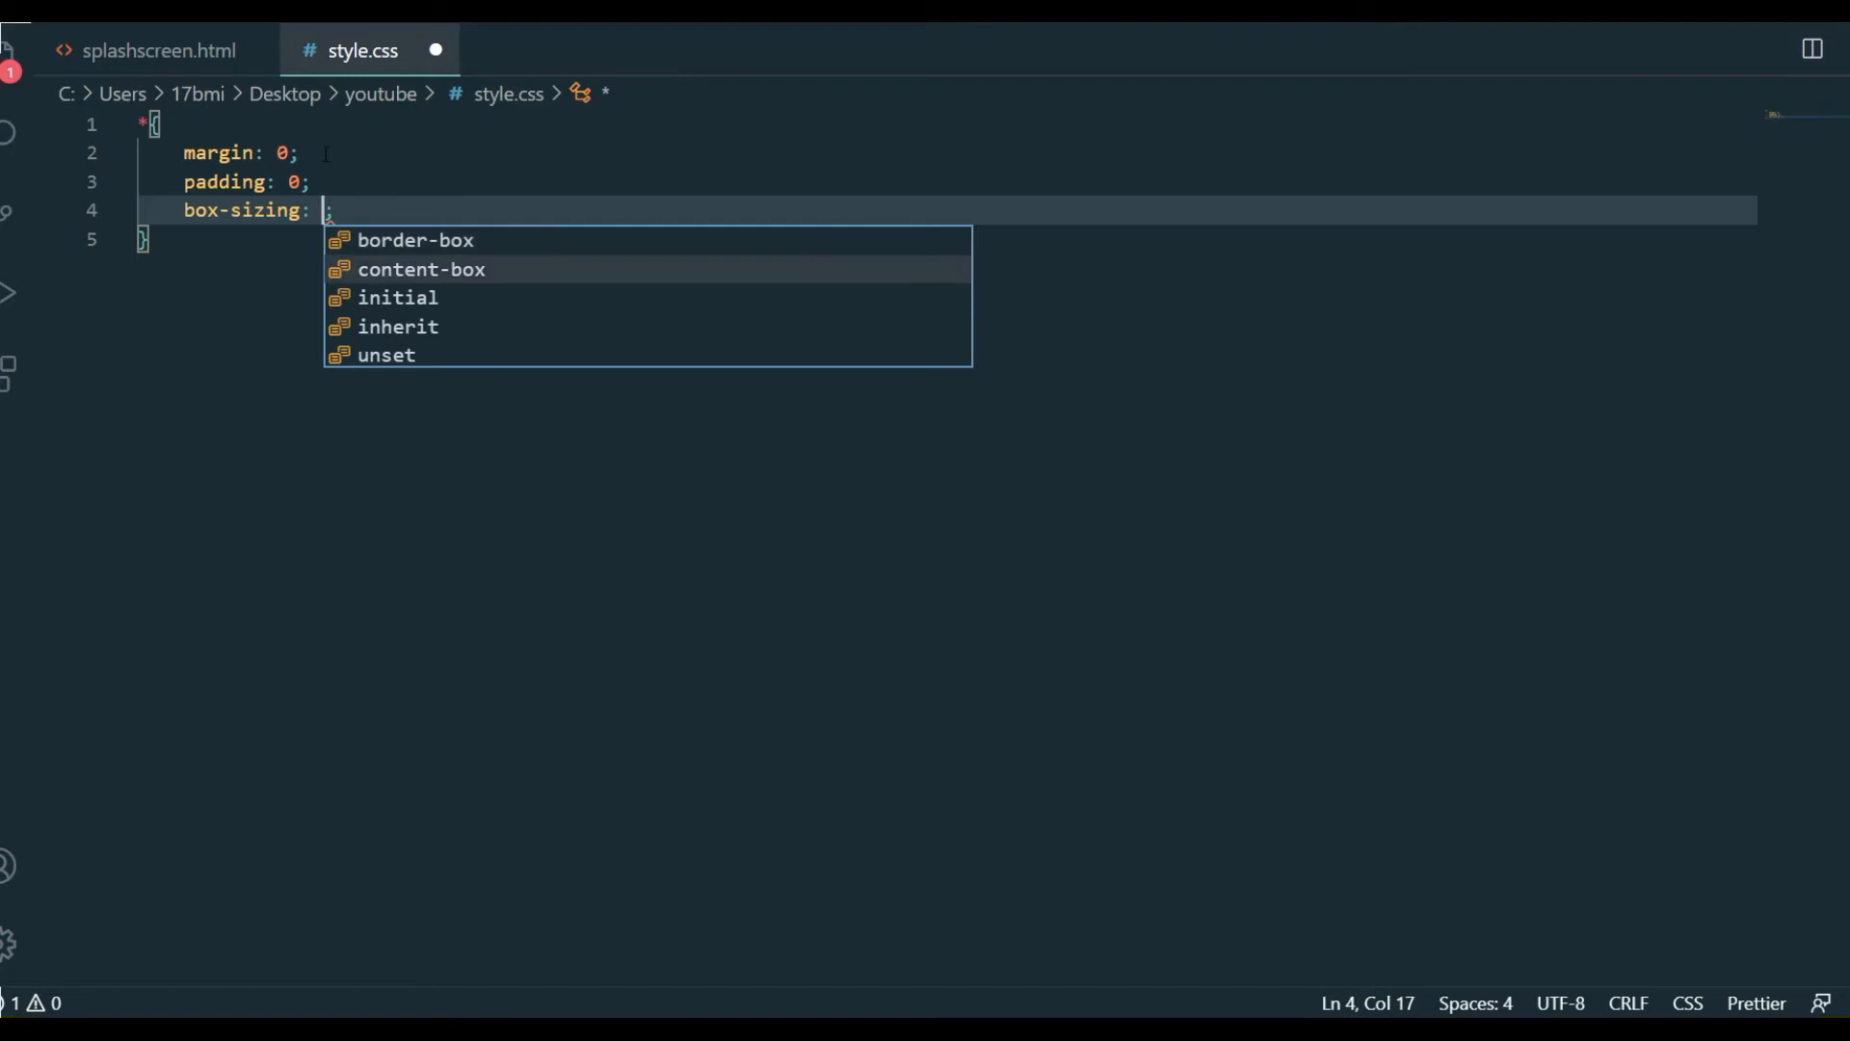
pyautogui.click(413, 238)
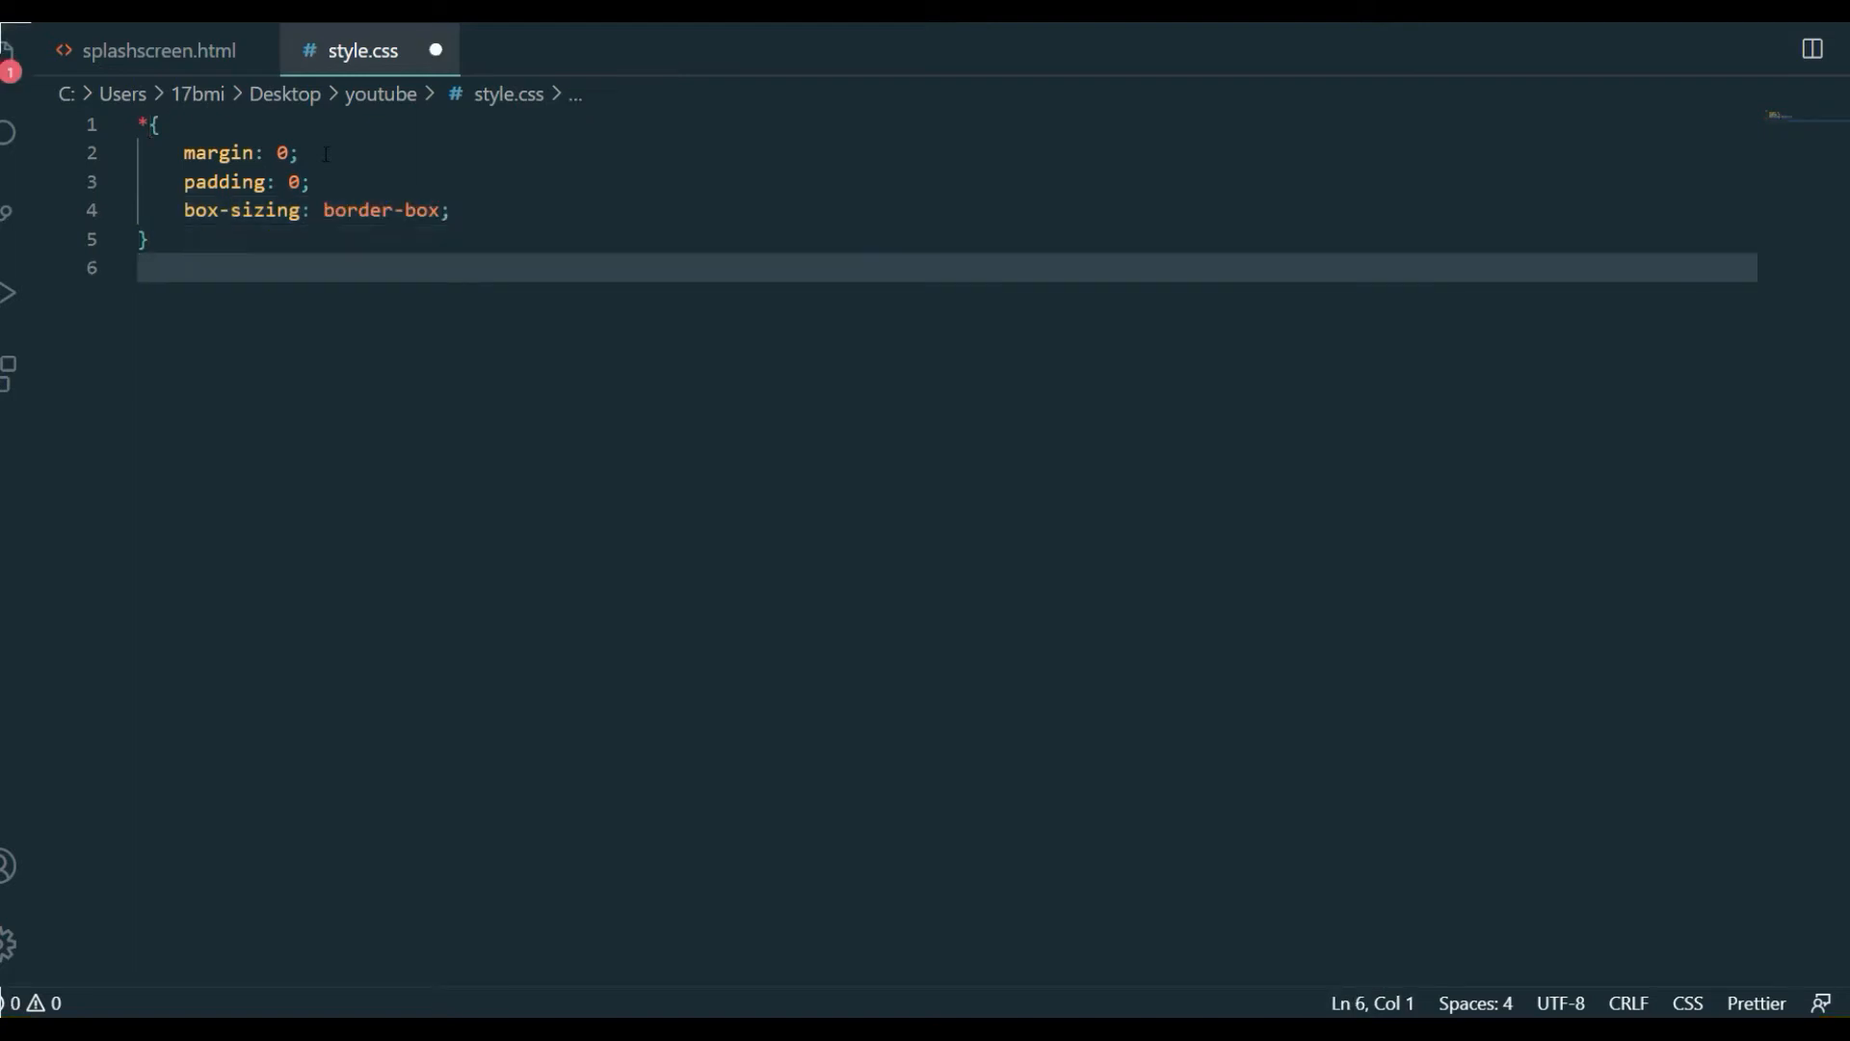
# Copy the planics class name from the HTML and start a .planics rule in style.css
pyautogui.click(145, 50)
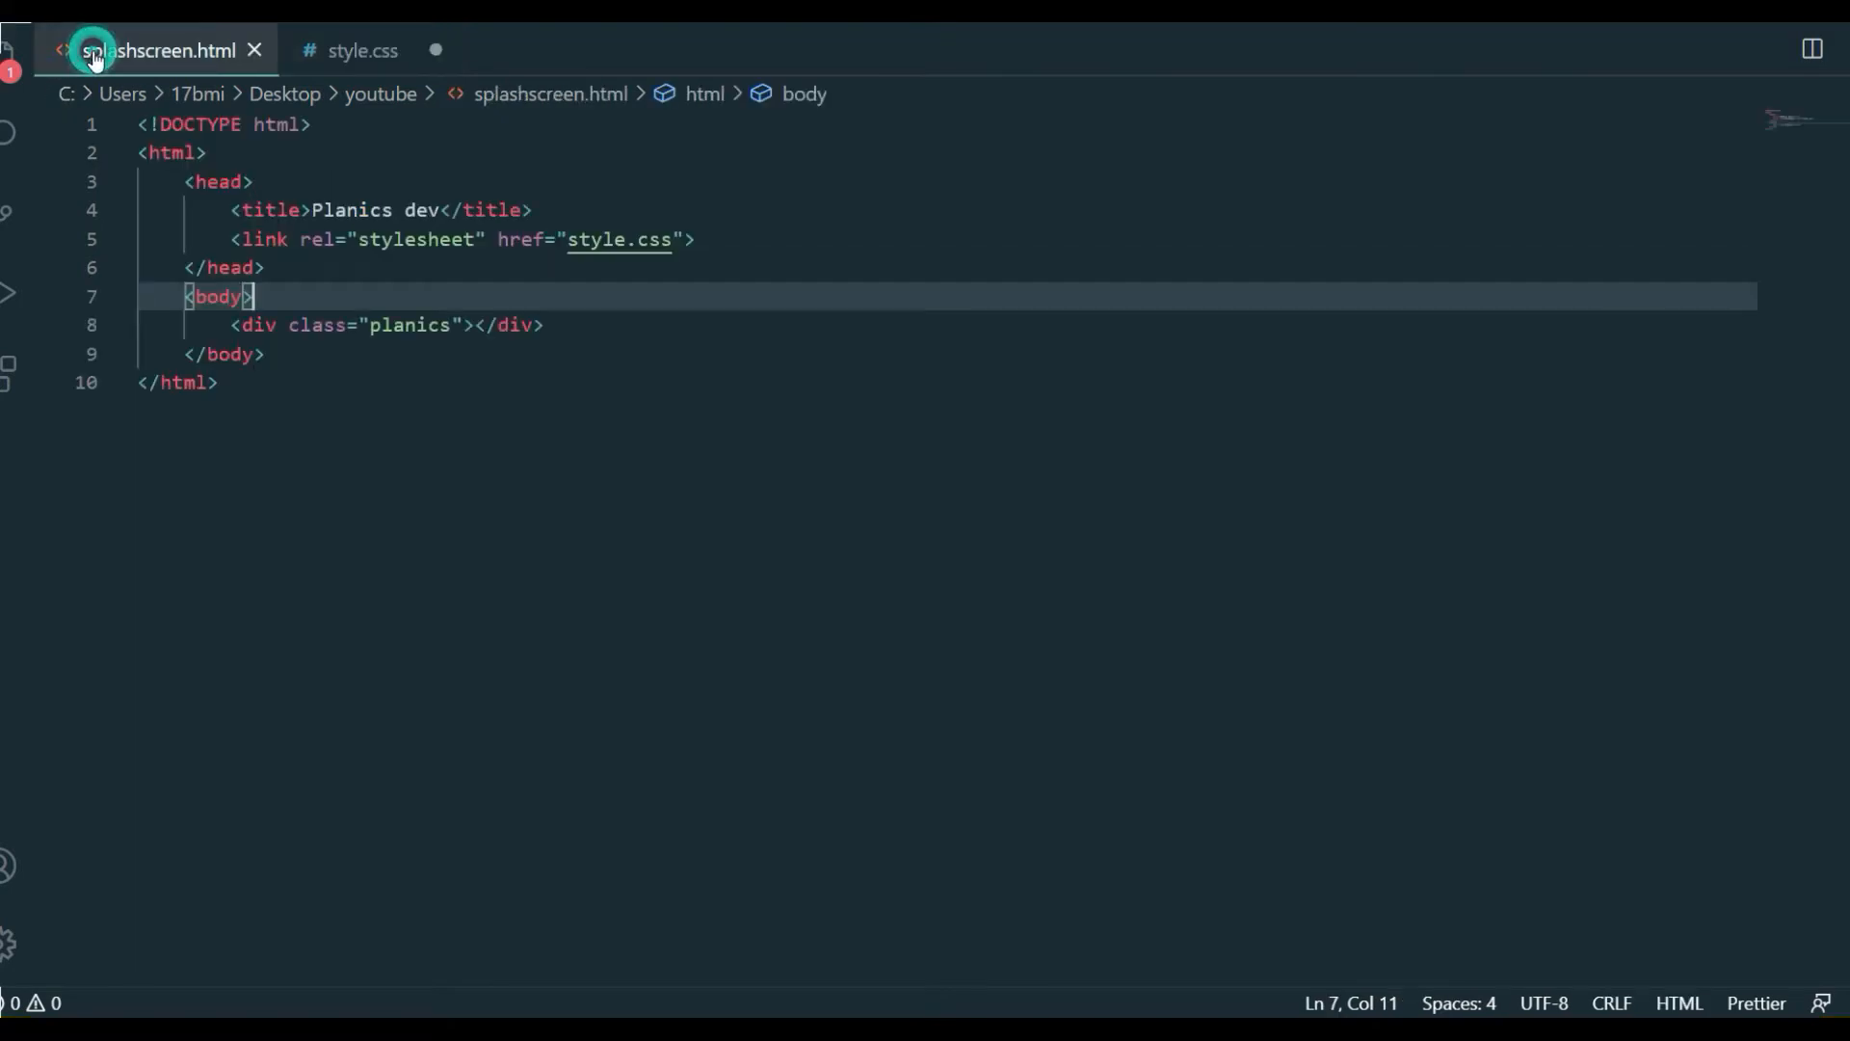
pyautogui.doubleClick(409, 324)
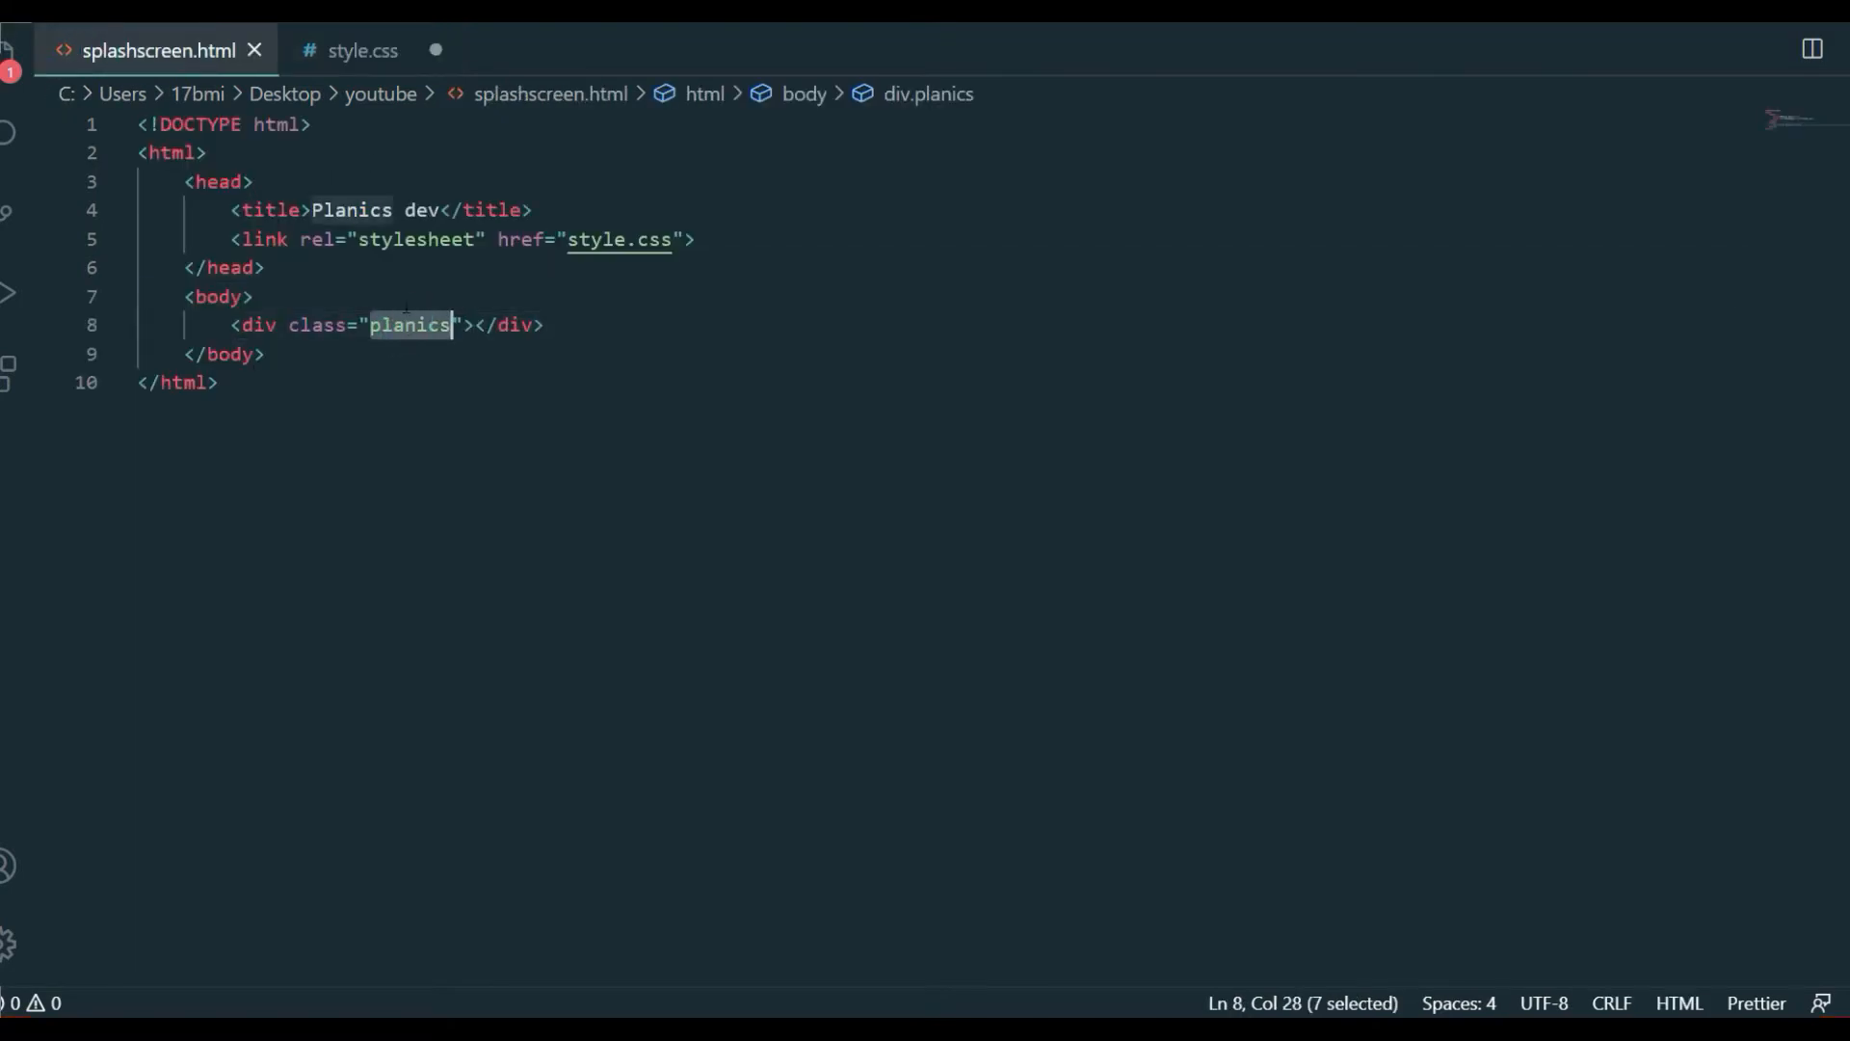
pyautogui.click(363, 50)
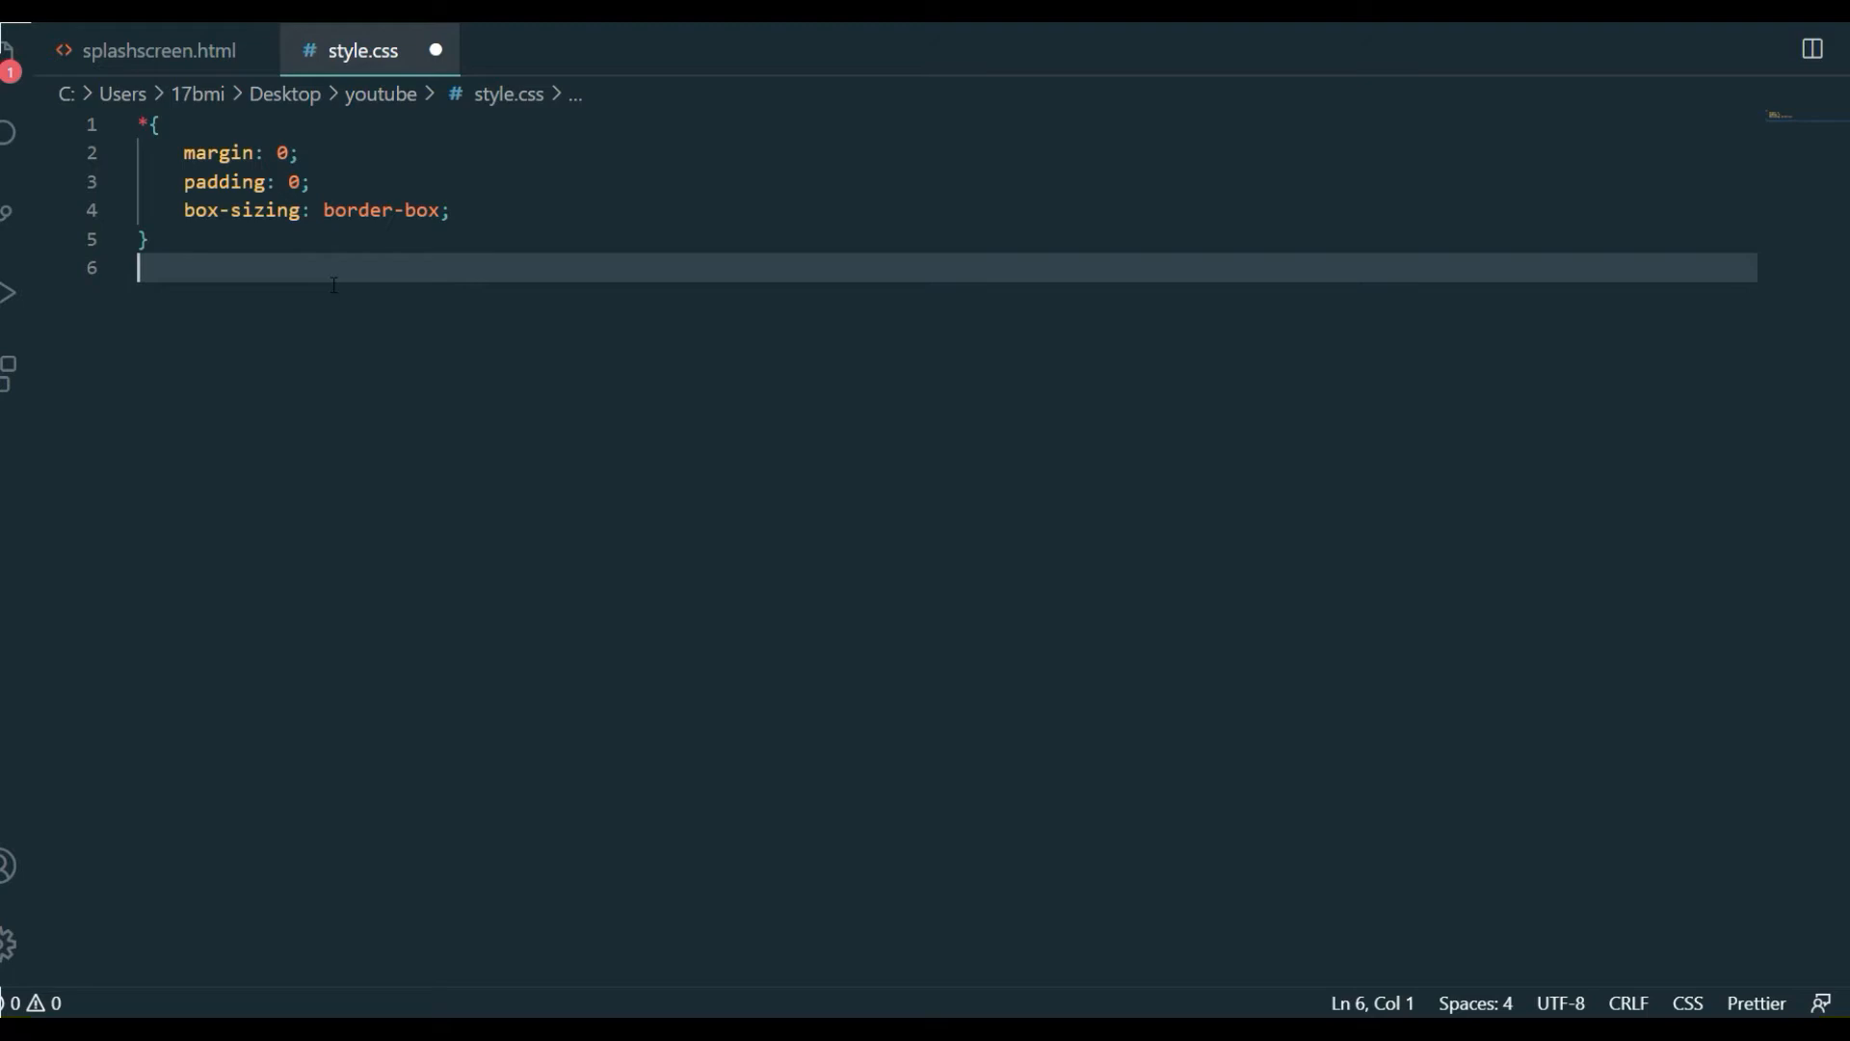
pyautogui.write('.pl')
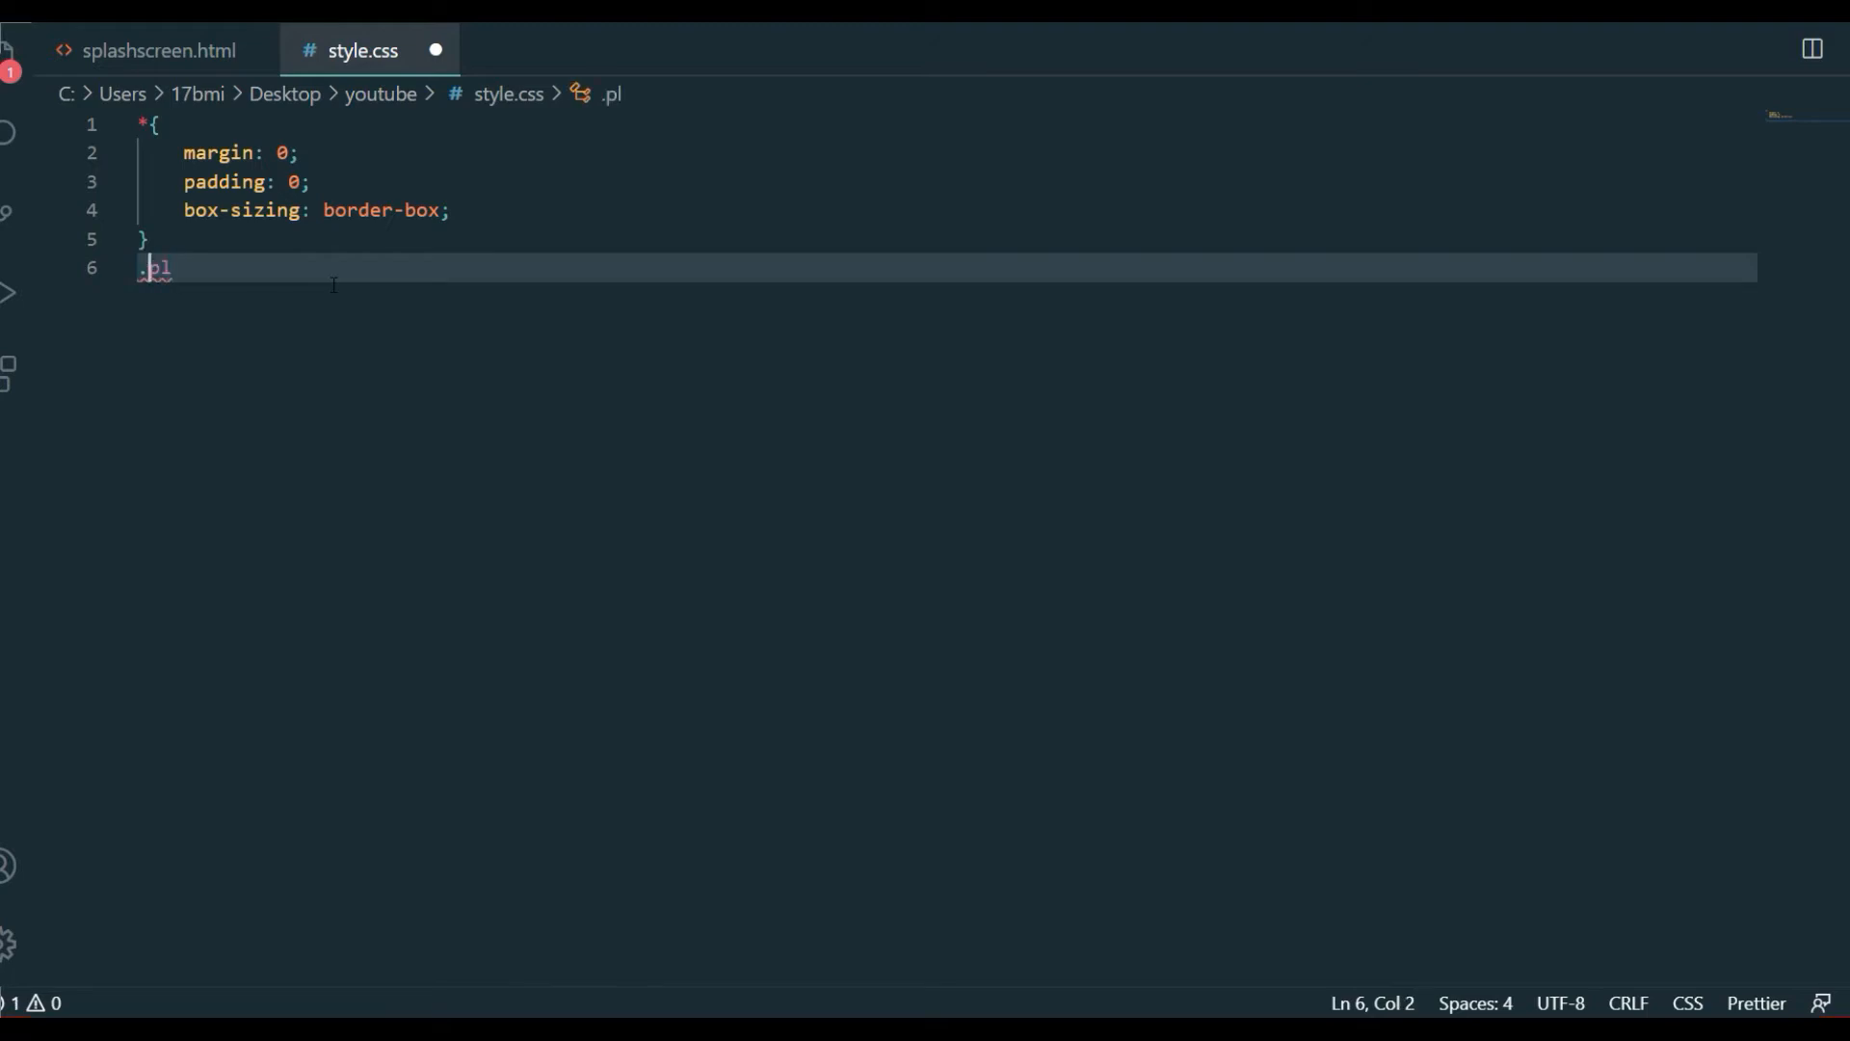
pyautogui.write('la')
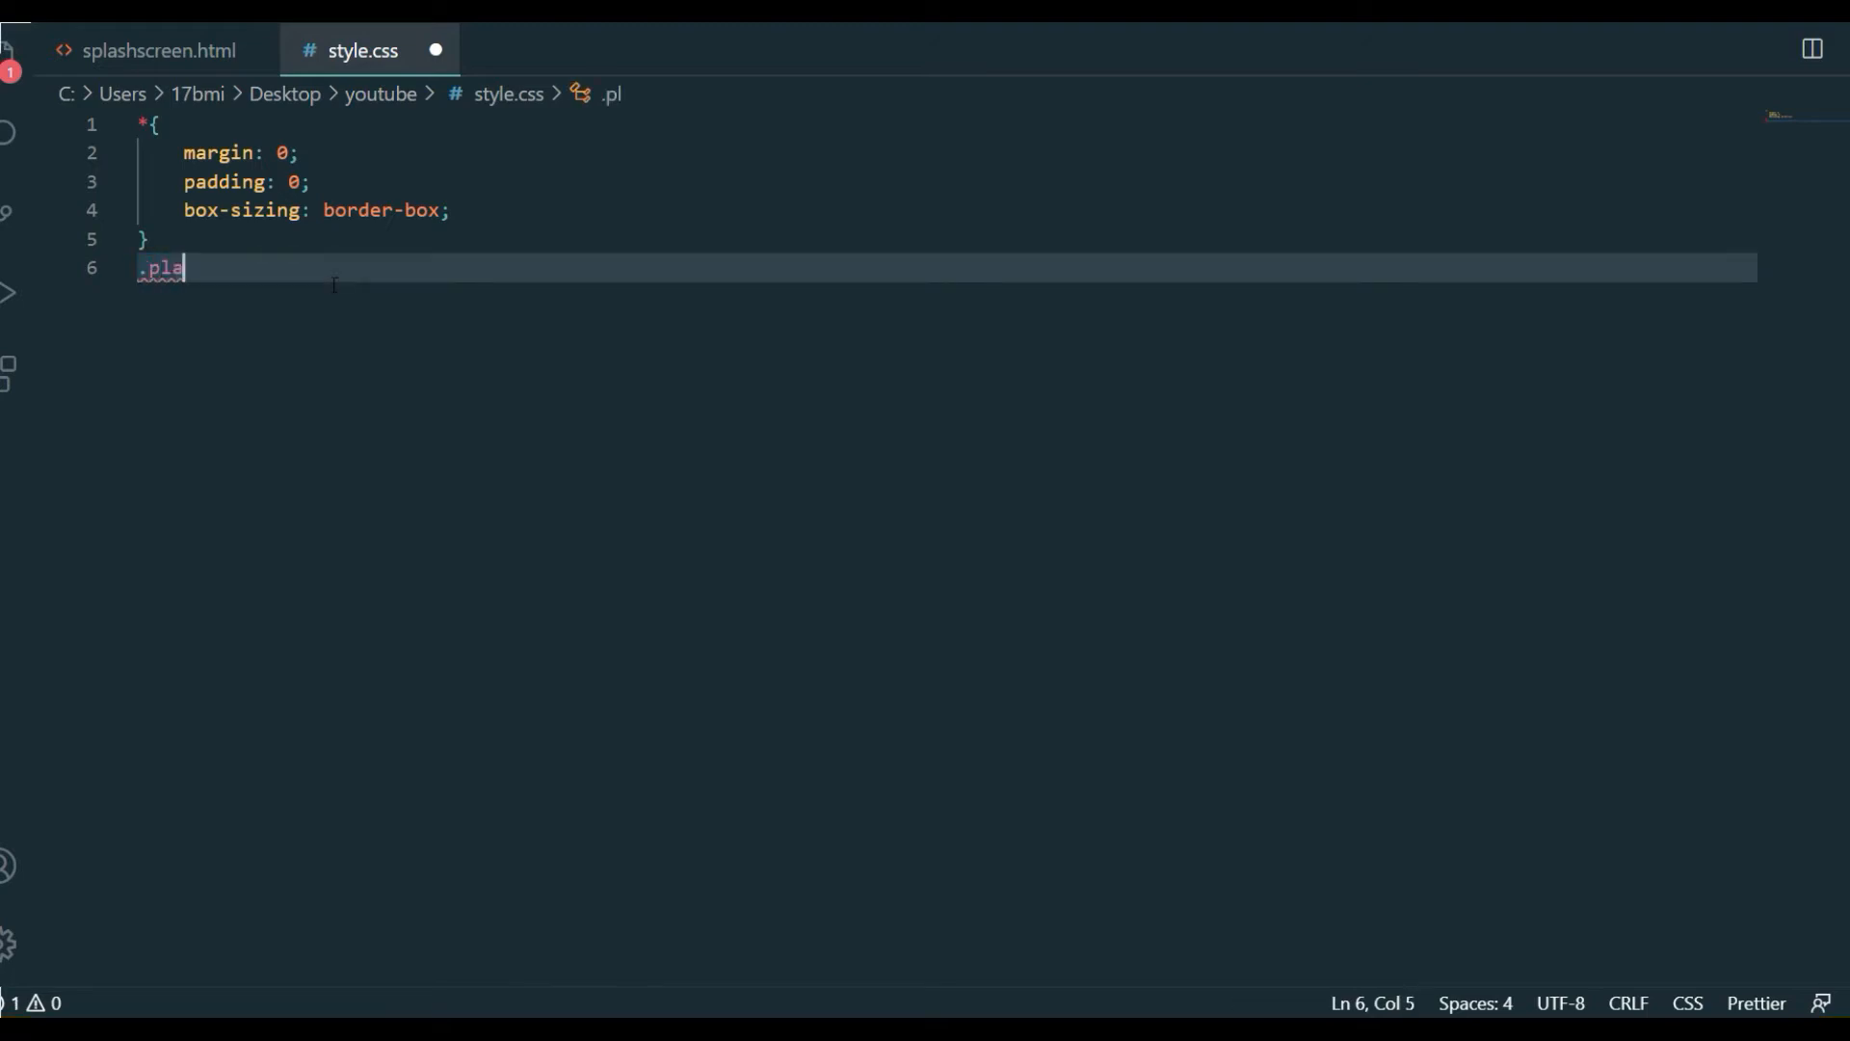
pyautogui.write('nics{')
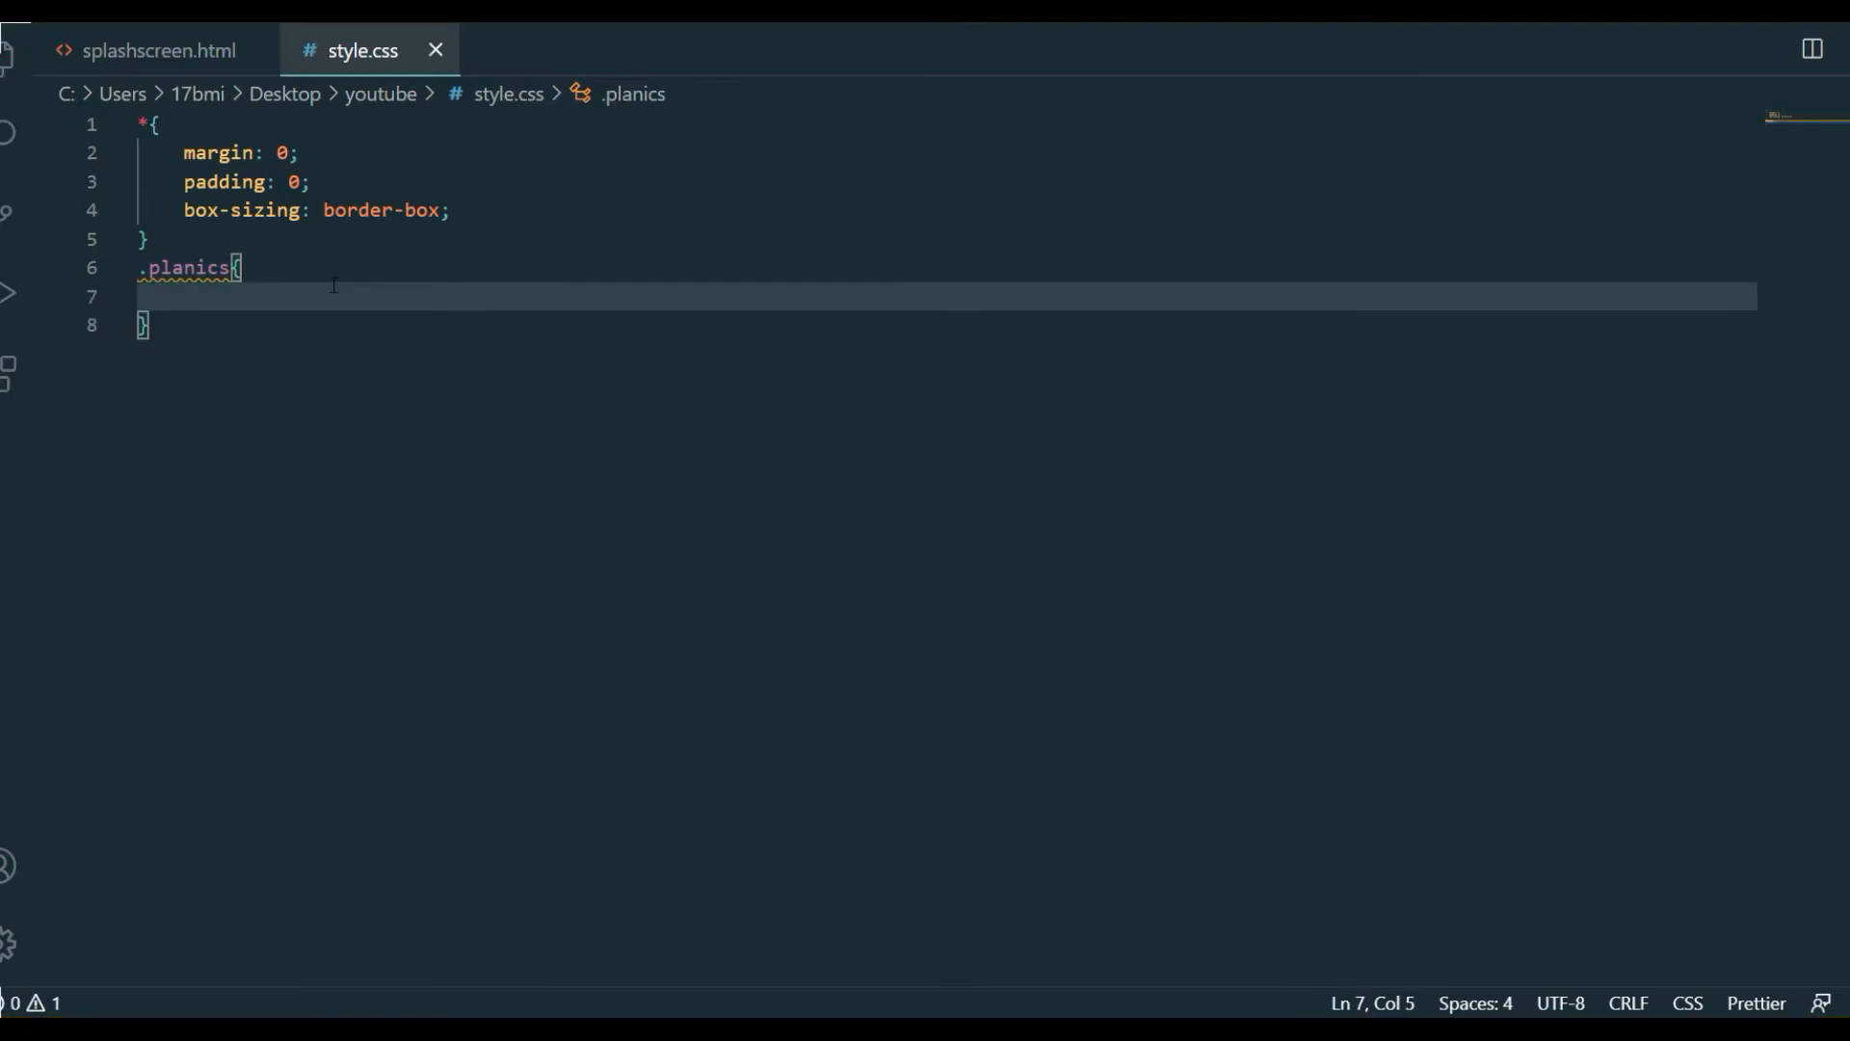
# Give .planics position relative and width 100%
pyautogui.write('pos')
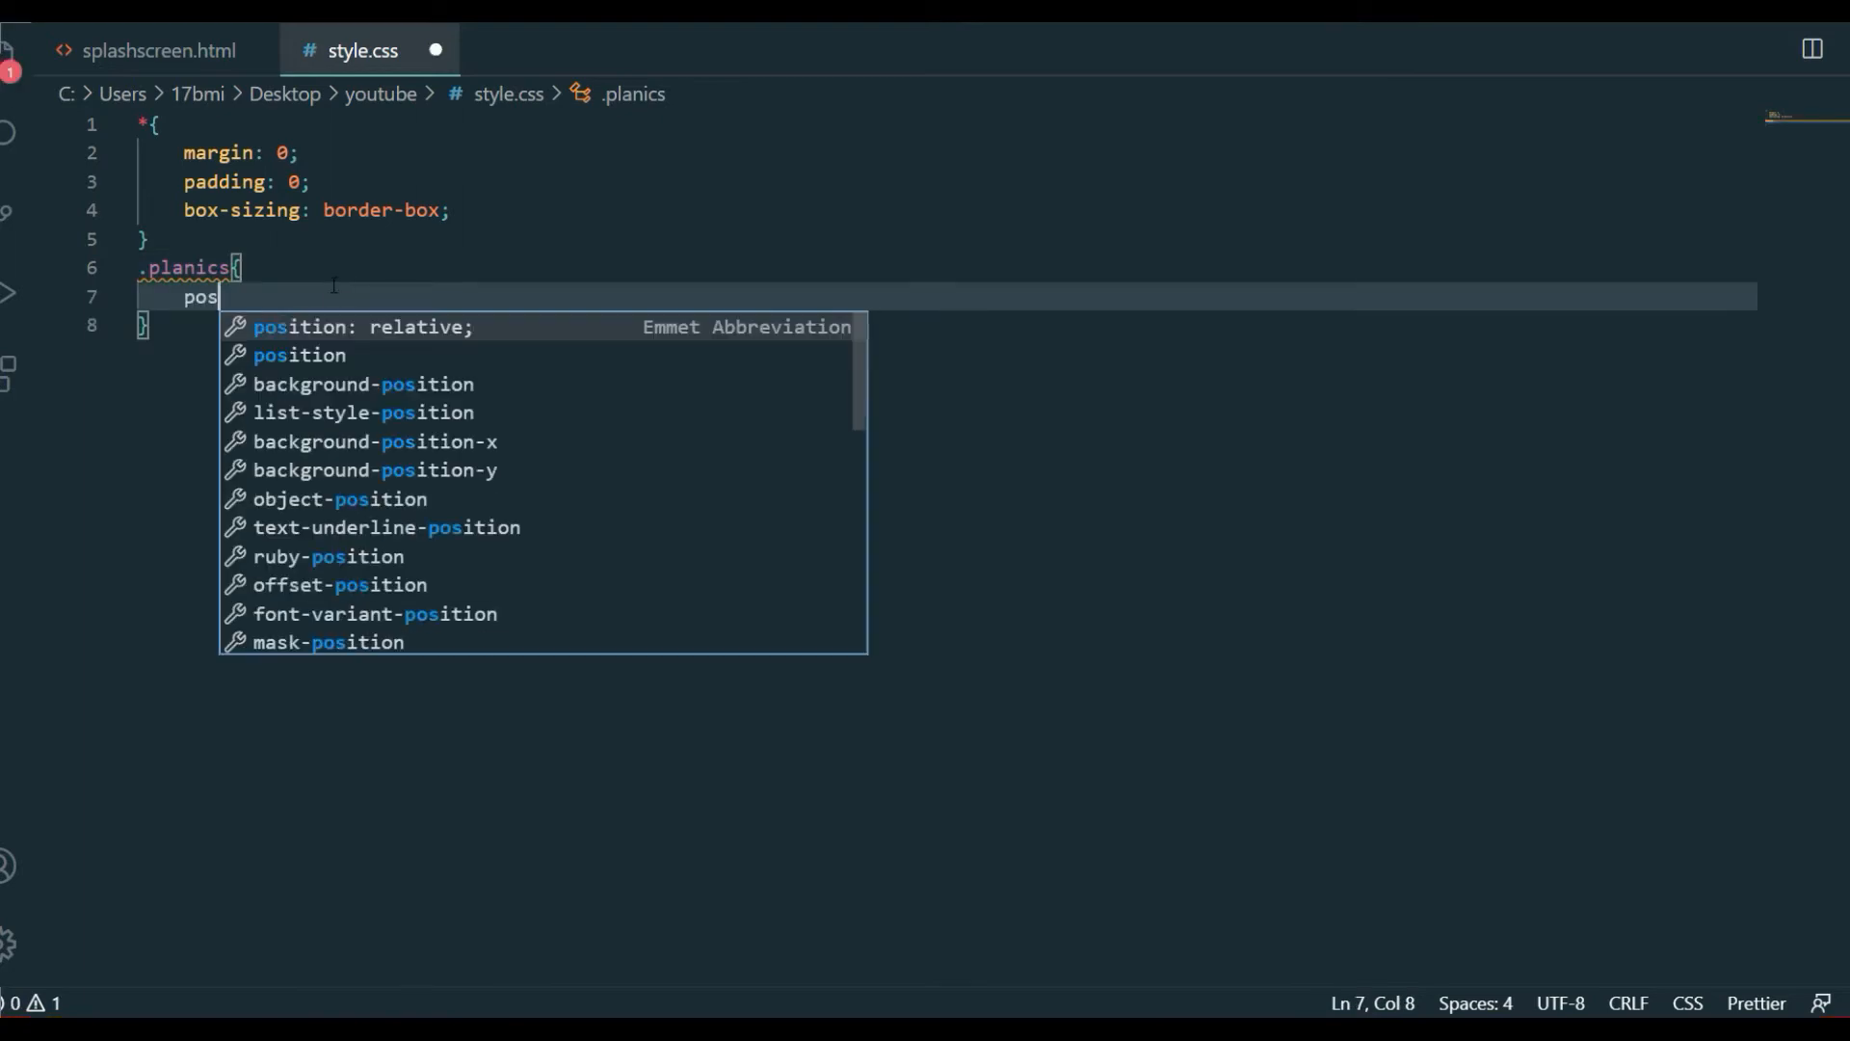
pyautogui.press('Tab')
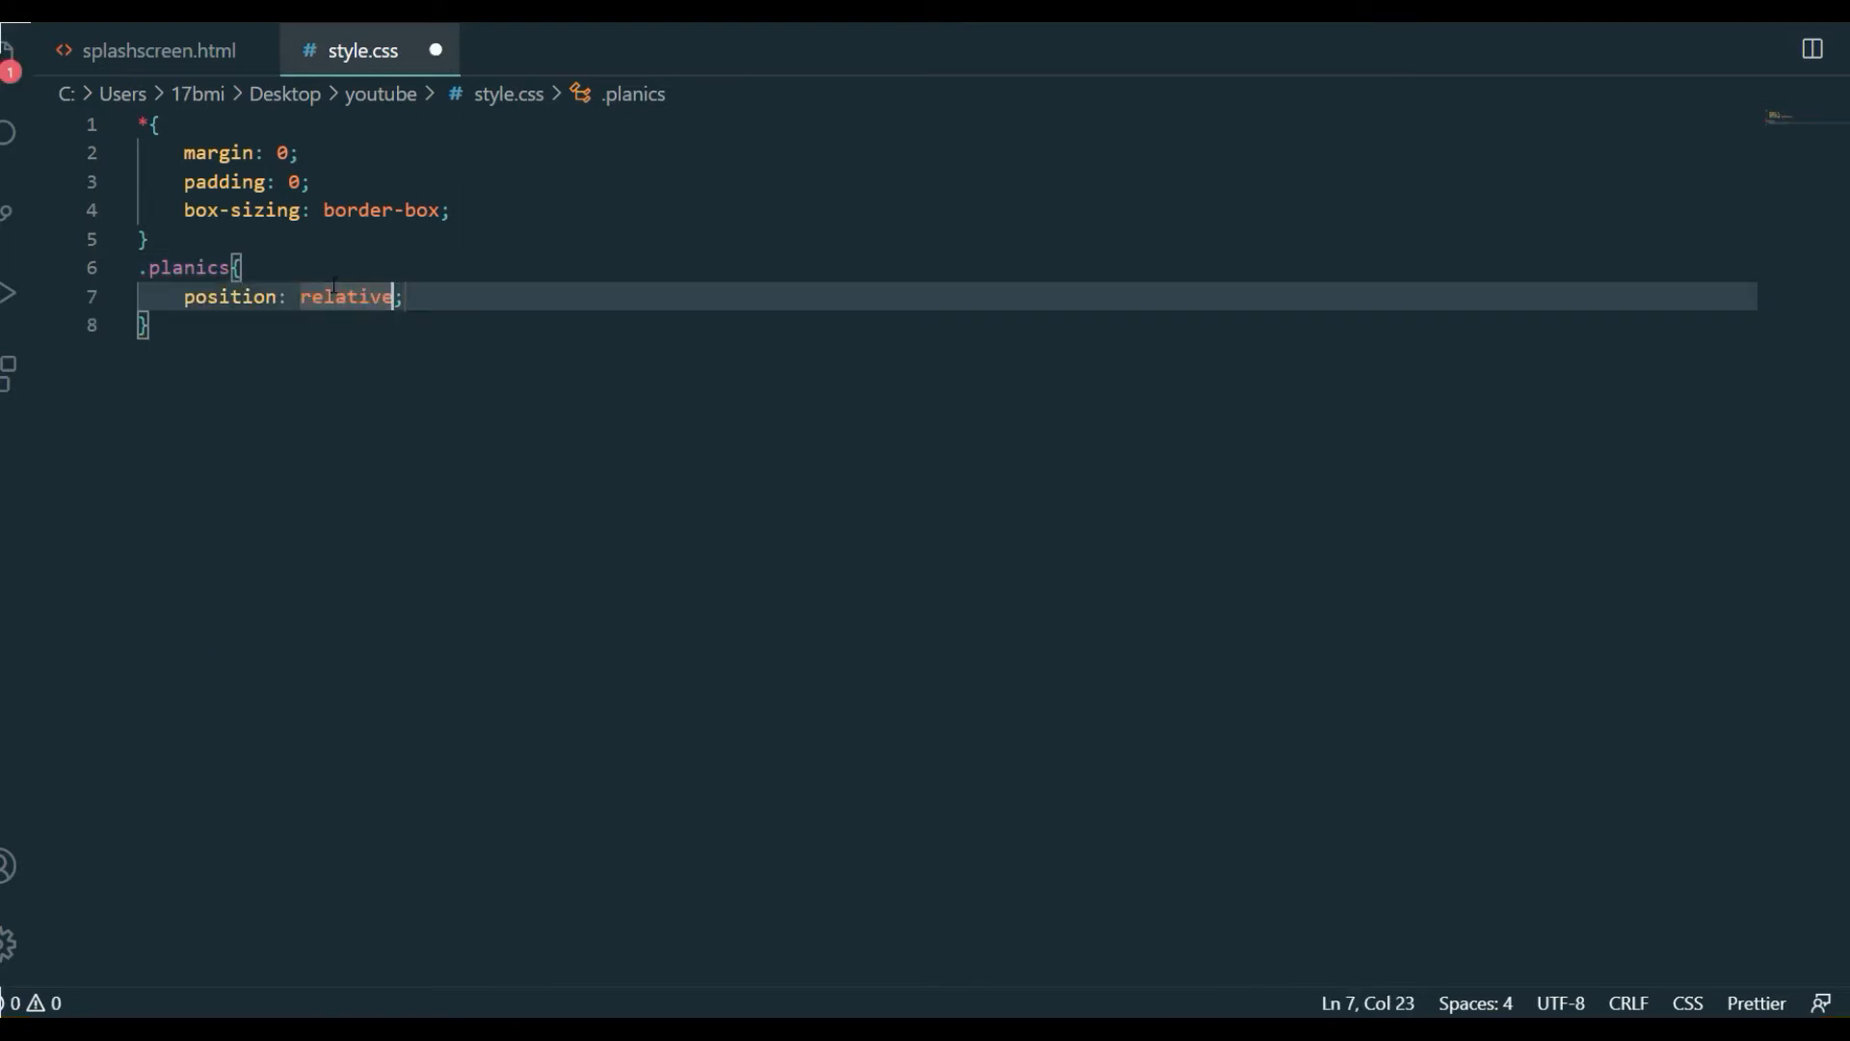
pyautogui.press('Enter')
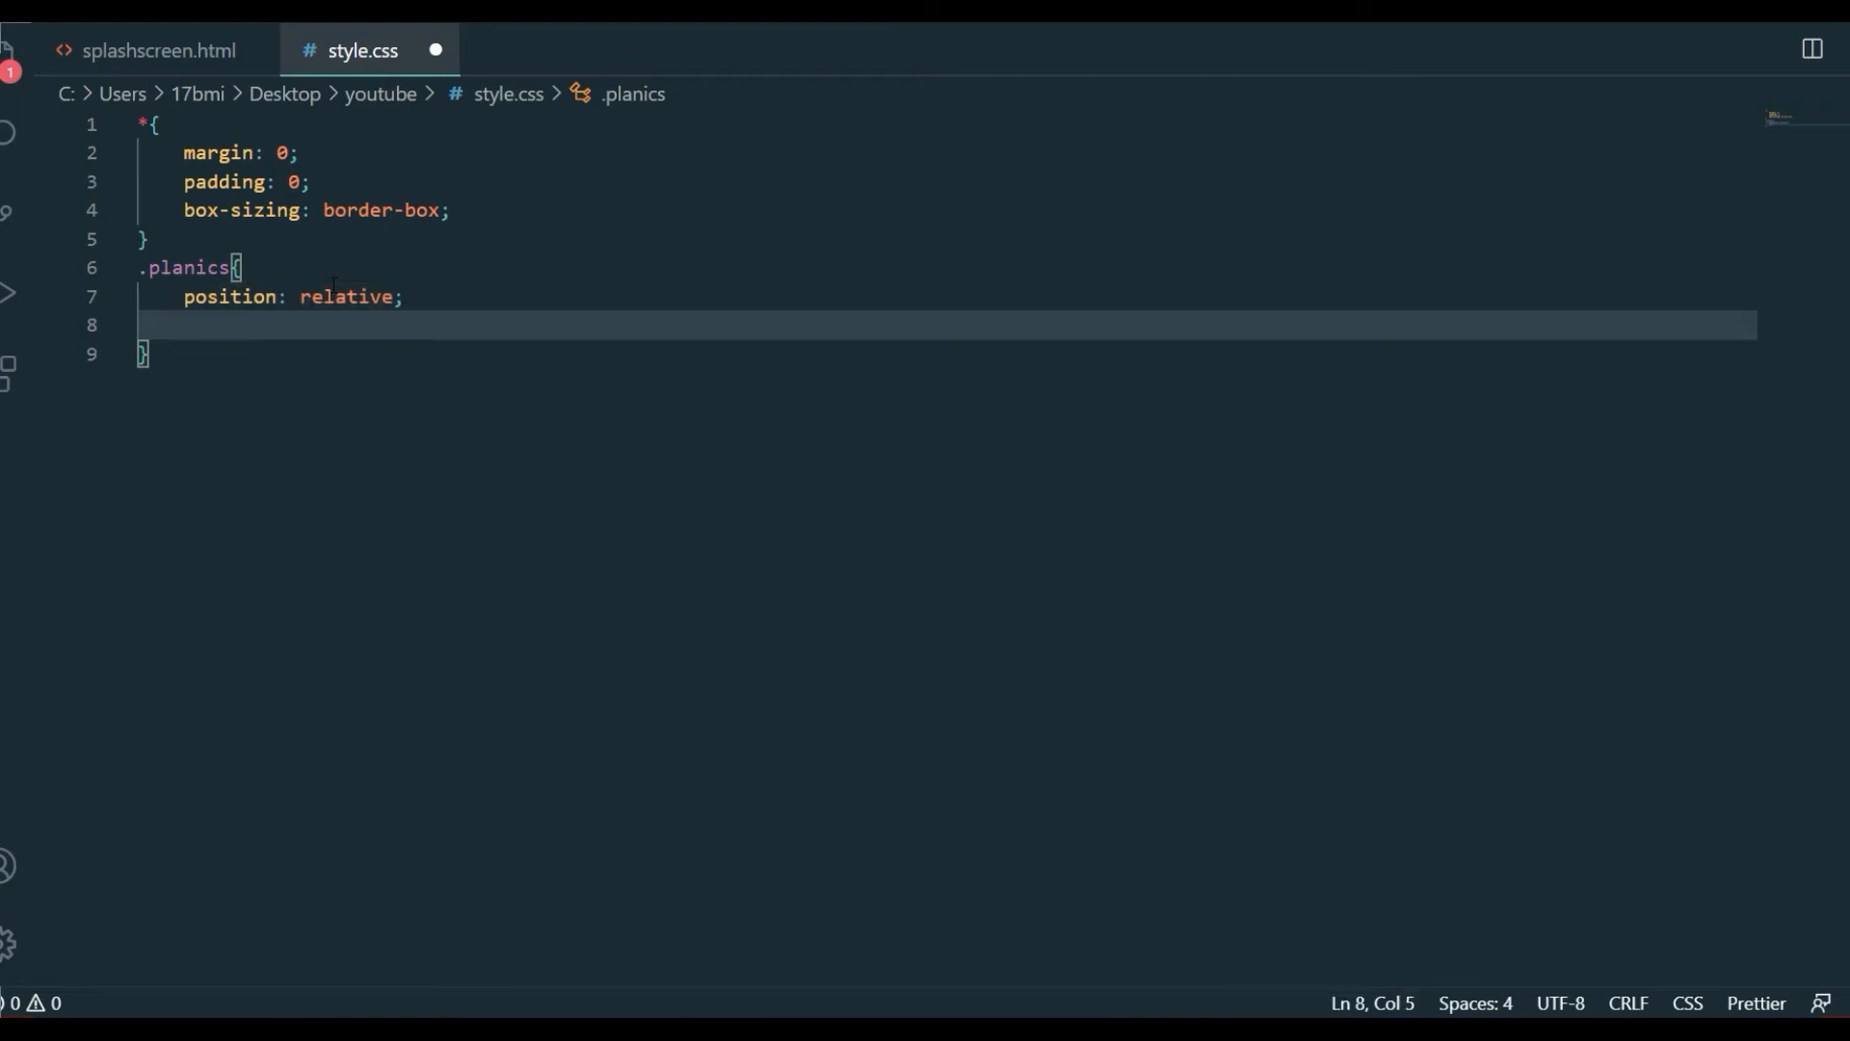
pyautogui.write('wi.')
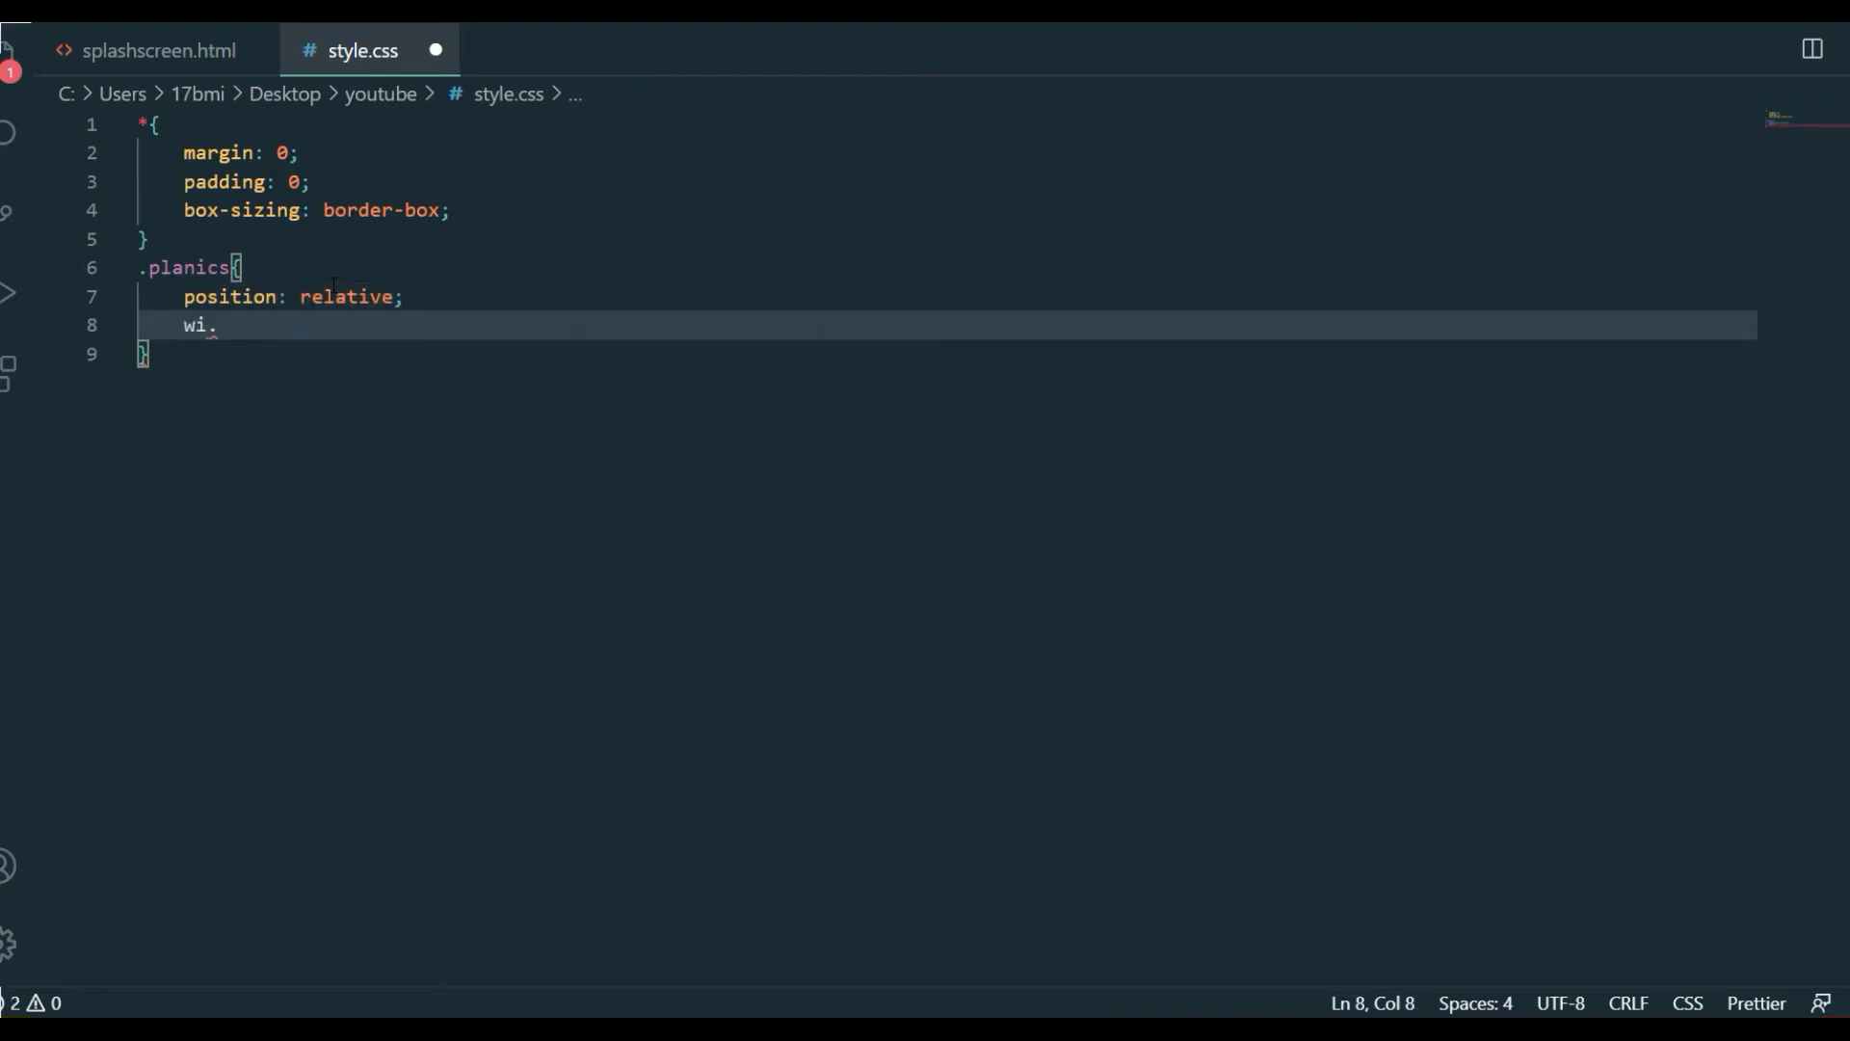
pyautogui.write('dth: ;')
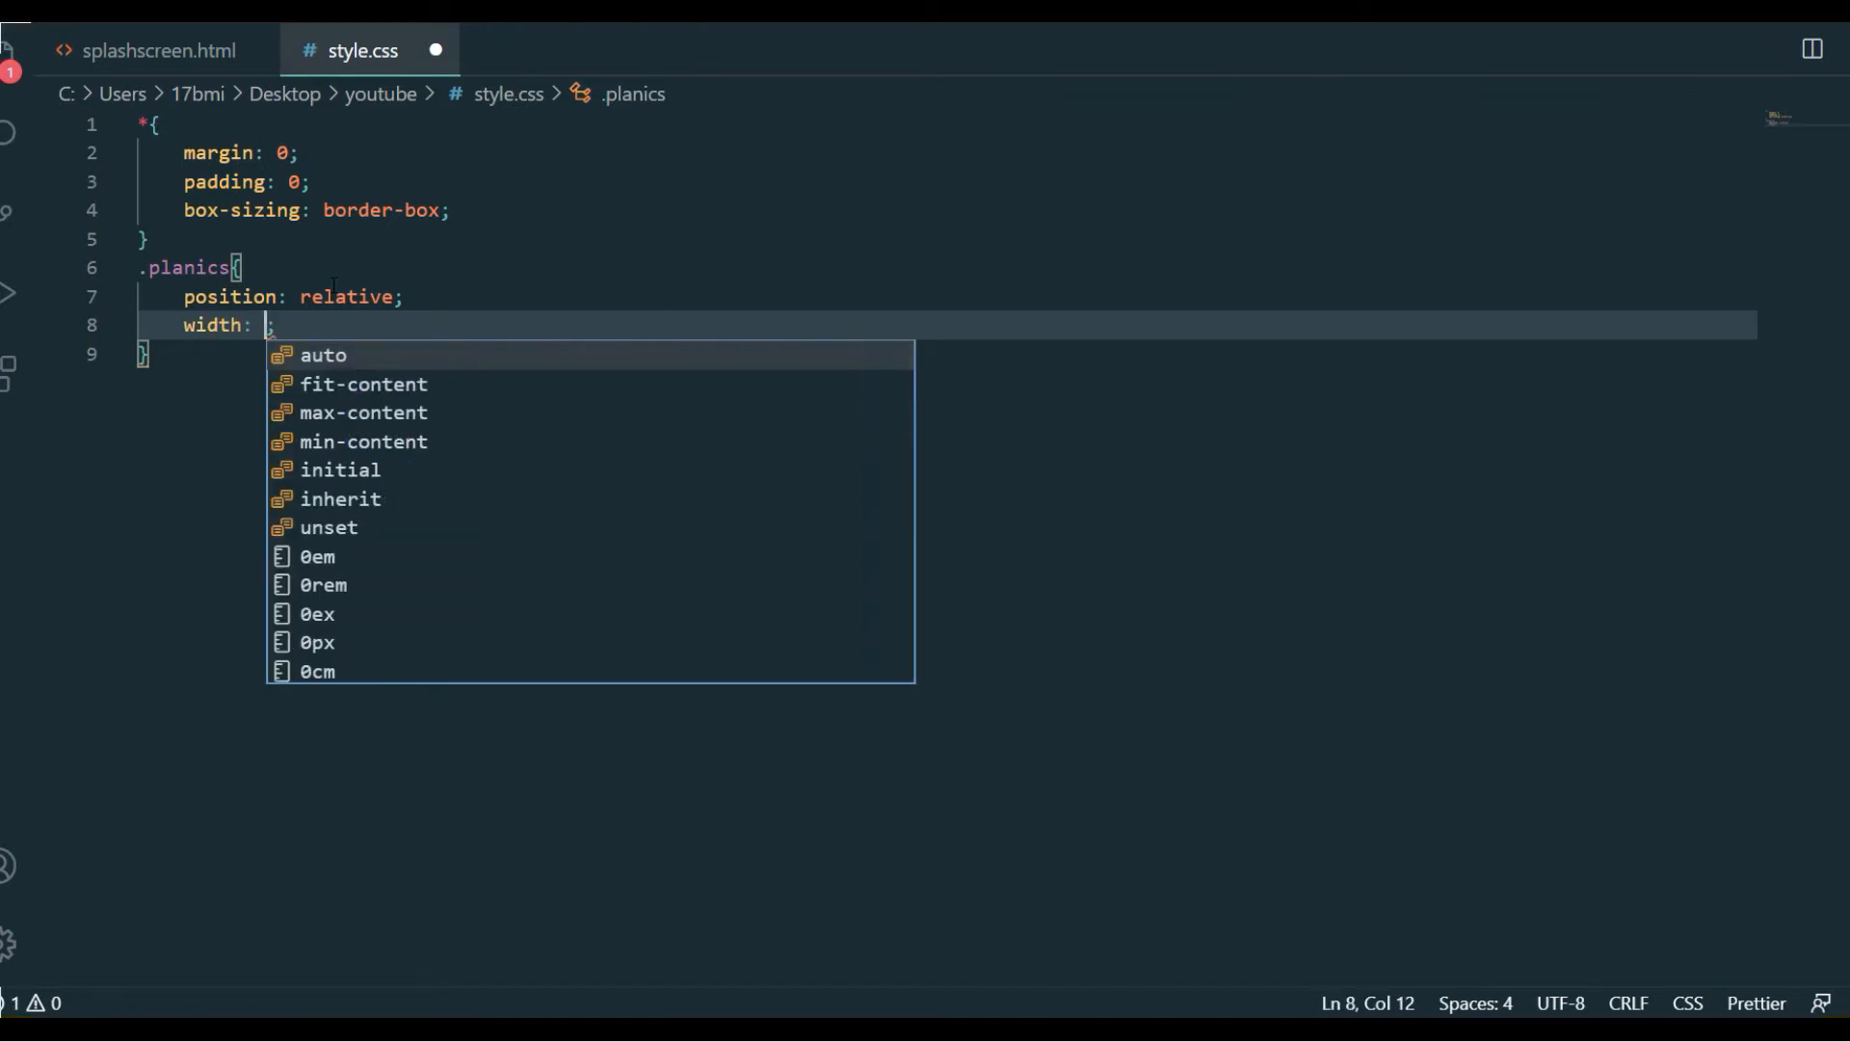
pyautogui.write('100')
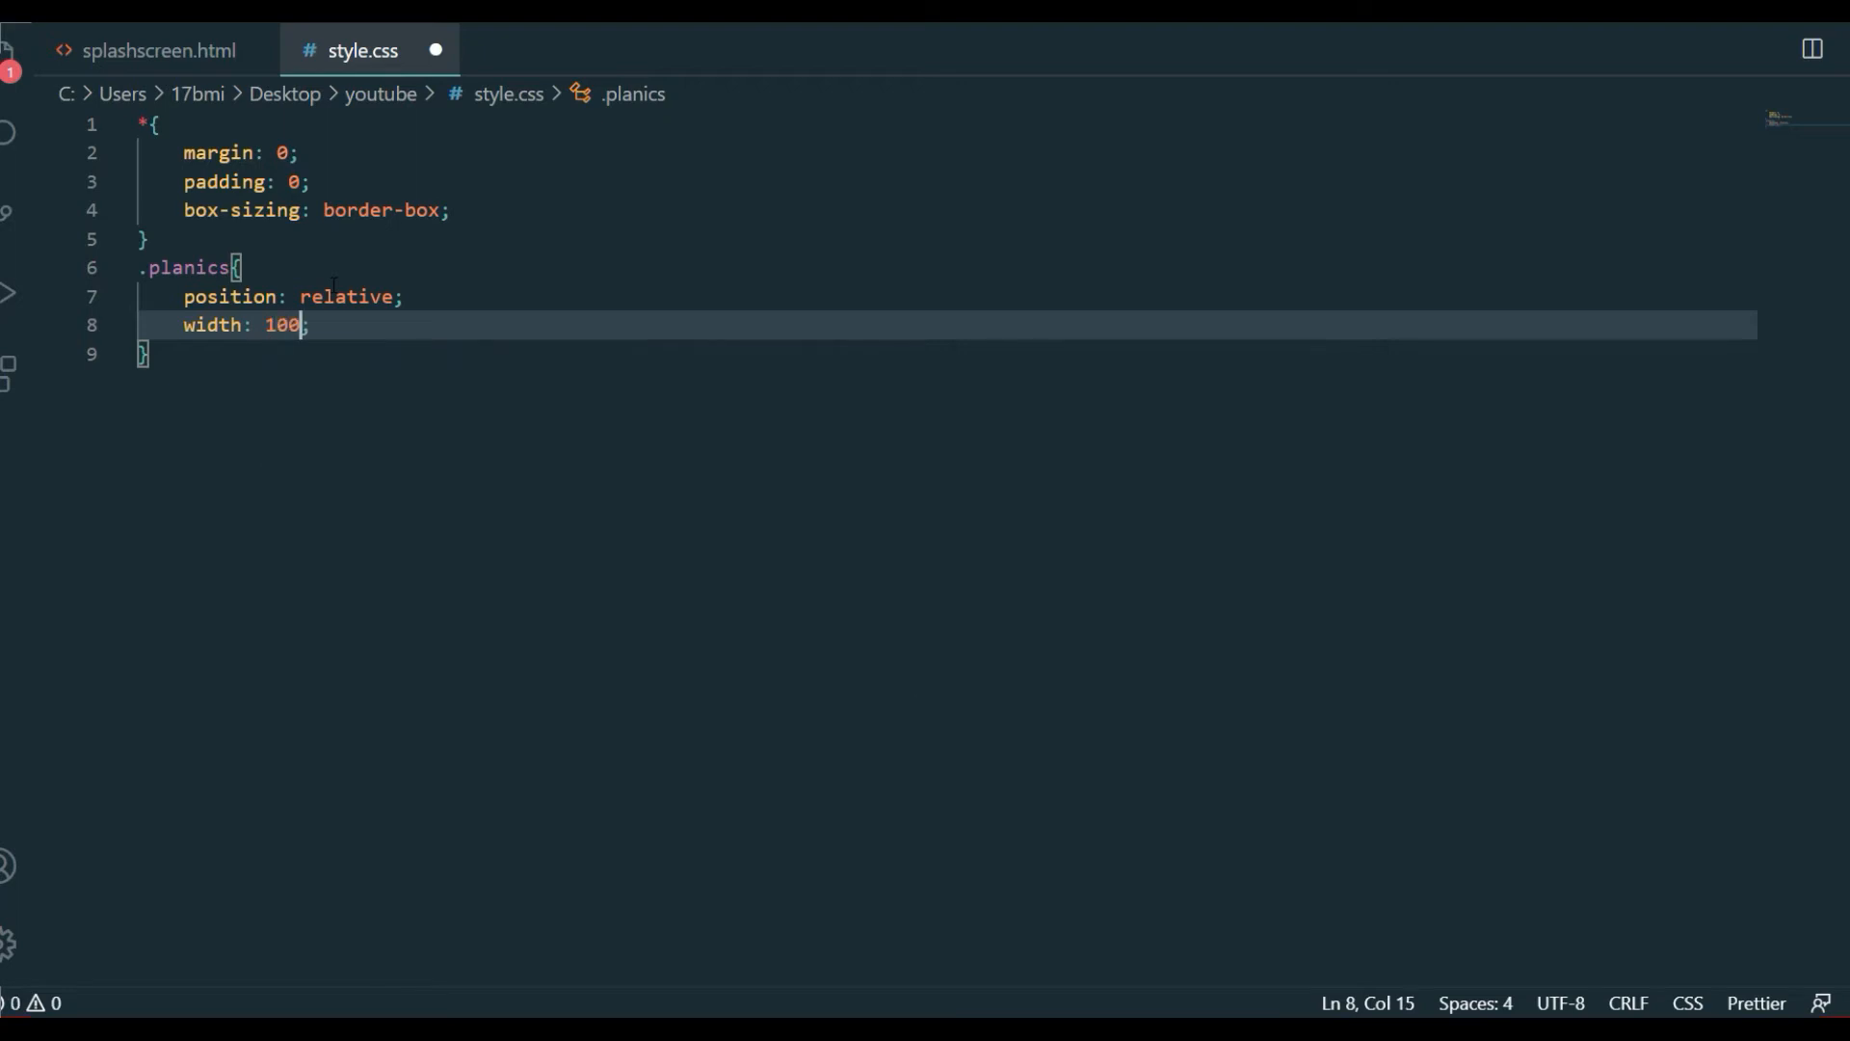
pyautogui.write('%;')
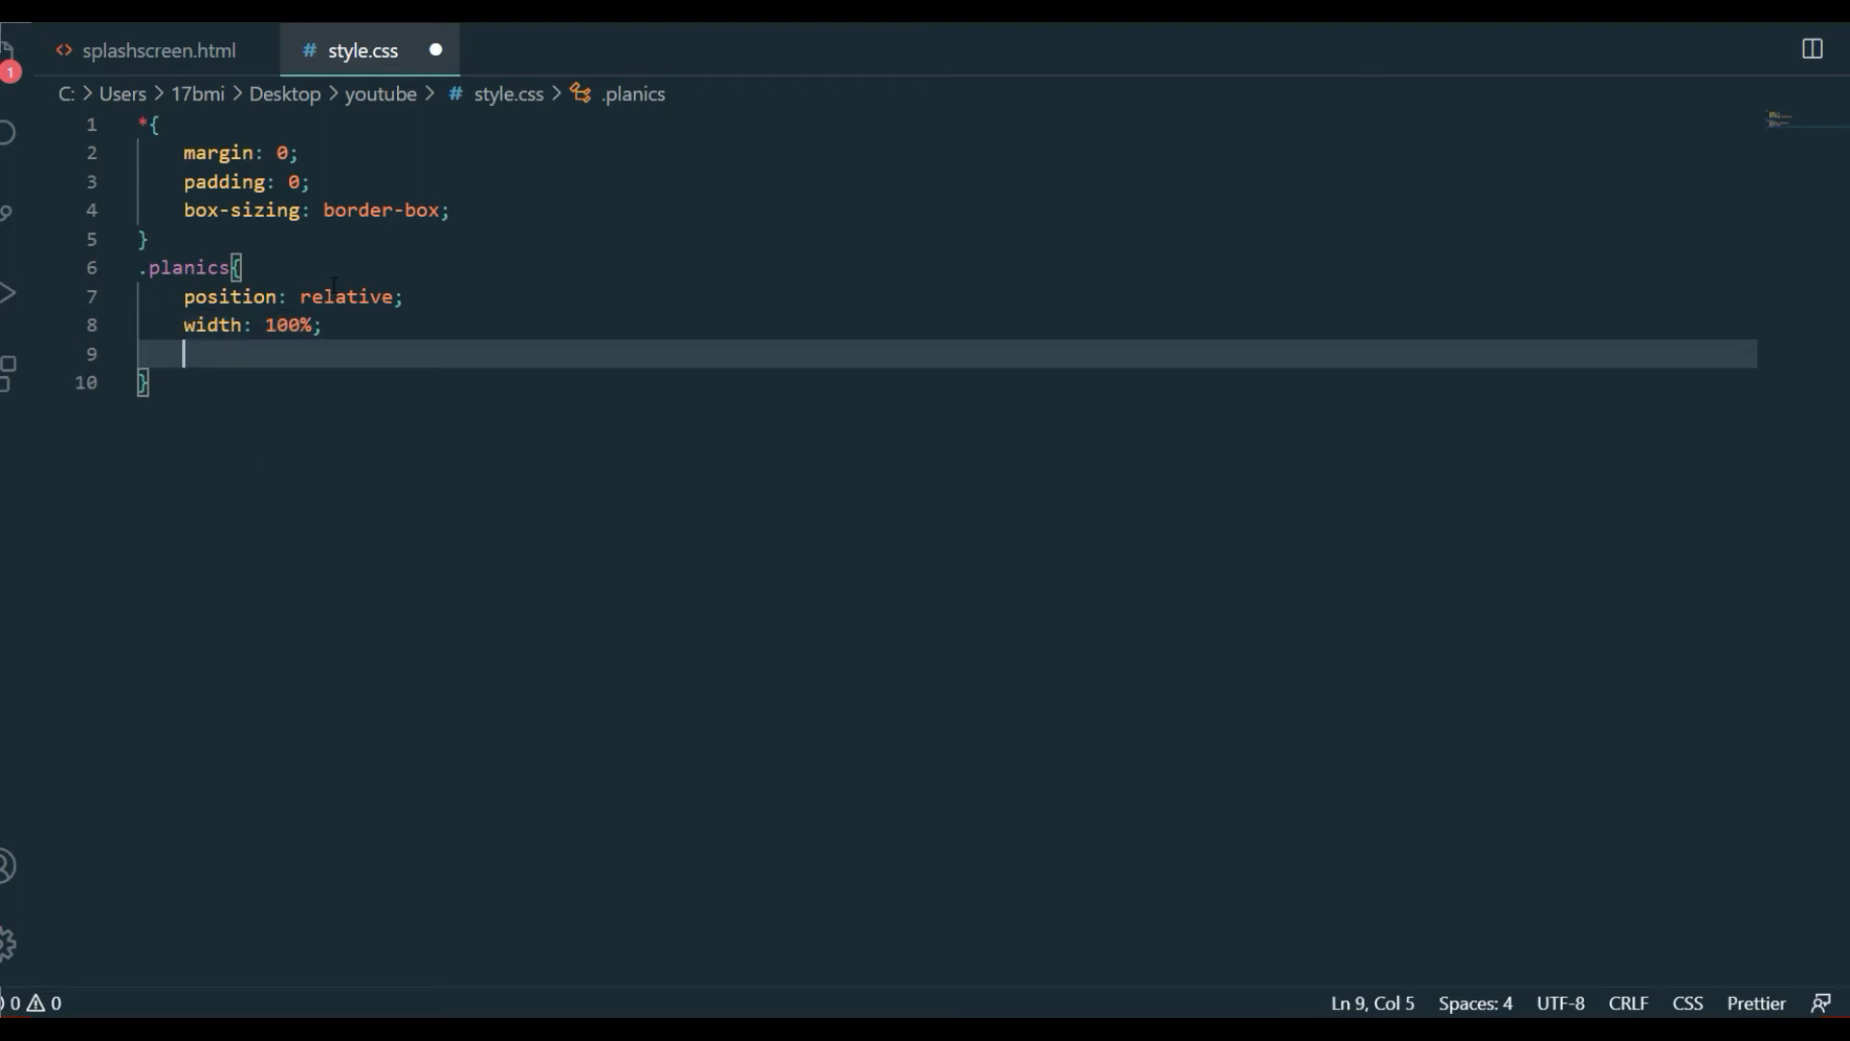
# Start a background property, then add min-height 100vh to .planics
pyautogui.write('ba')
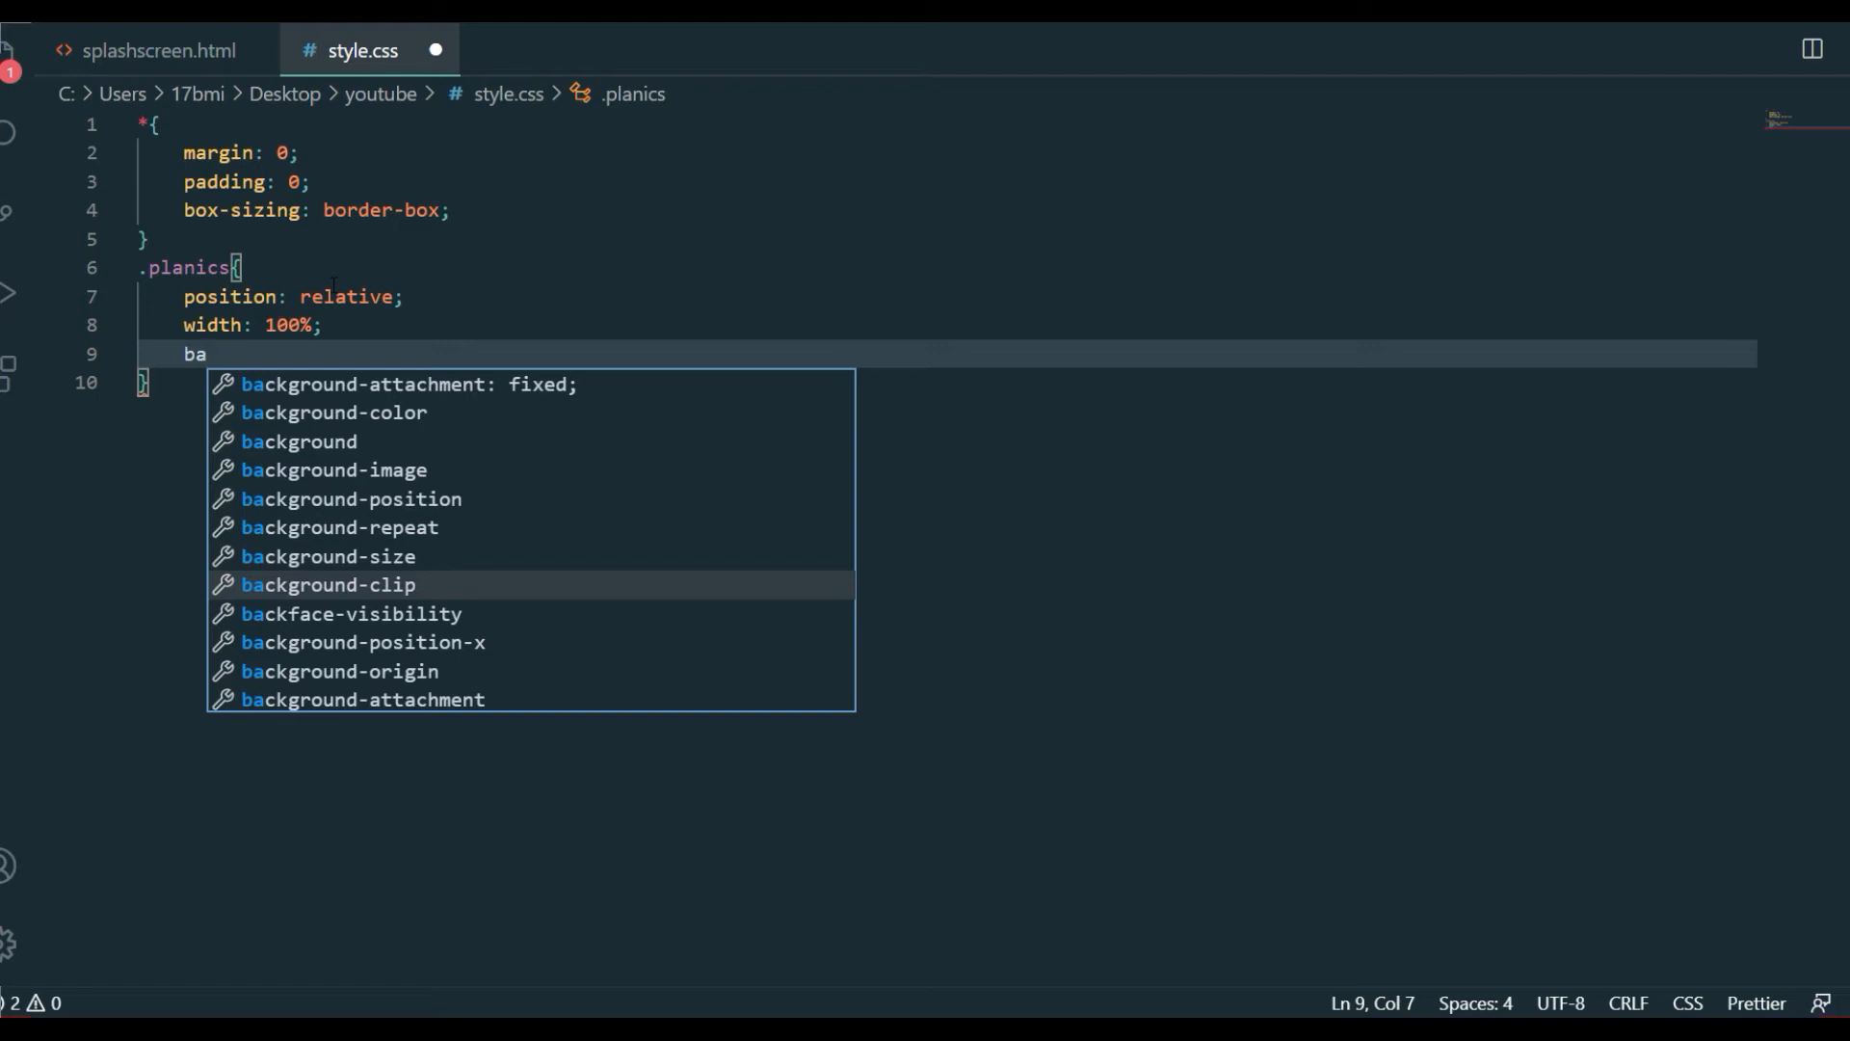
pyautogui.write('ck')
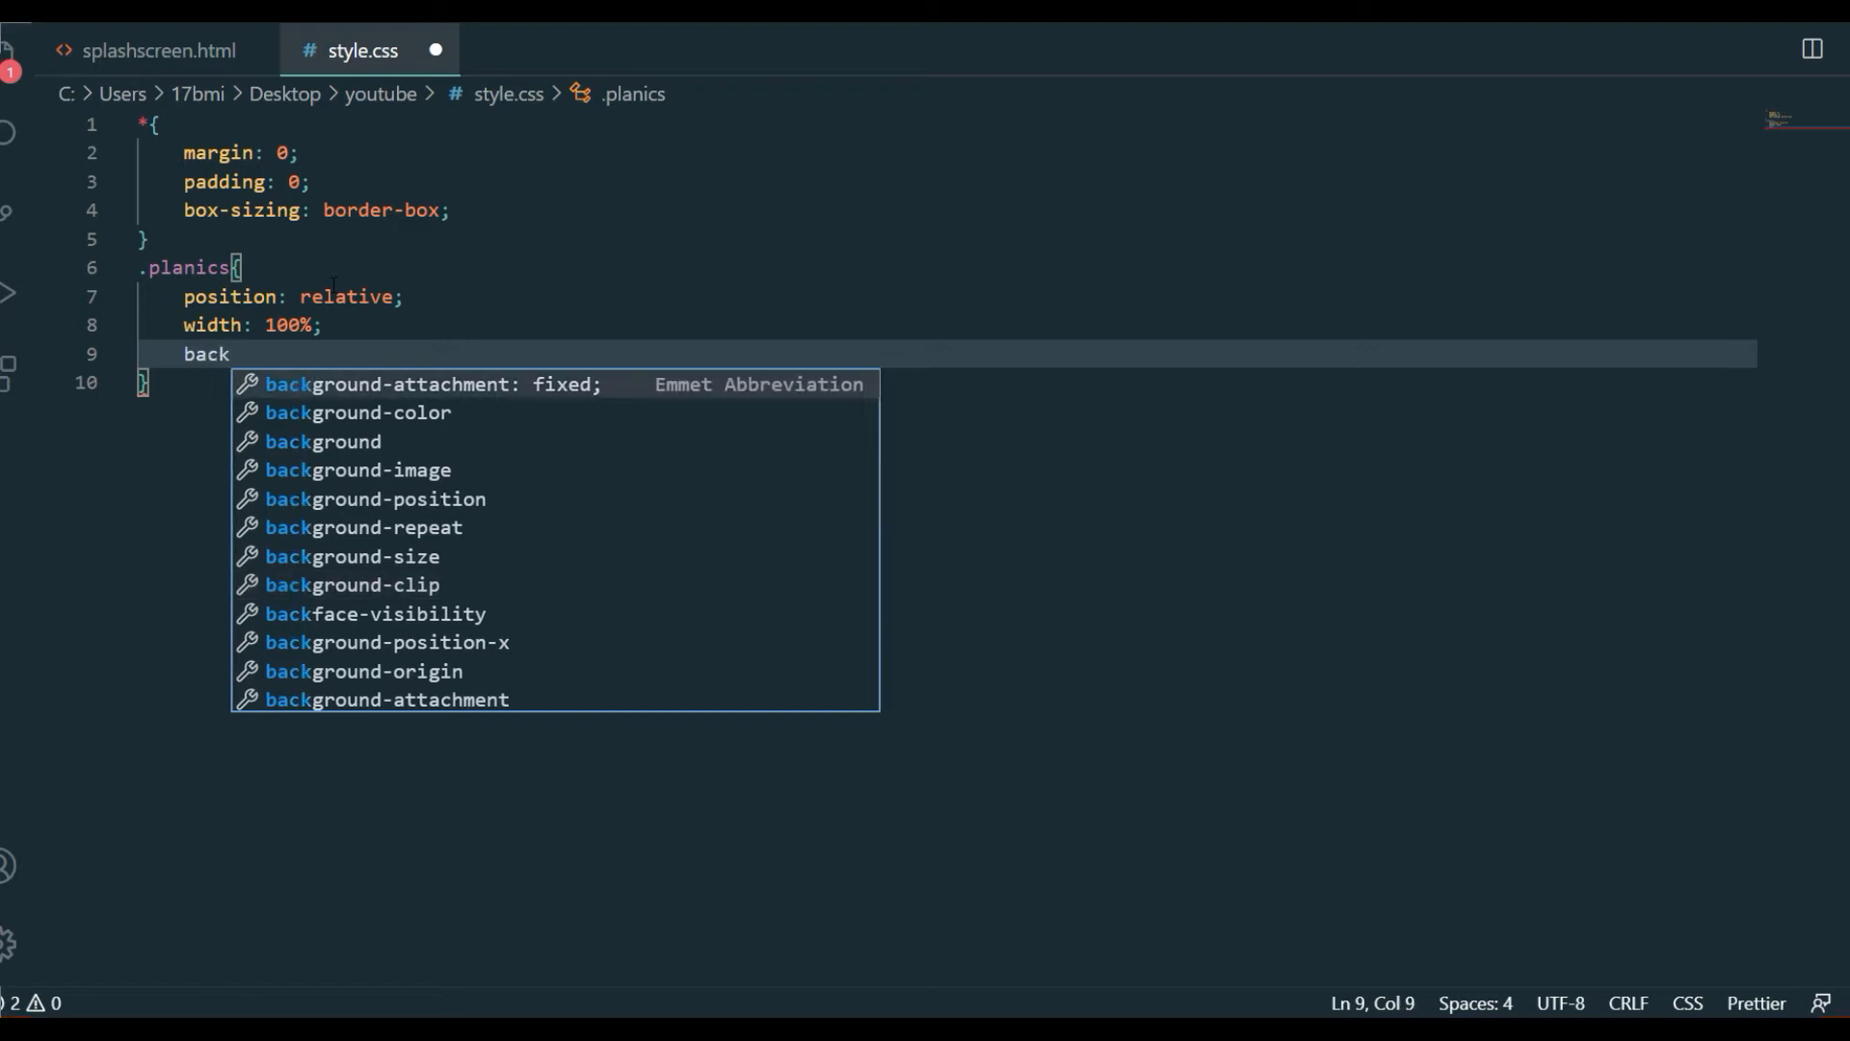
pyautogui.write('ro')
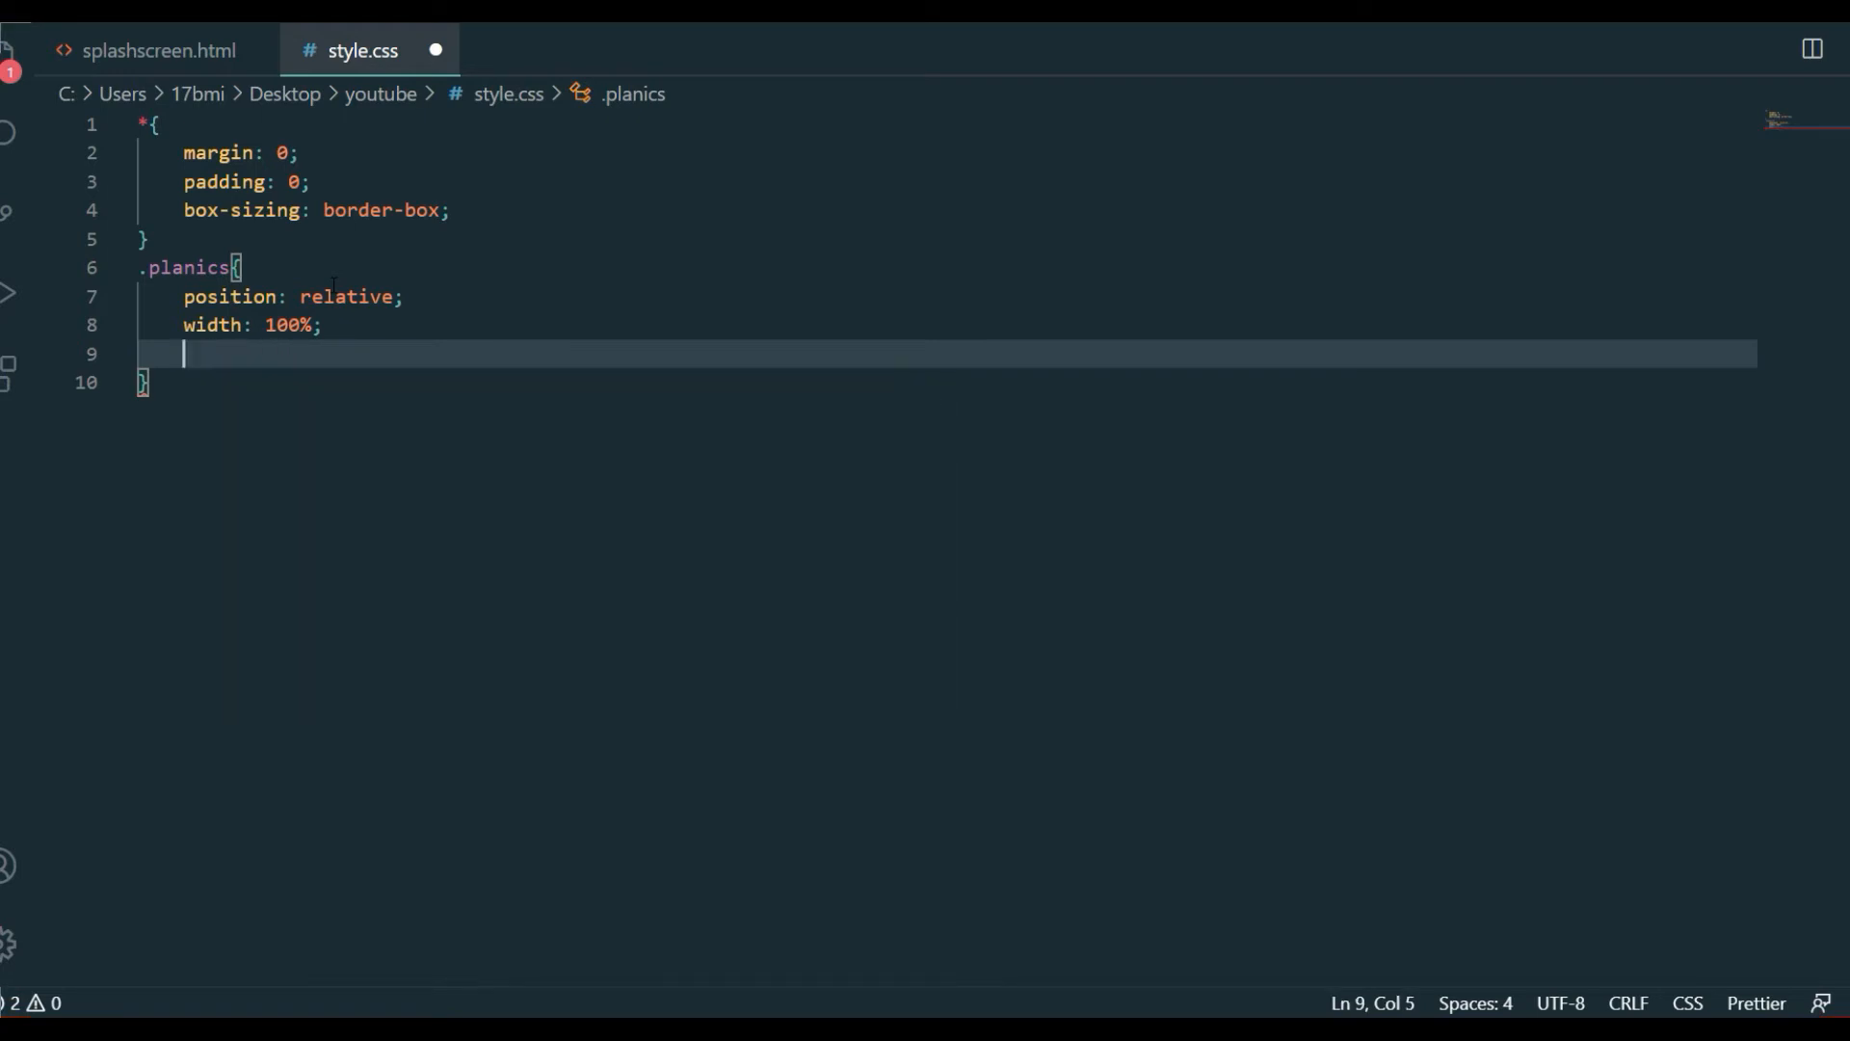
pyautogui.write('min')
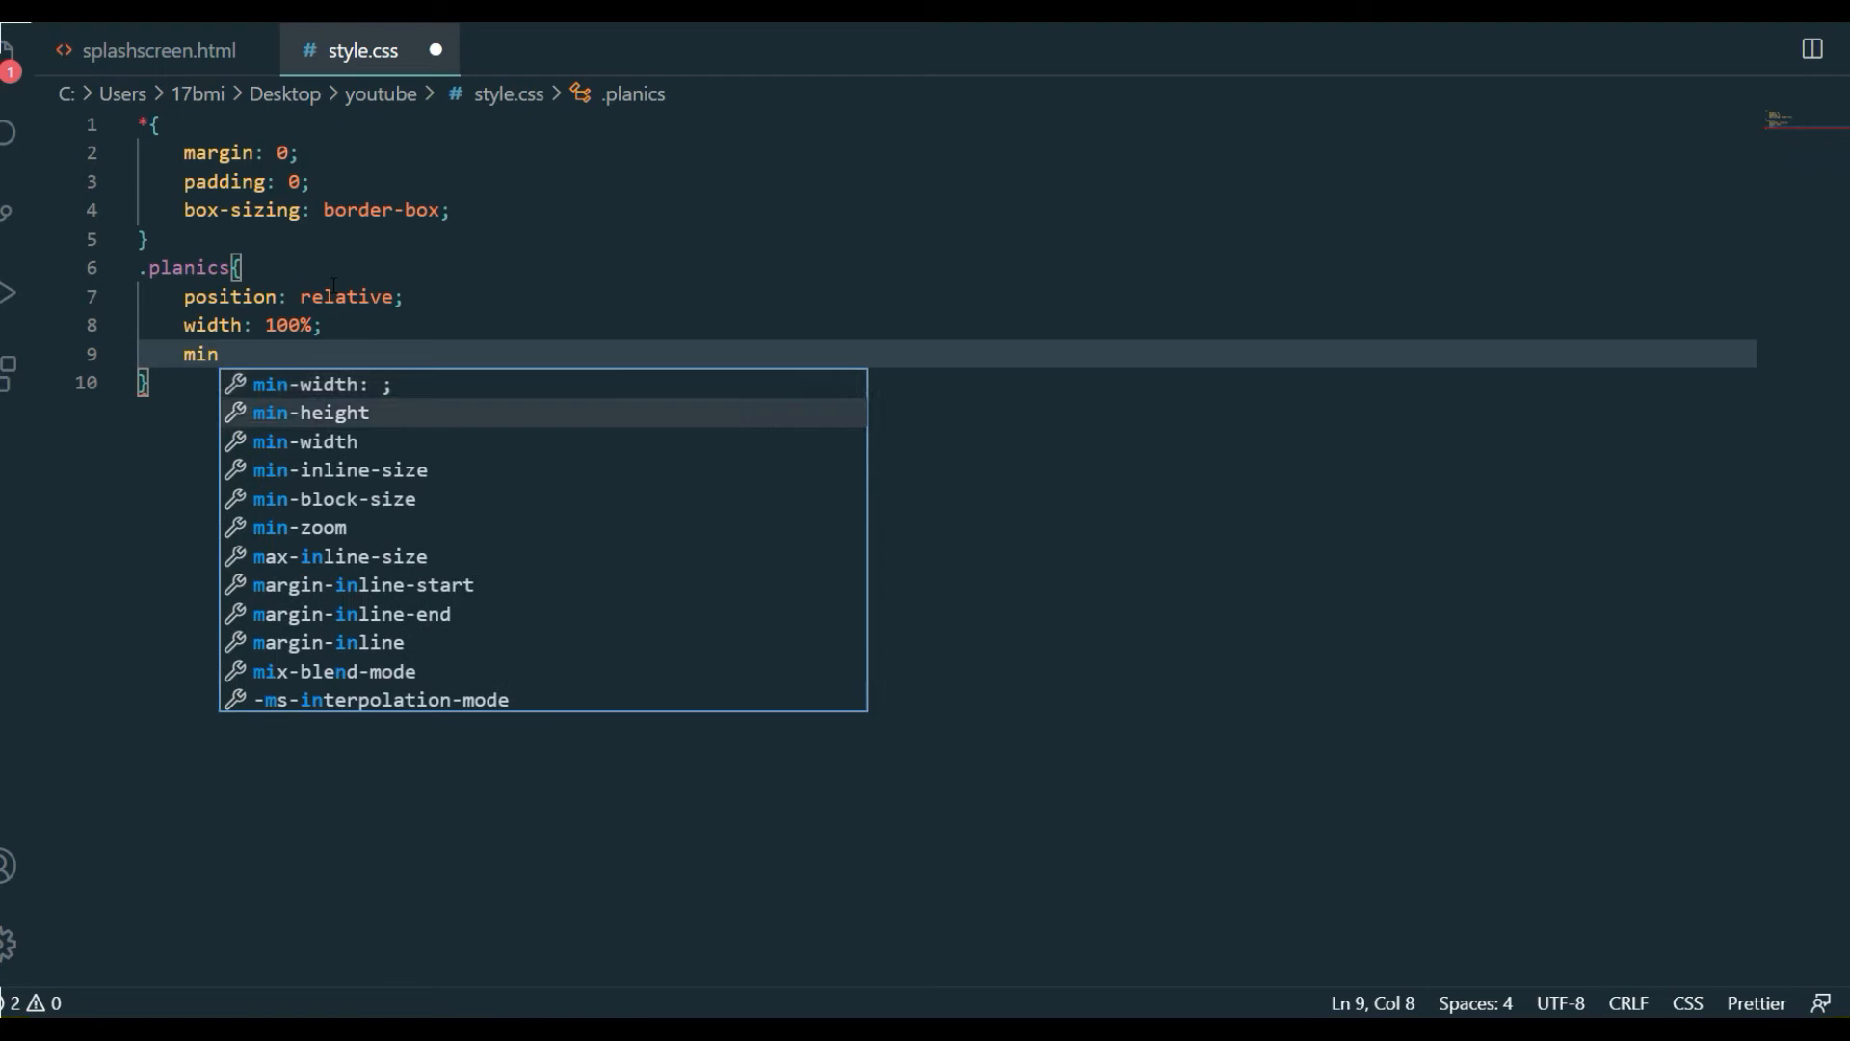
pyautogui.press('Down')
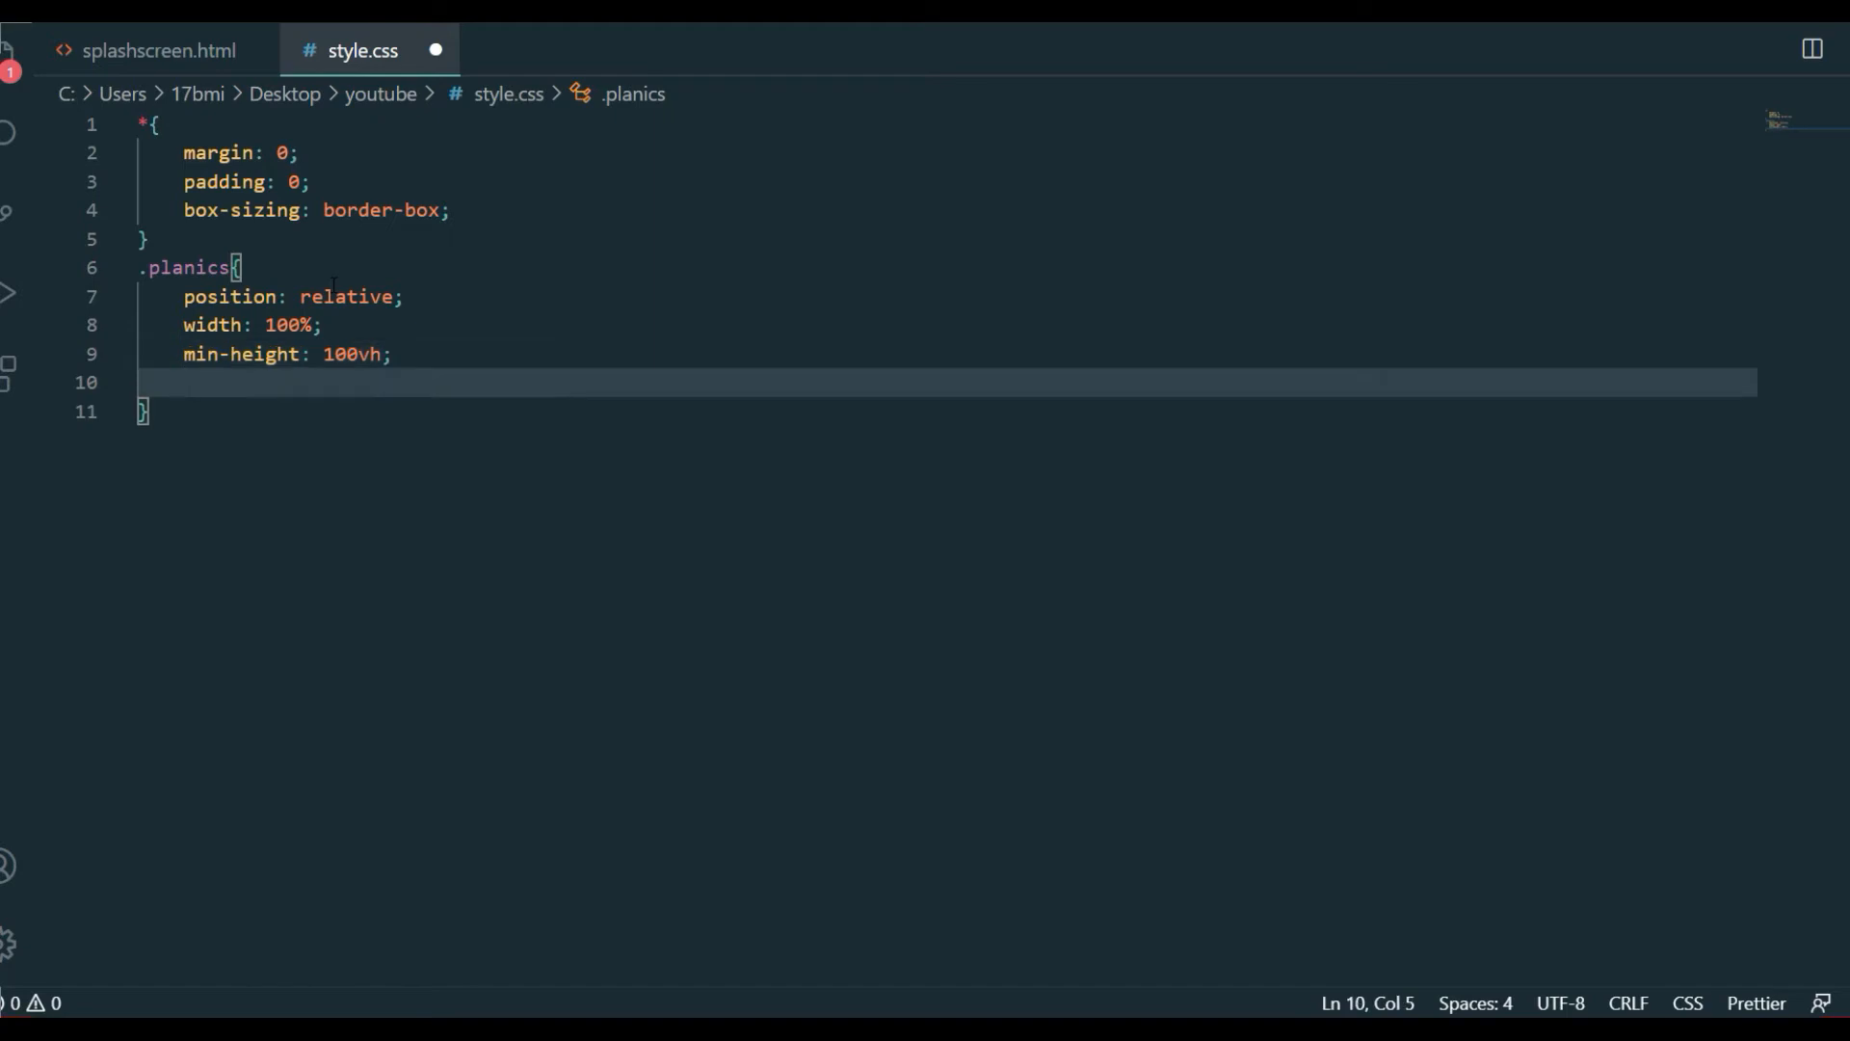
# Set .planics background to url(bg.jpg) and begin a background-size property
pyautogui.write('background: ;')
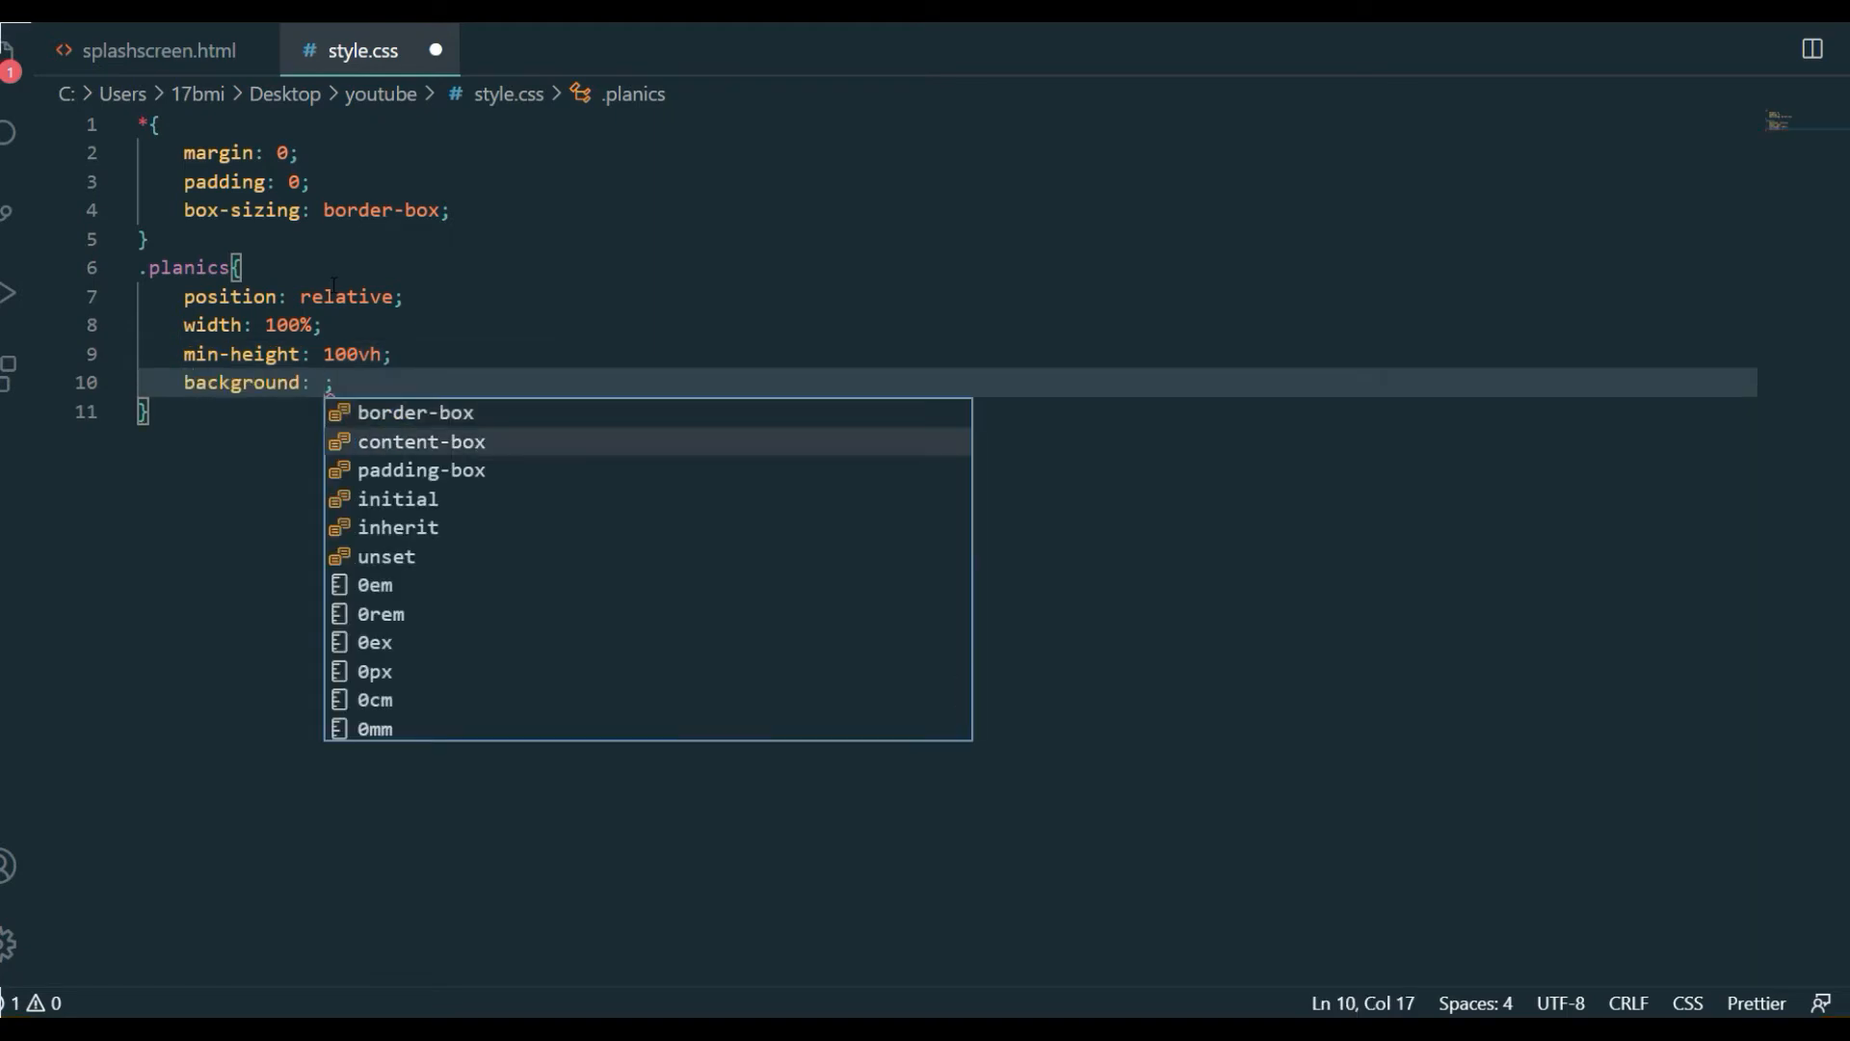
pyautogui.write('url(')
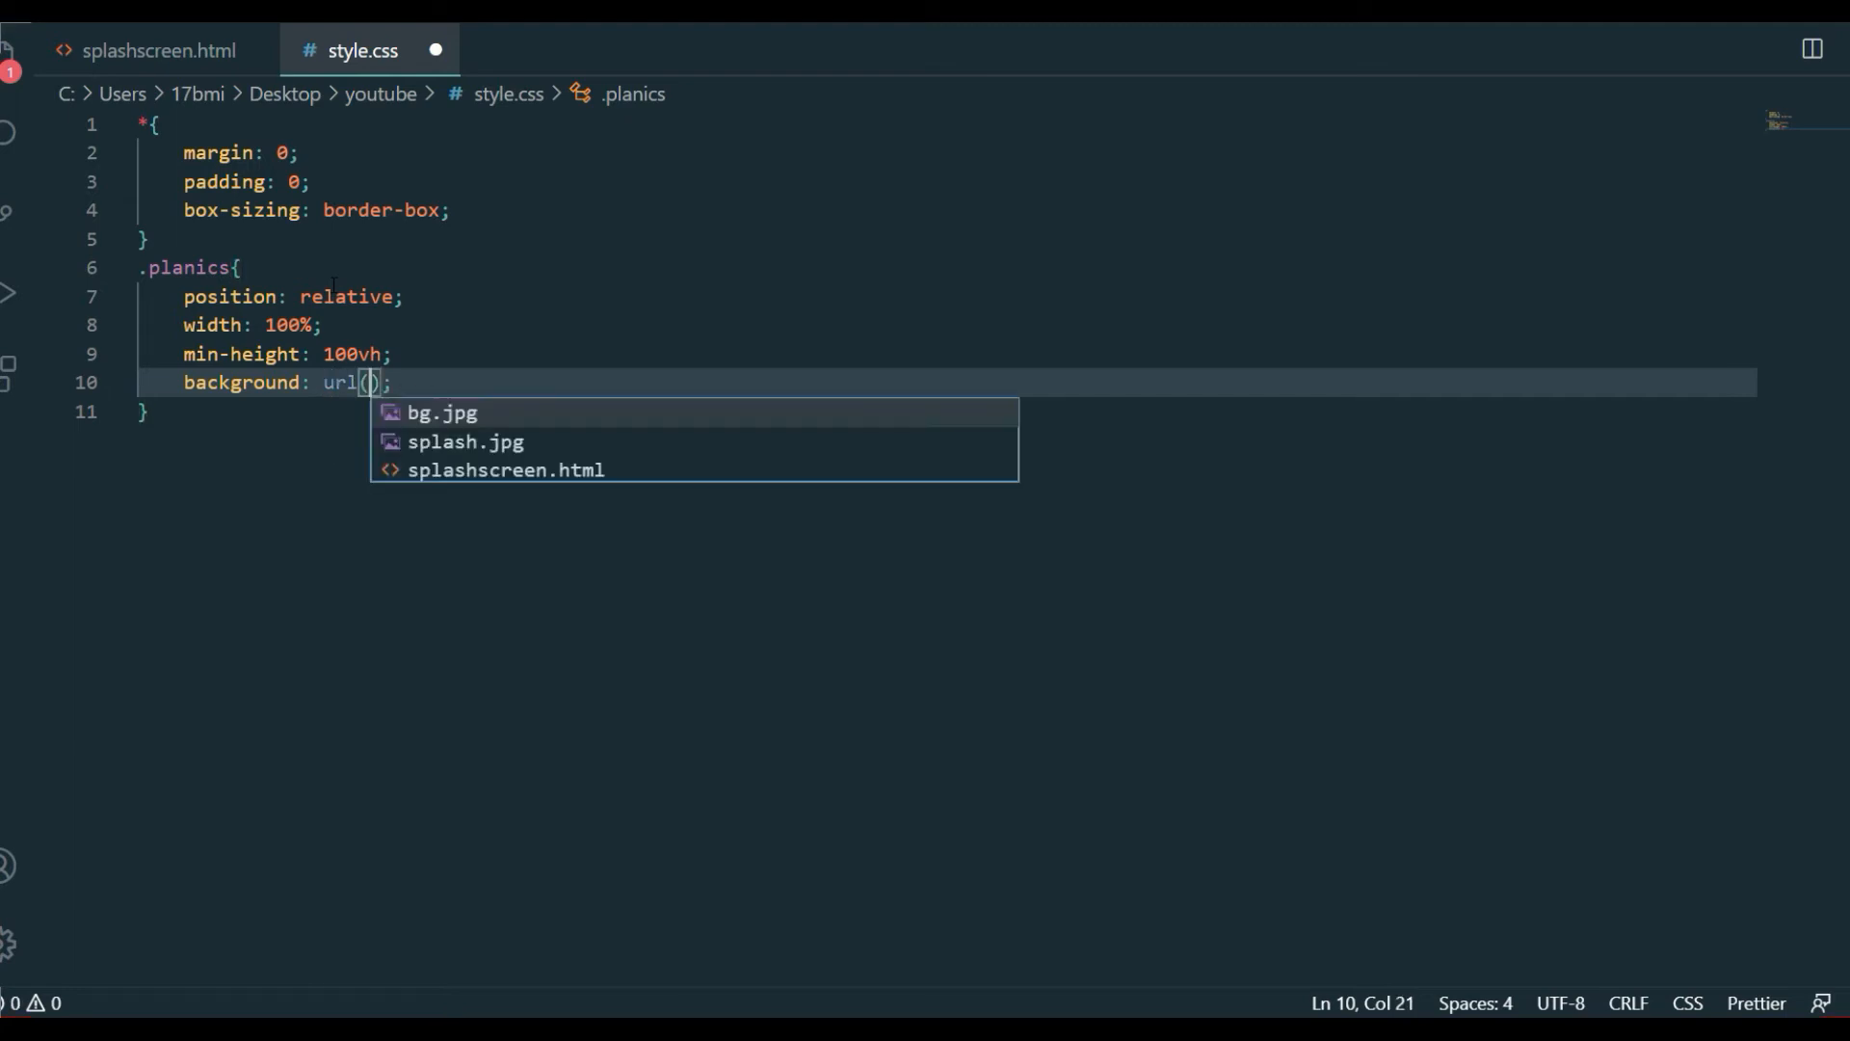
pyautogui.click(445, 412)
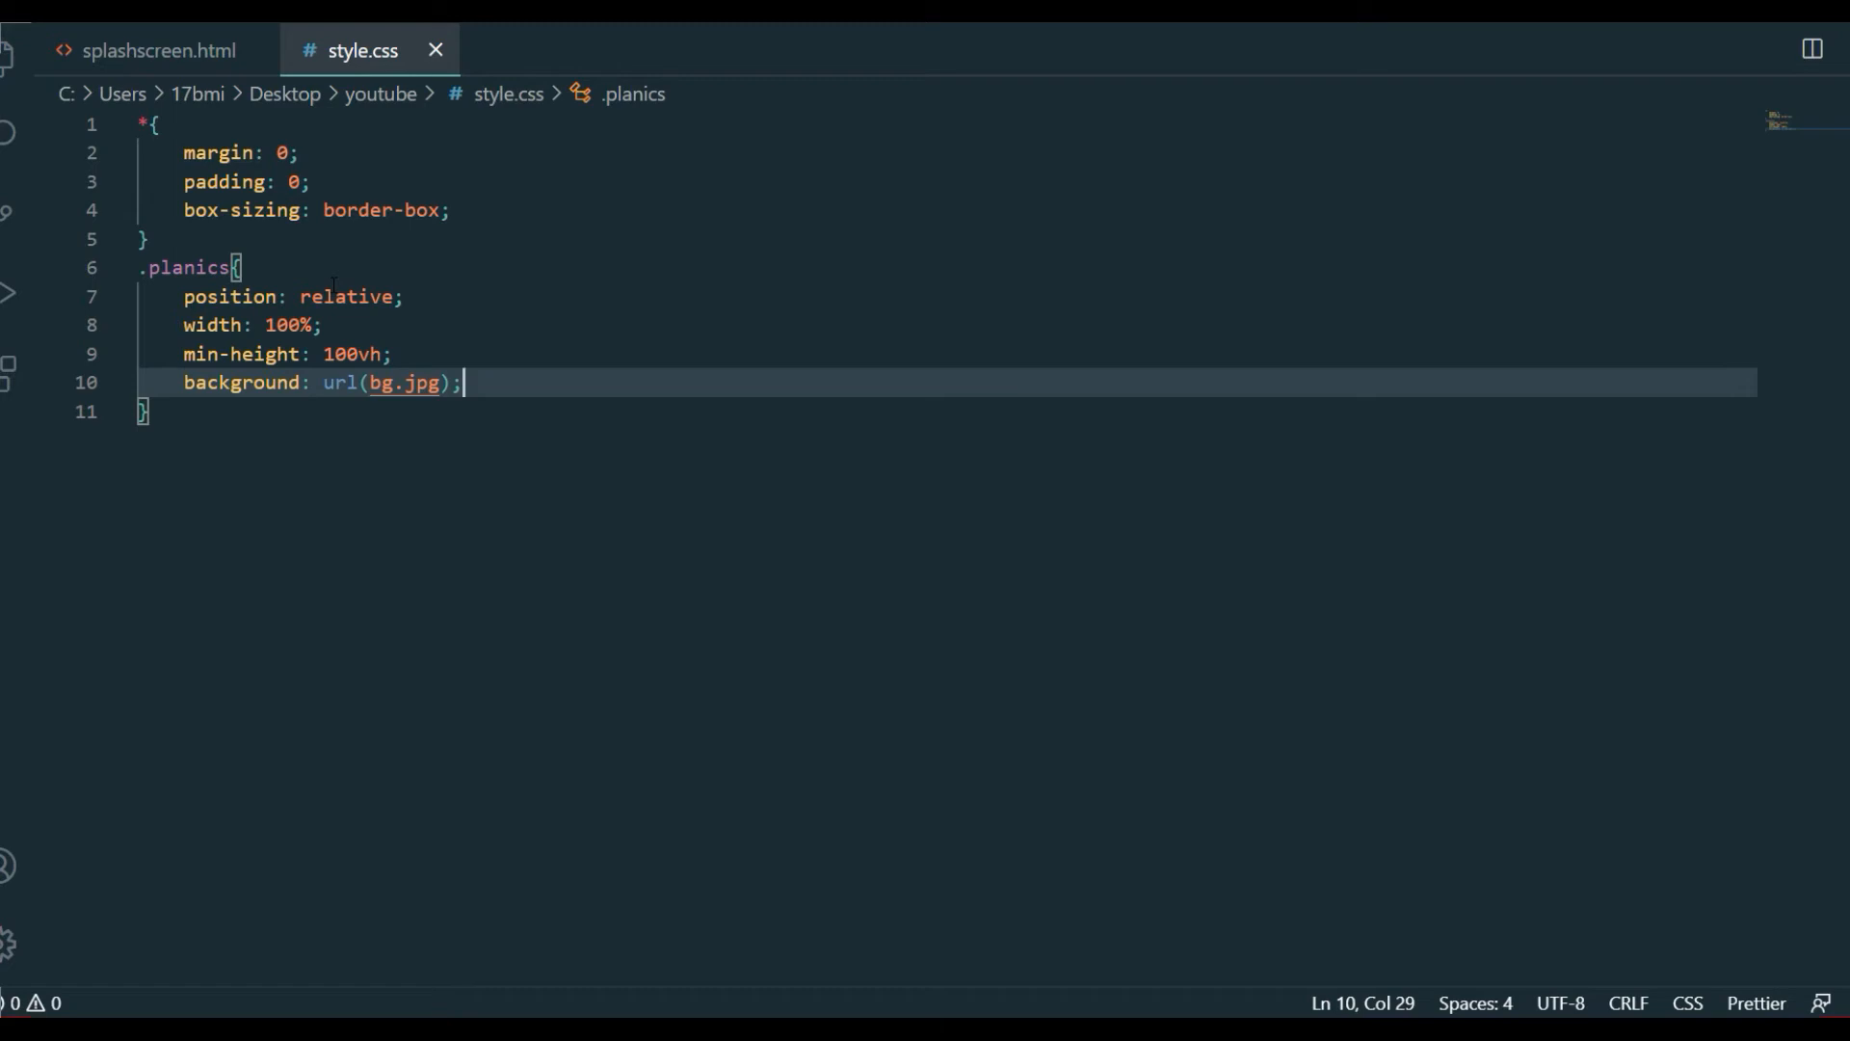
pyautogui.write('ba')
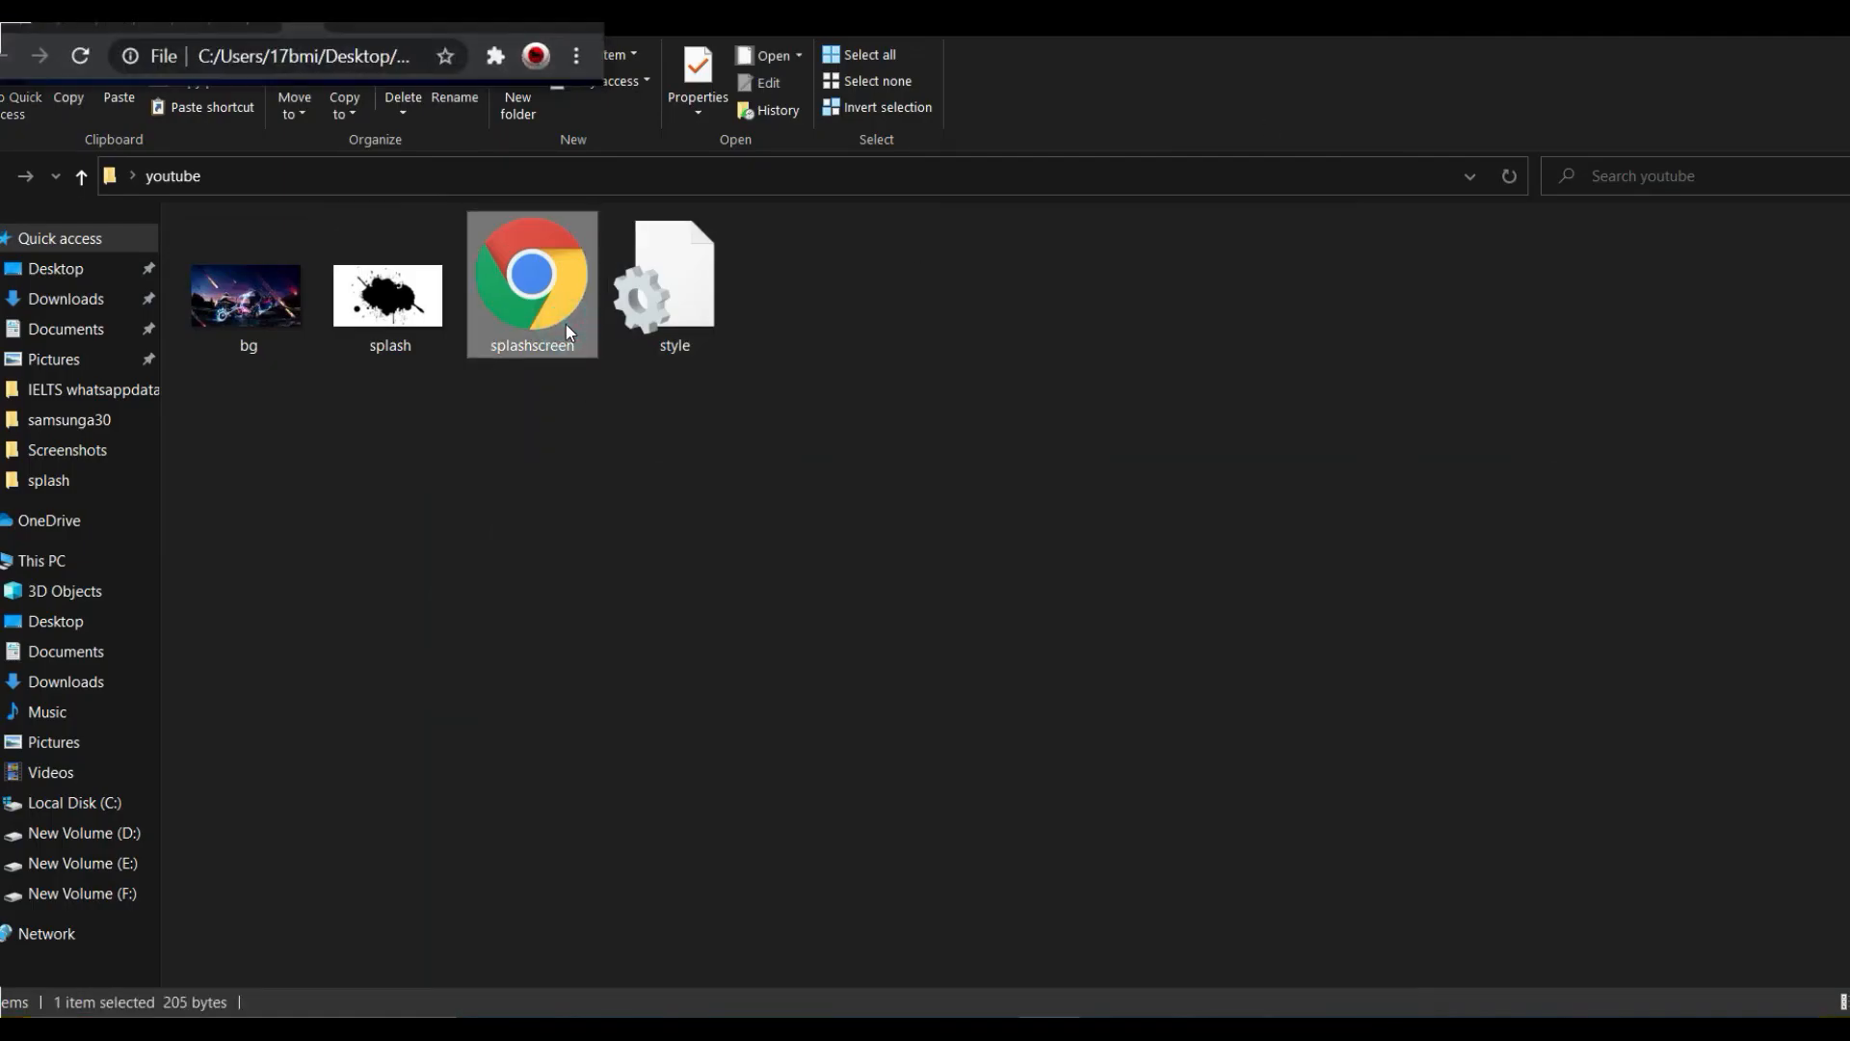
# Open splashscreen.html from the youtube folder in Chrome
pyautogui.doubleClick(532, 285)
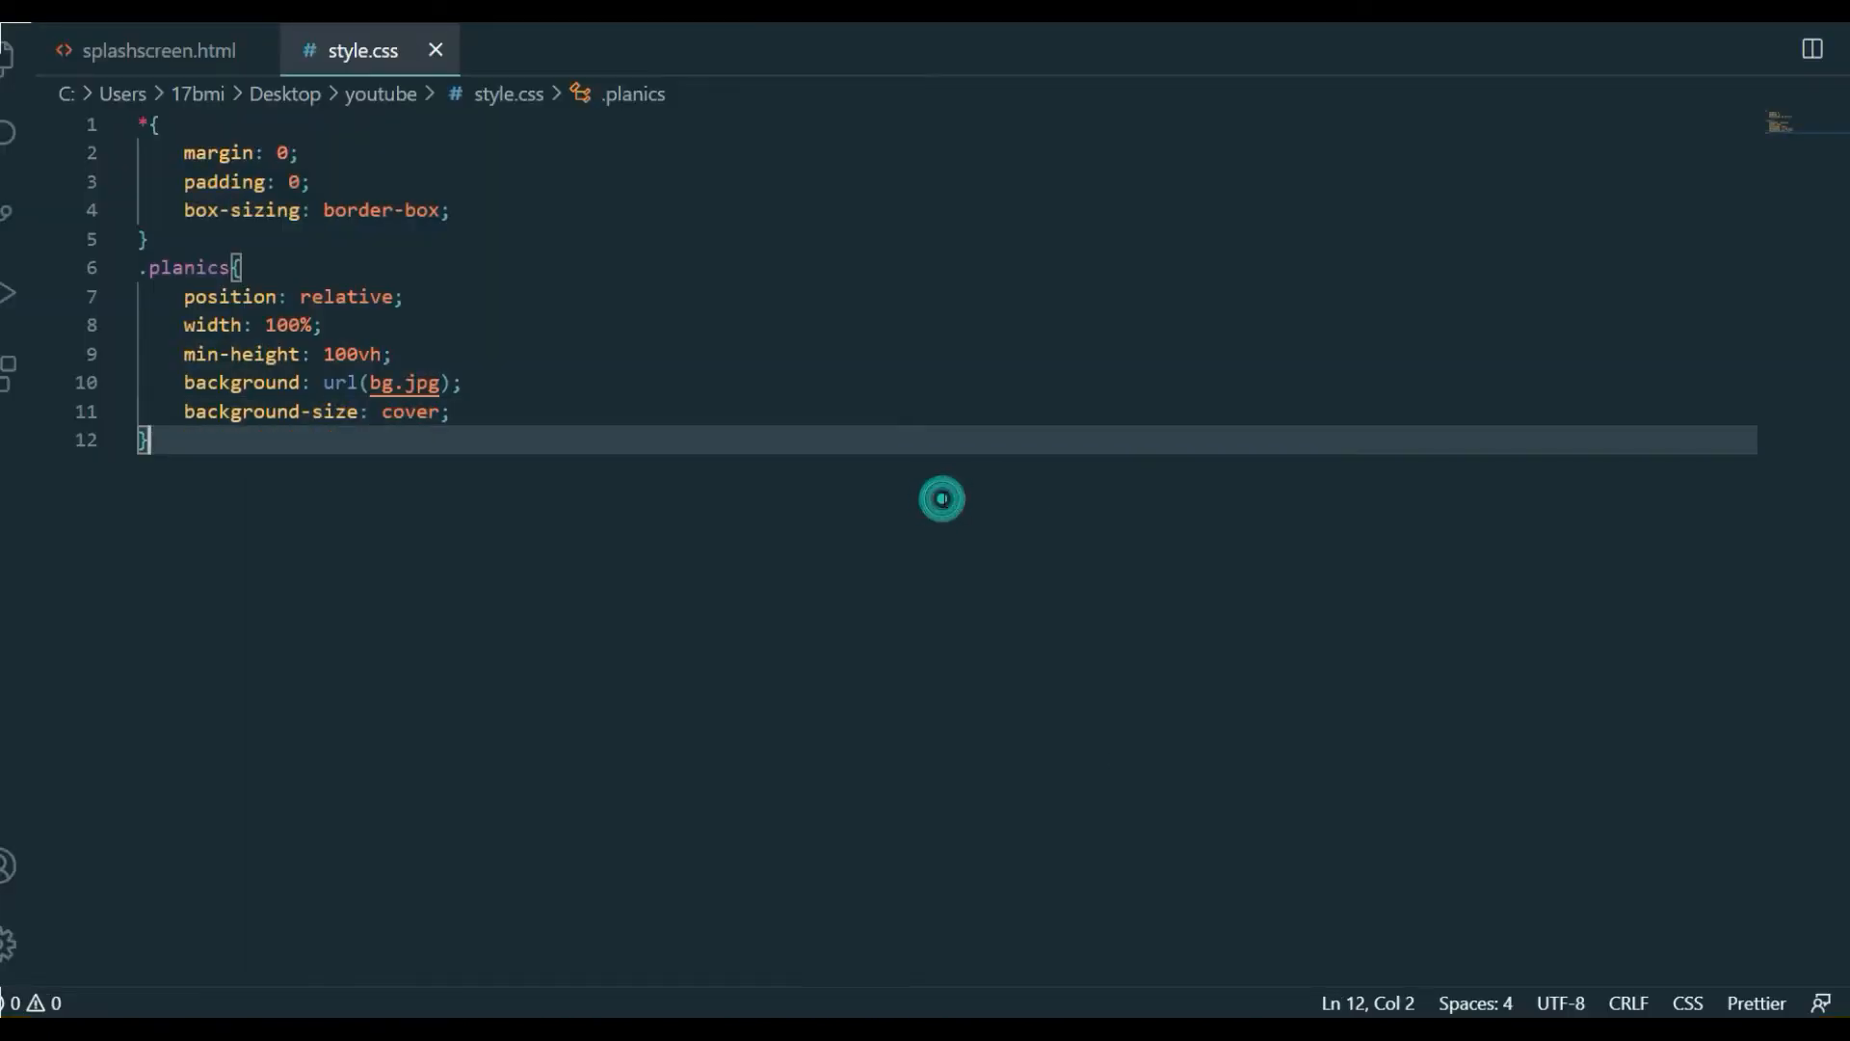
# Start a .planics::before rule with an empty content property
pyautogui.write('.planics')
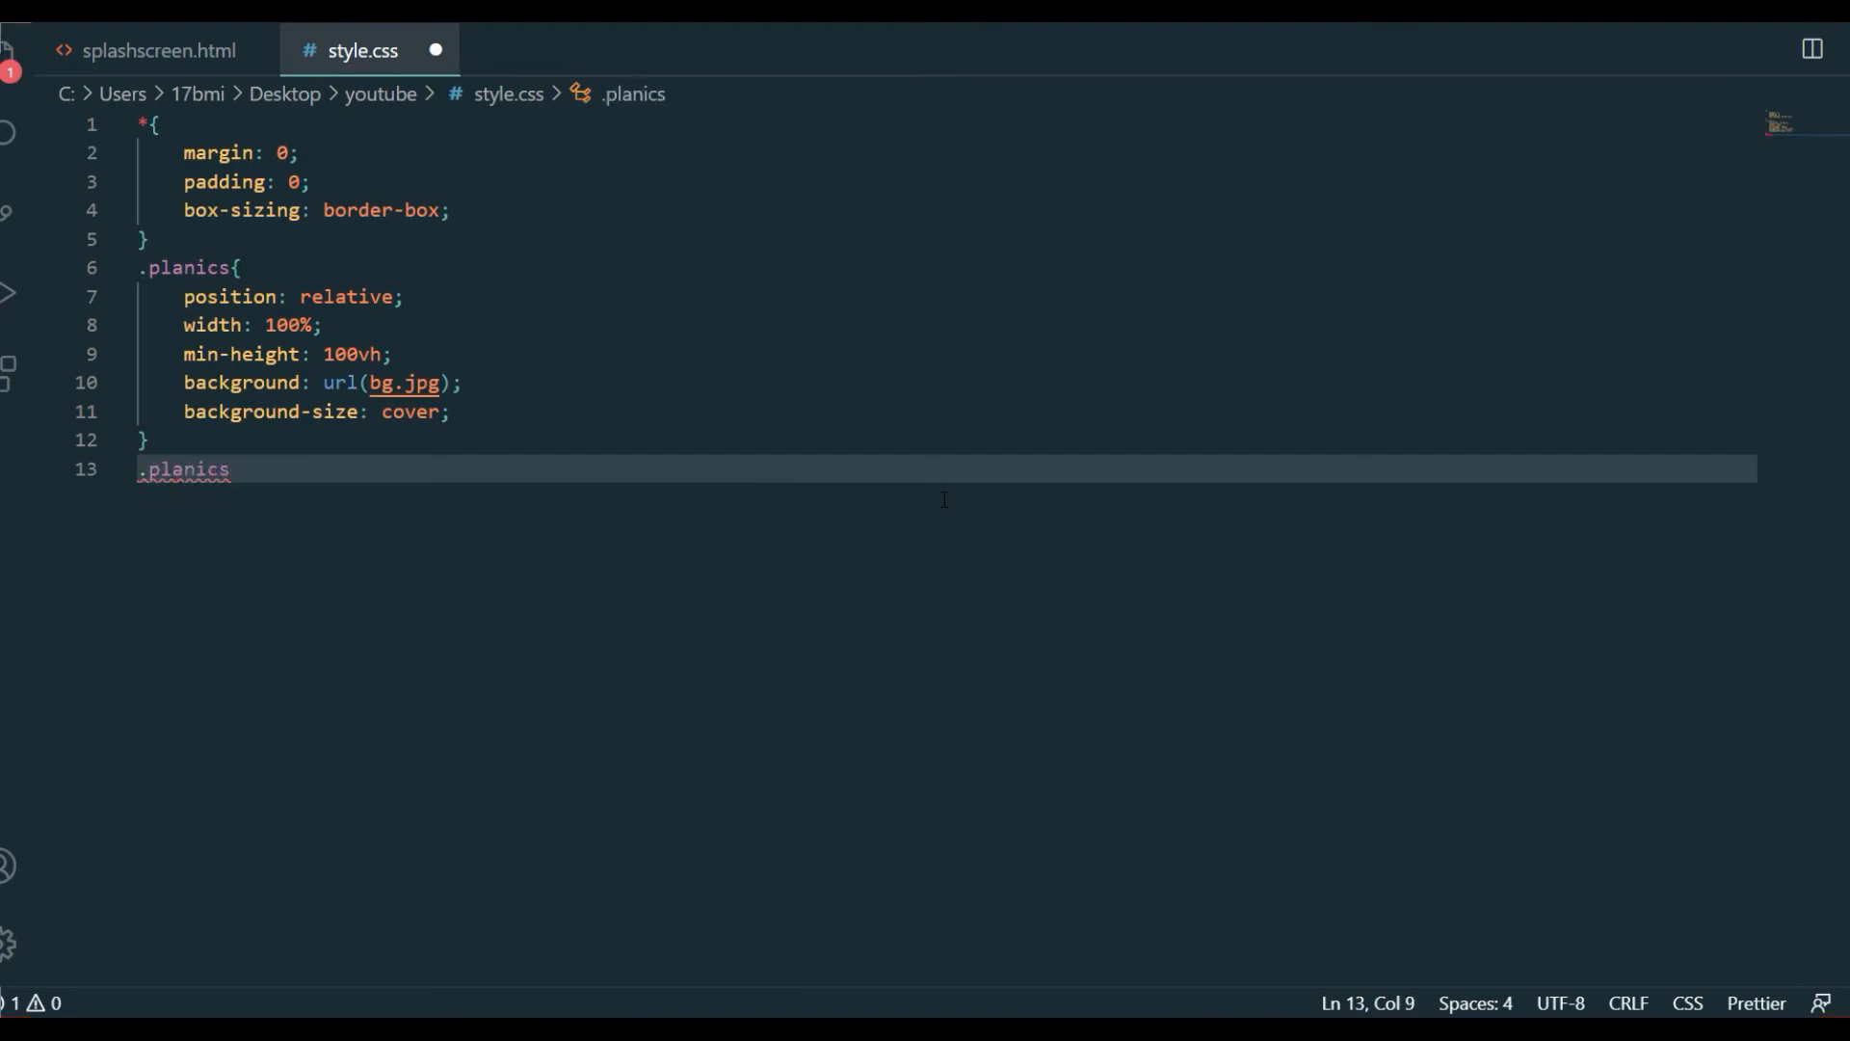
pyautogui.write(':before')
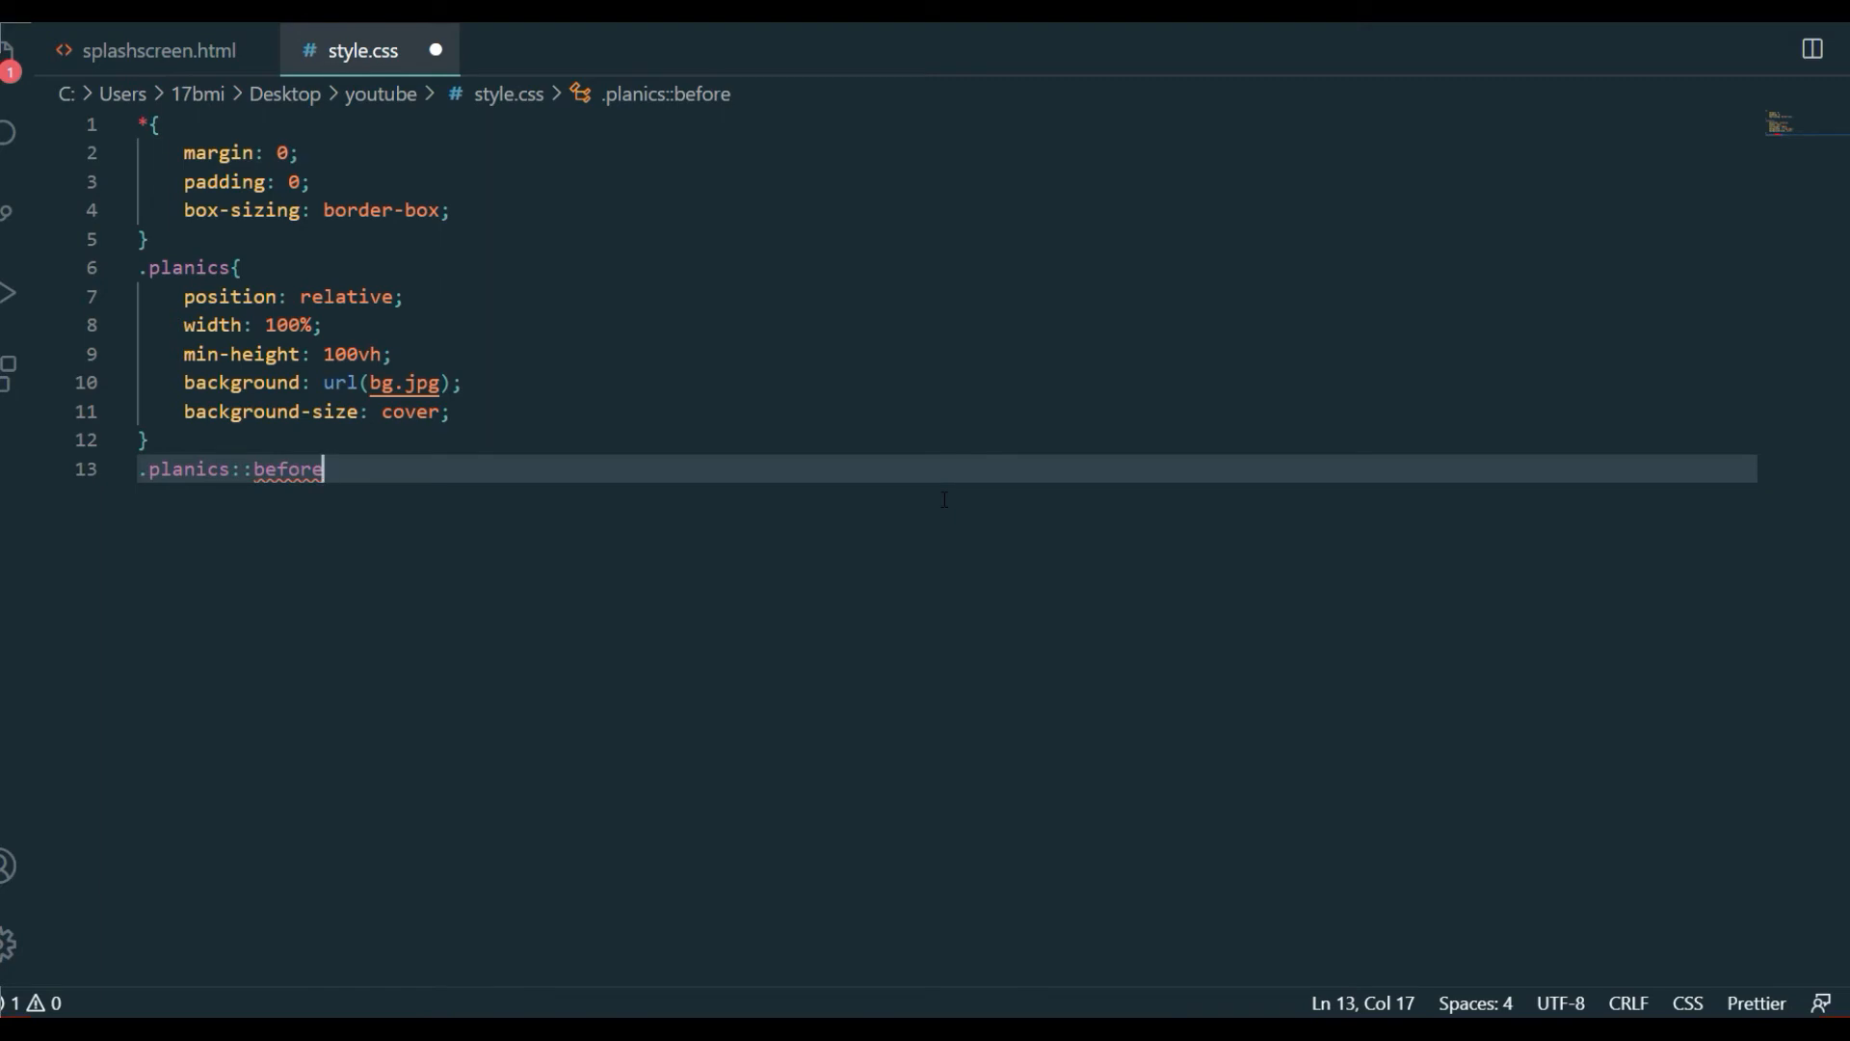
pyautogui.write('{')
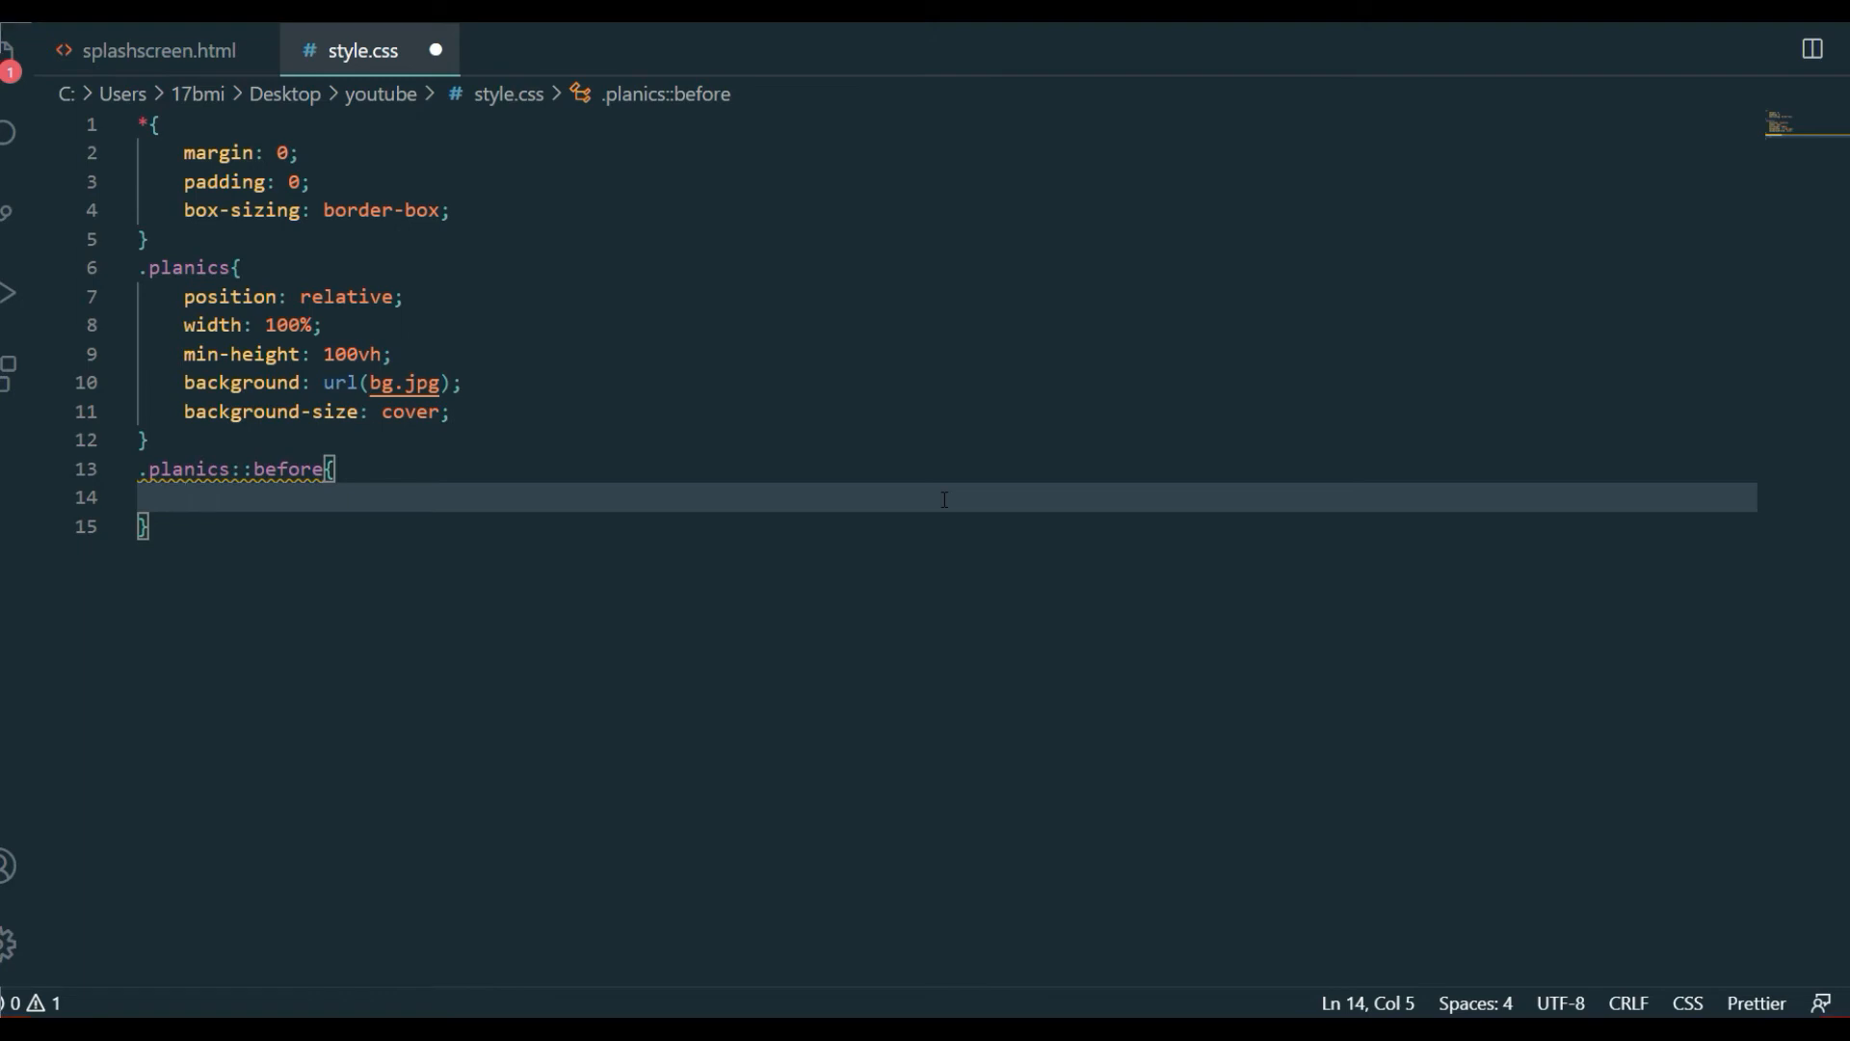
pyautogui.write("content: '';")
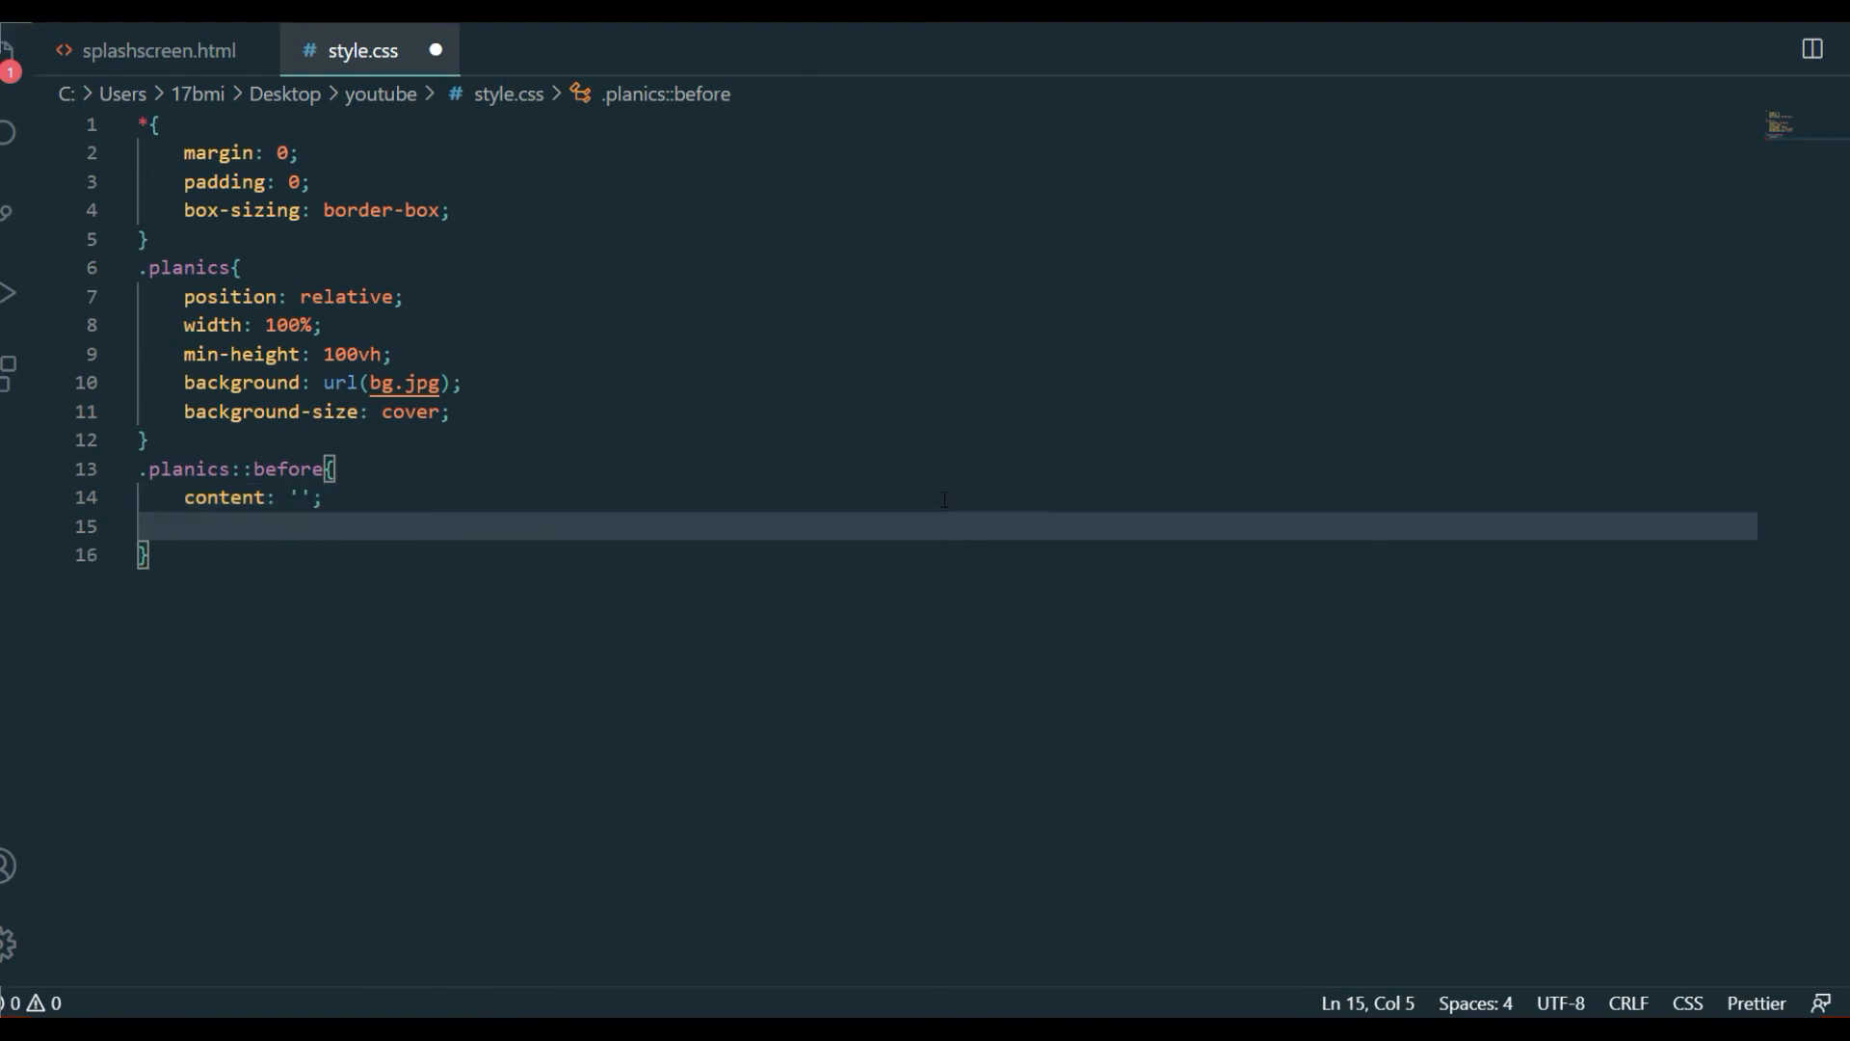
# Make .planics::before absolutely positioned at top 0 and left 0
pyautogui.write('position: absolute;')
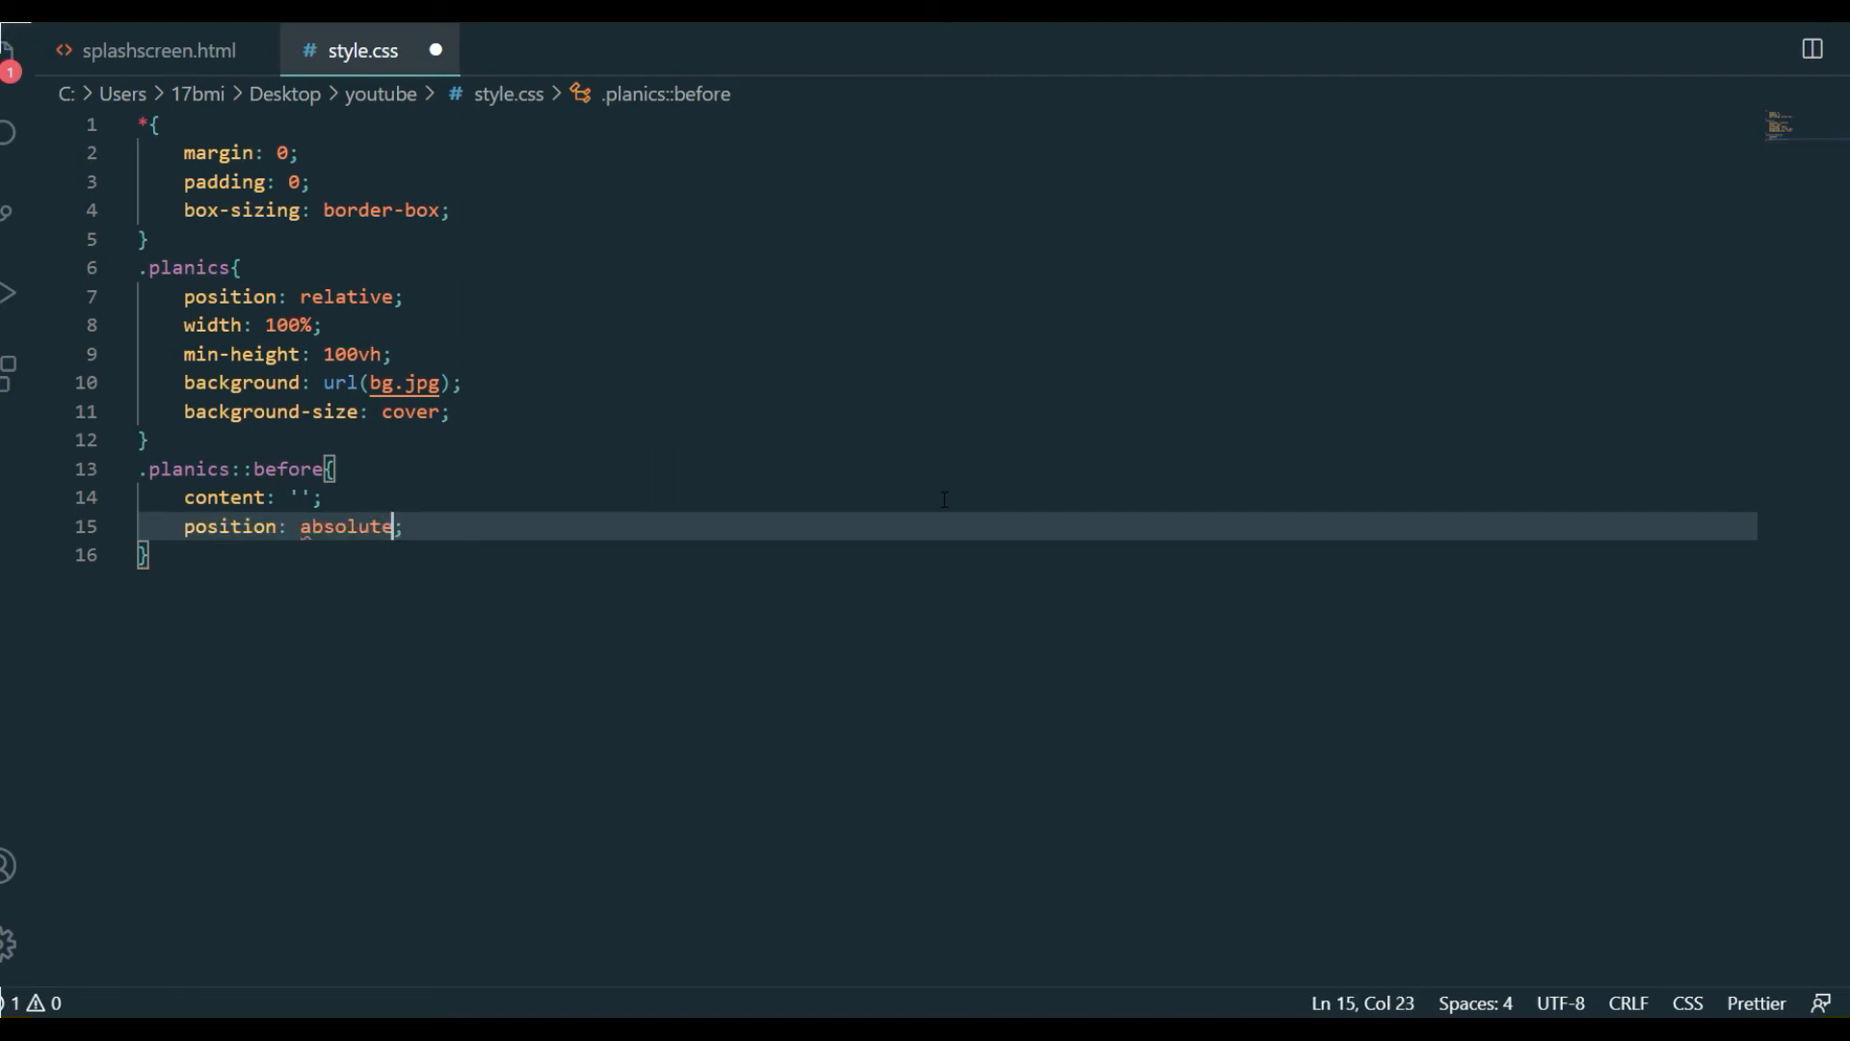
pyautogui.press('Enter')
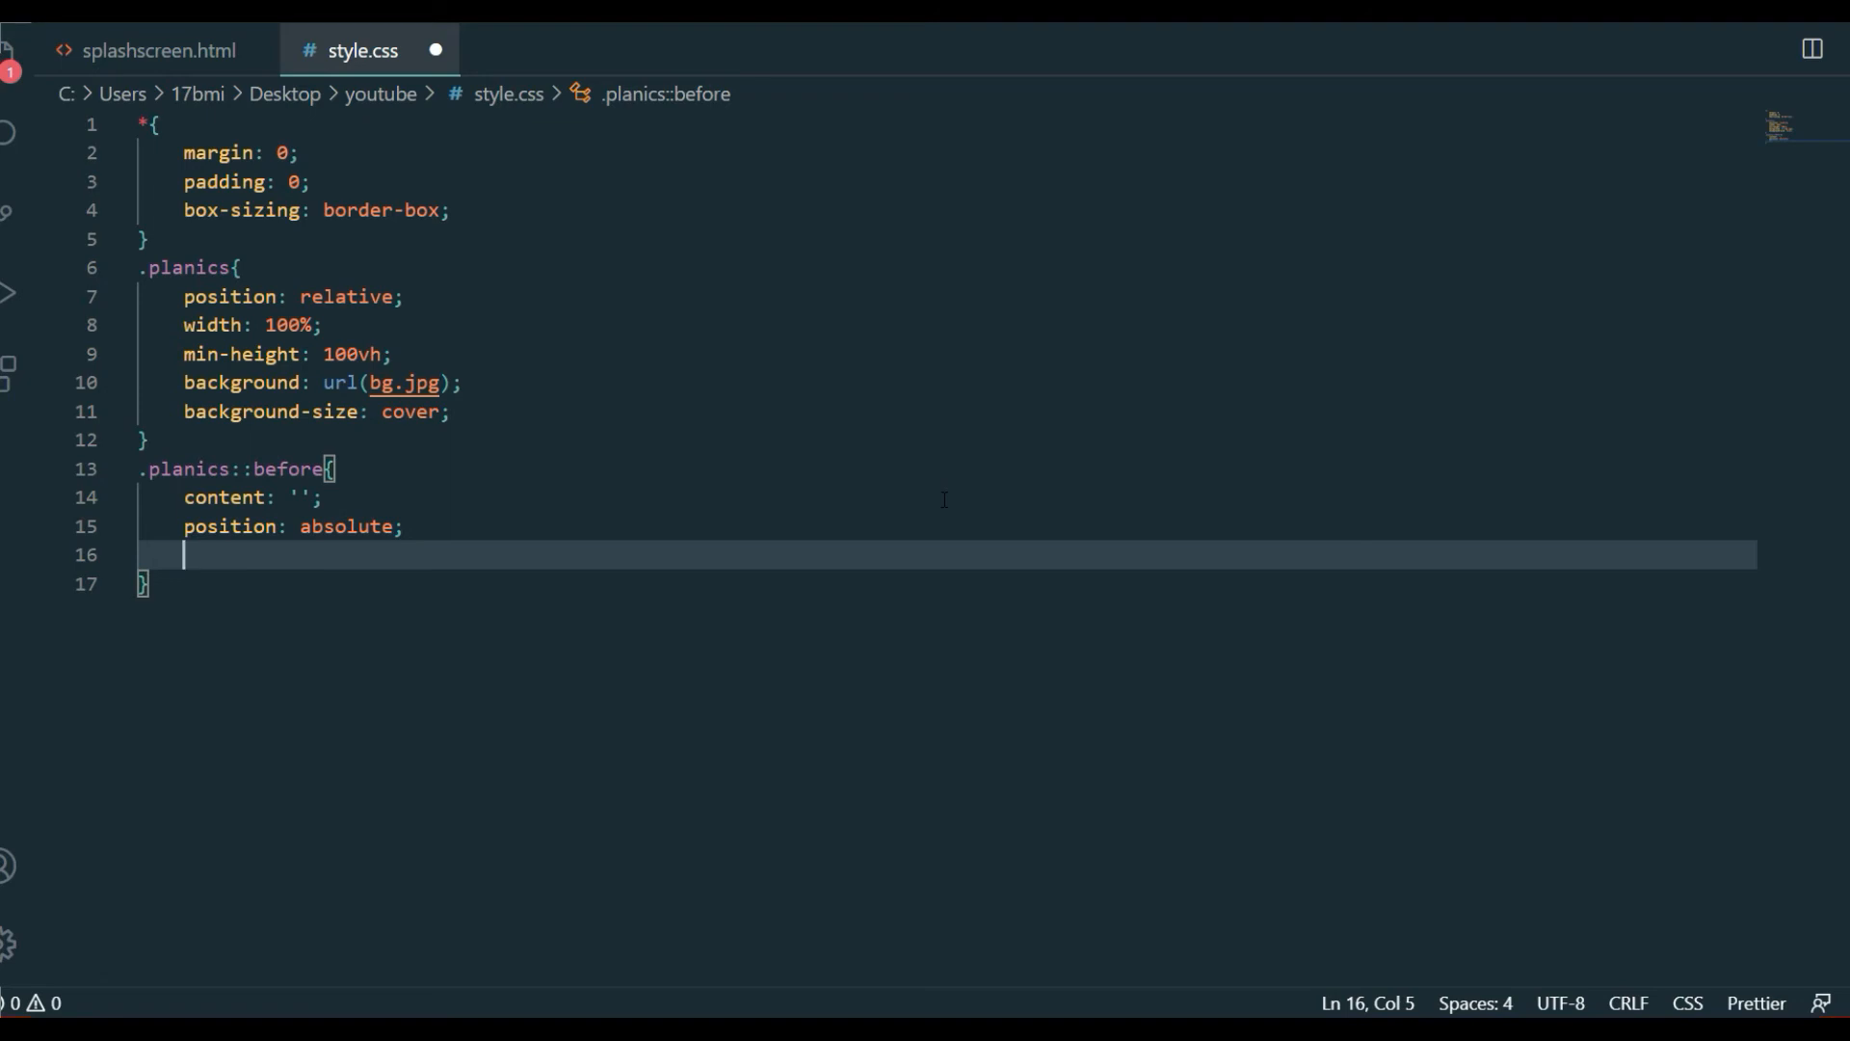
pyautogui.write('top: ;')
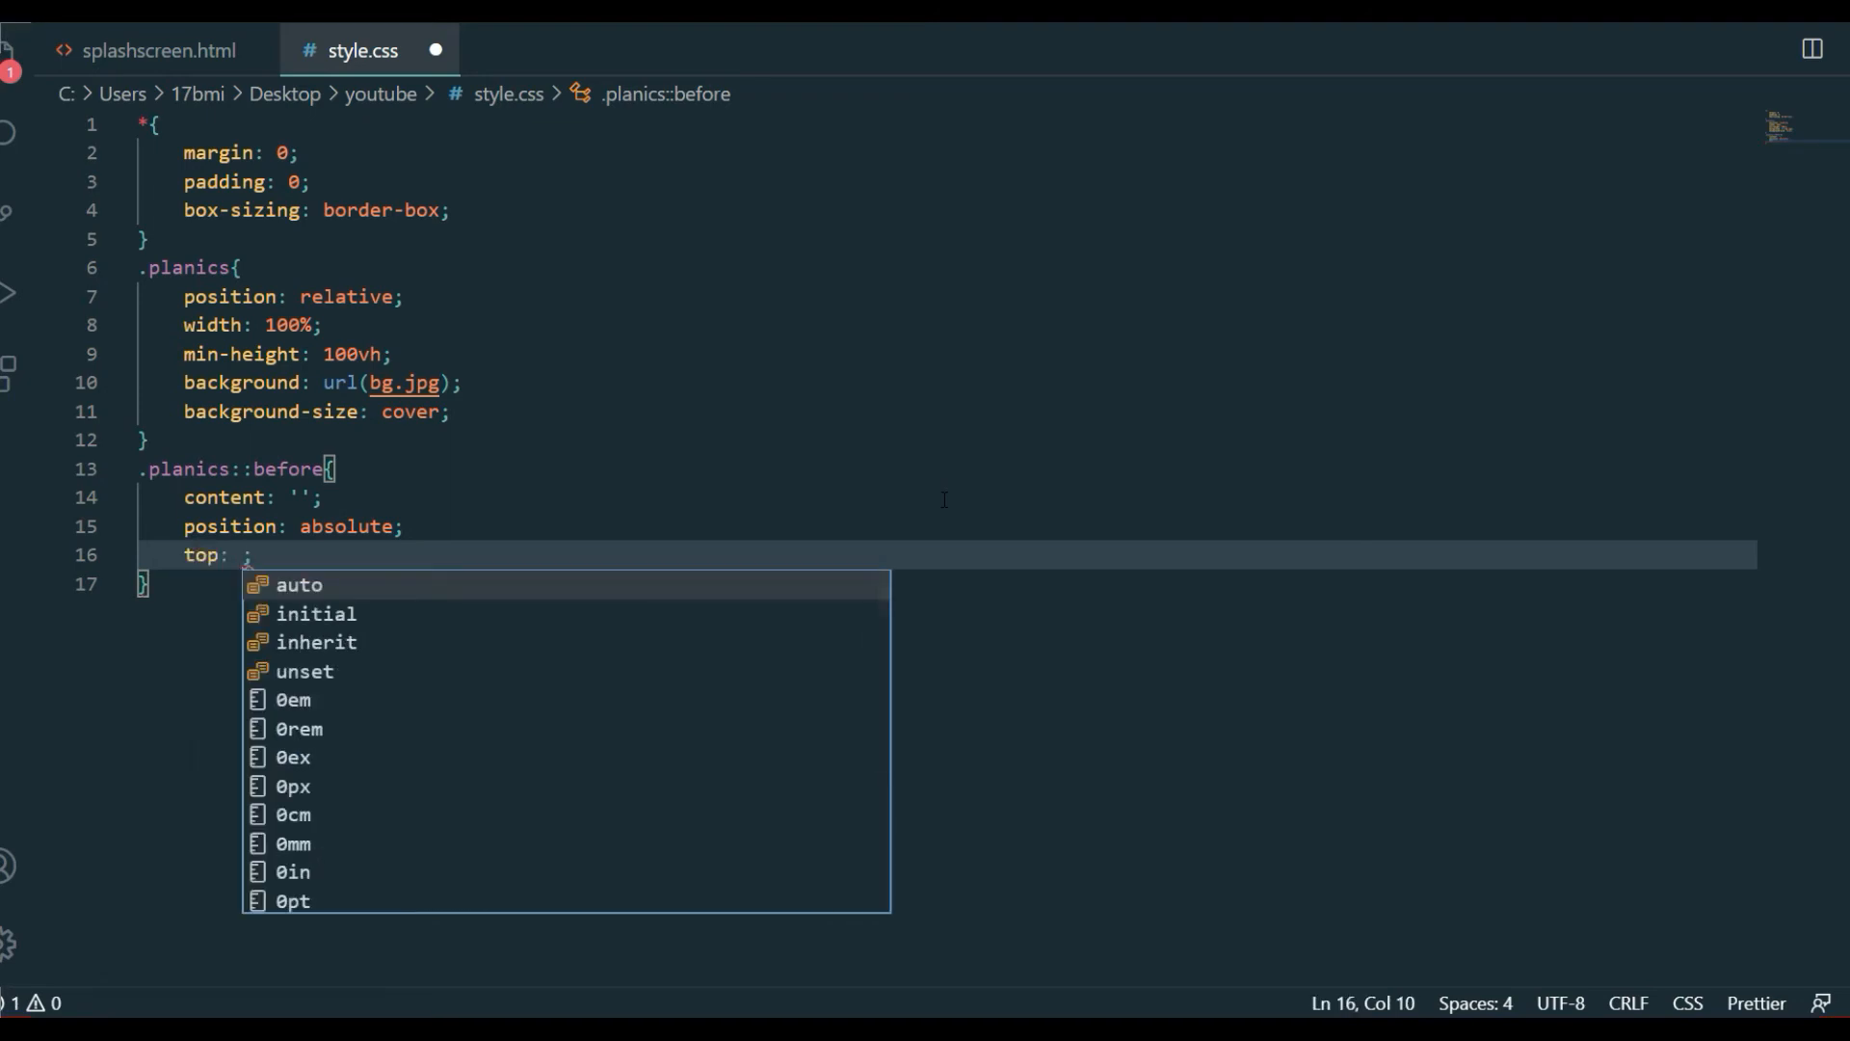
pyautogui.write('0;')
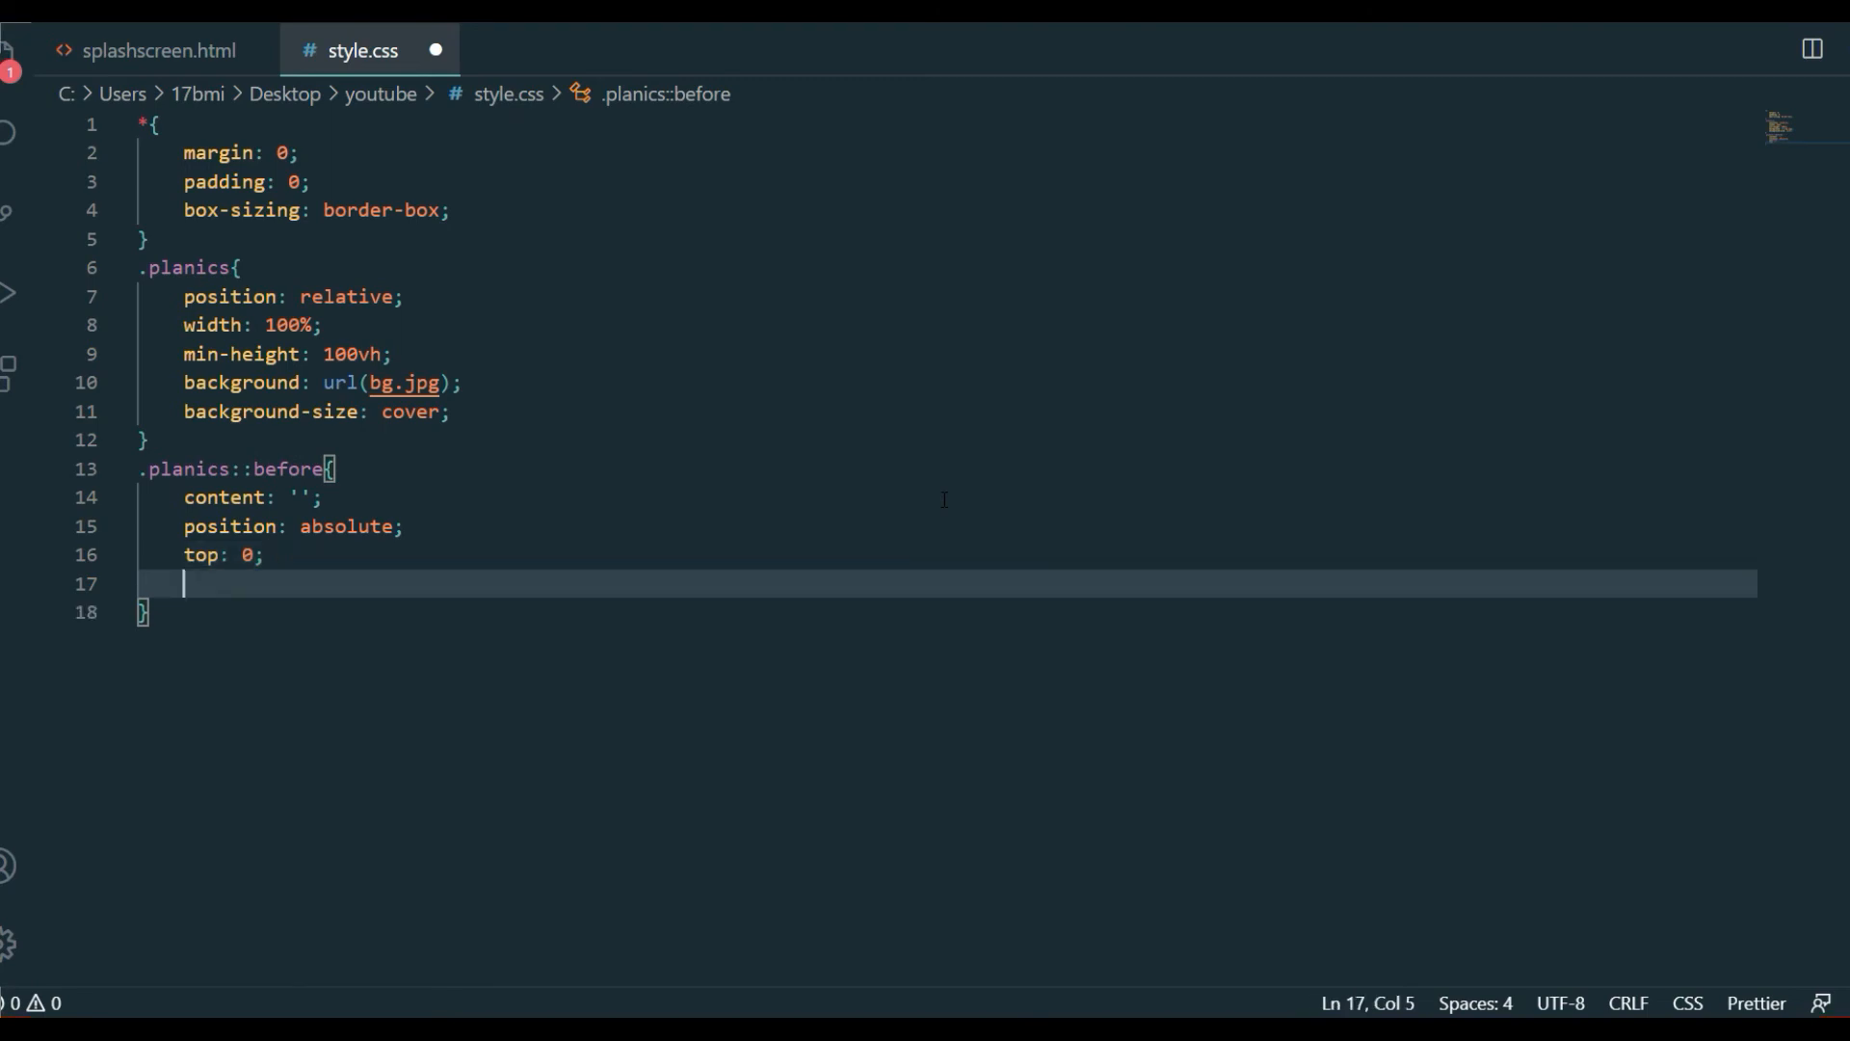
pyautogui.write('left')
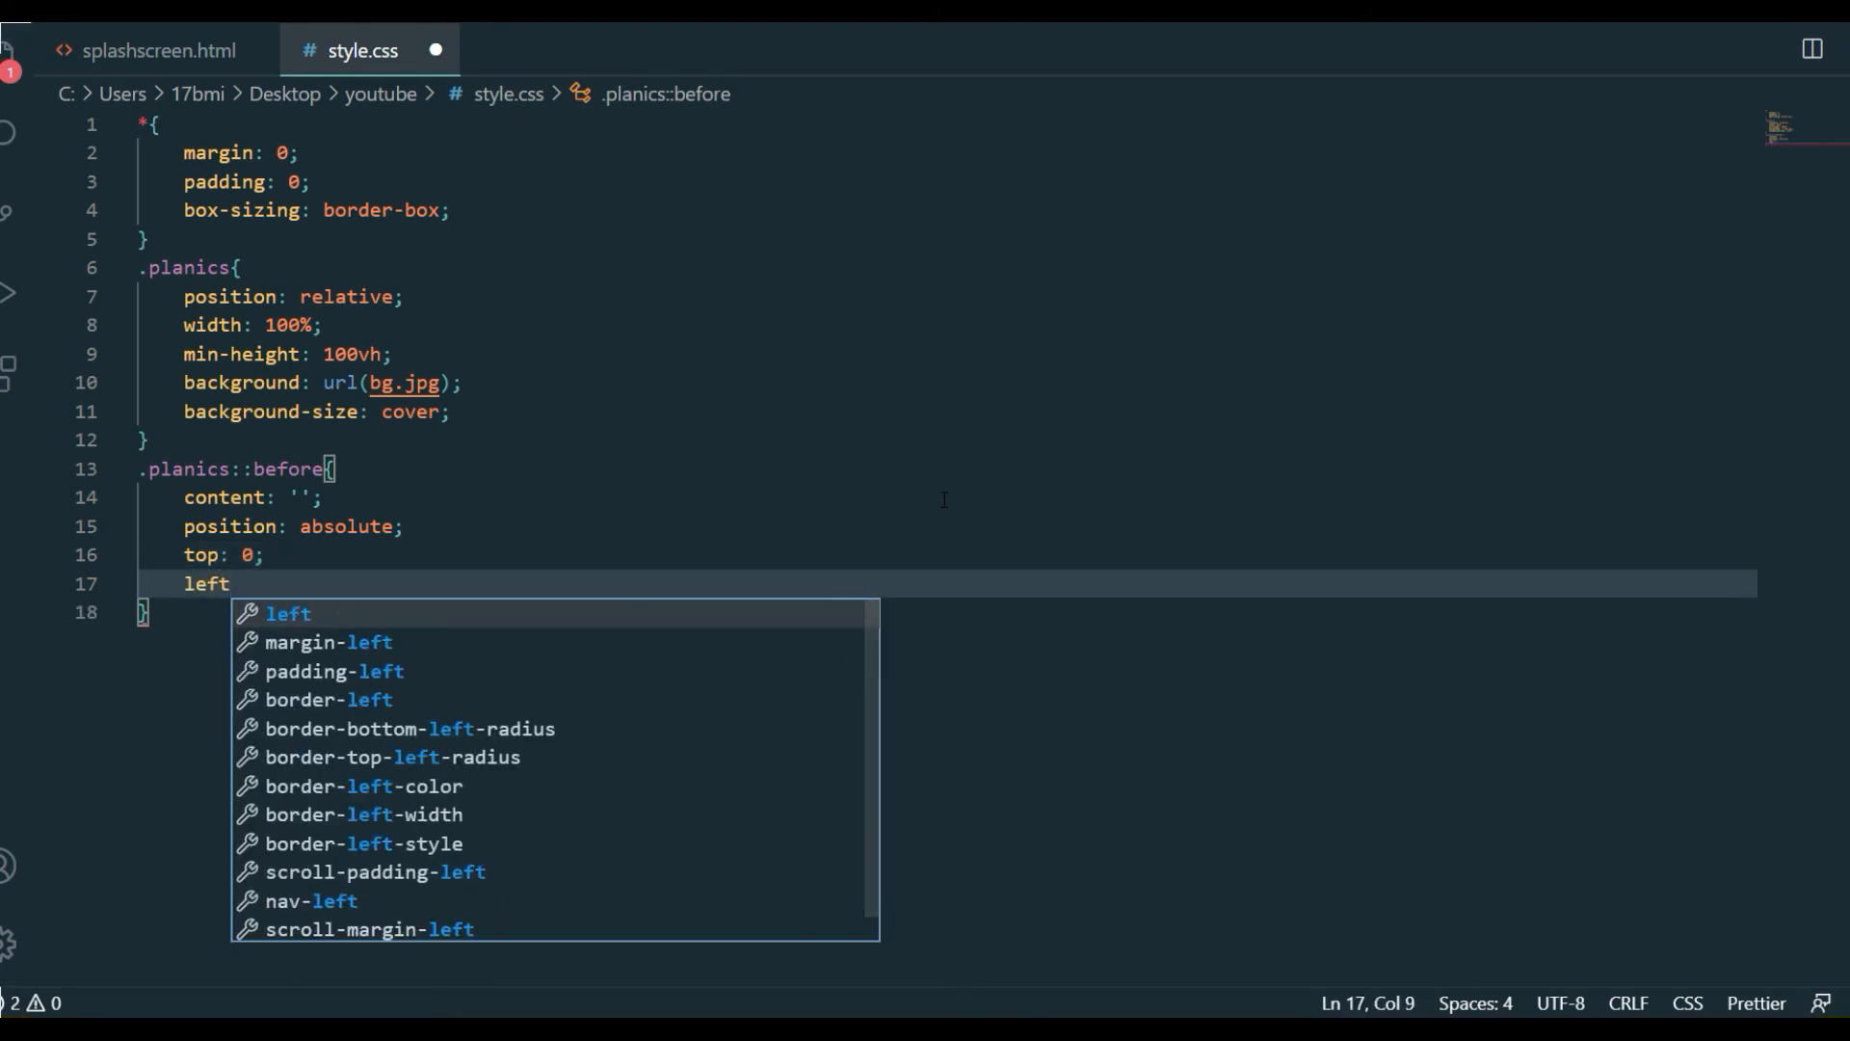
pyautogui.write(': 0;')
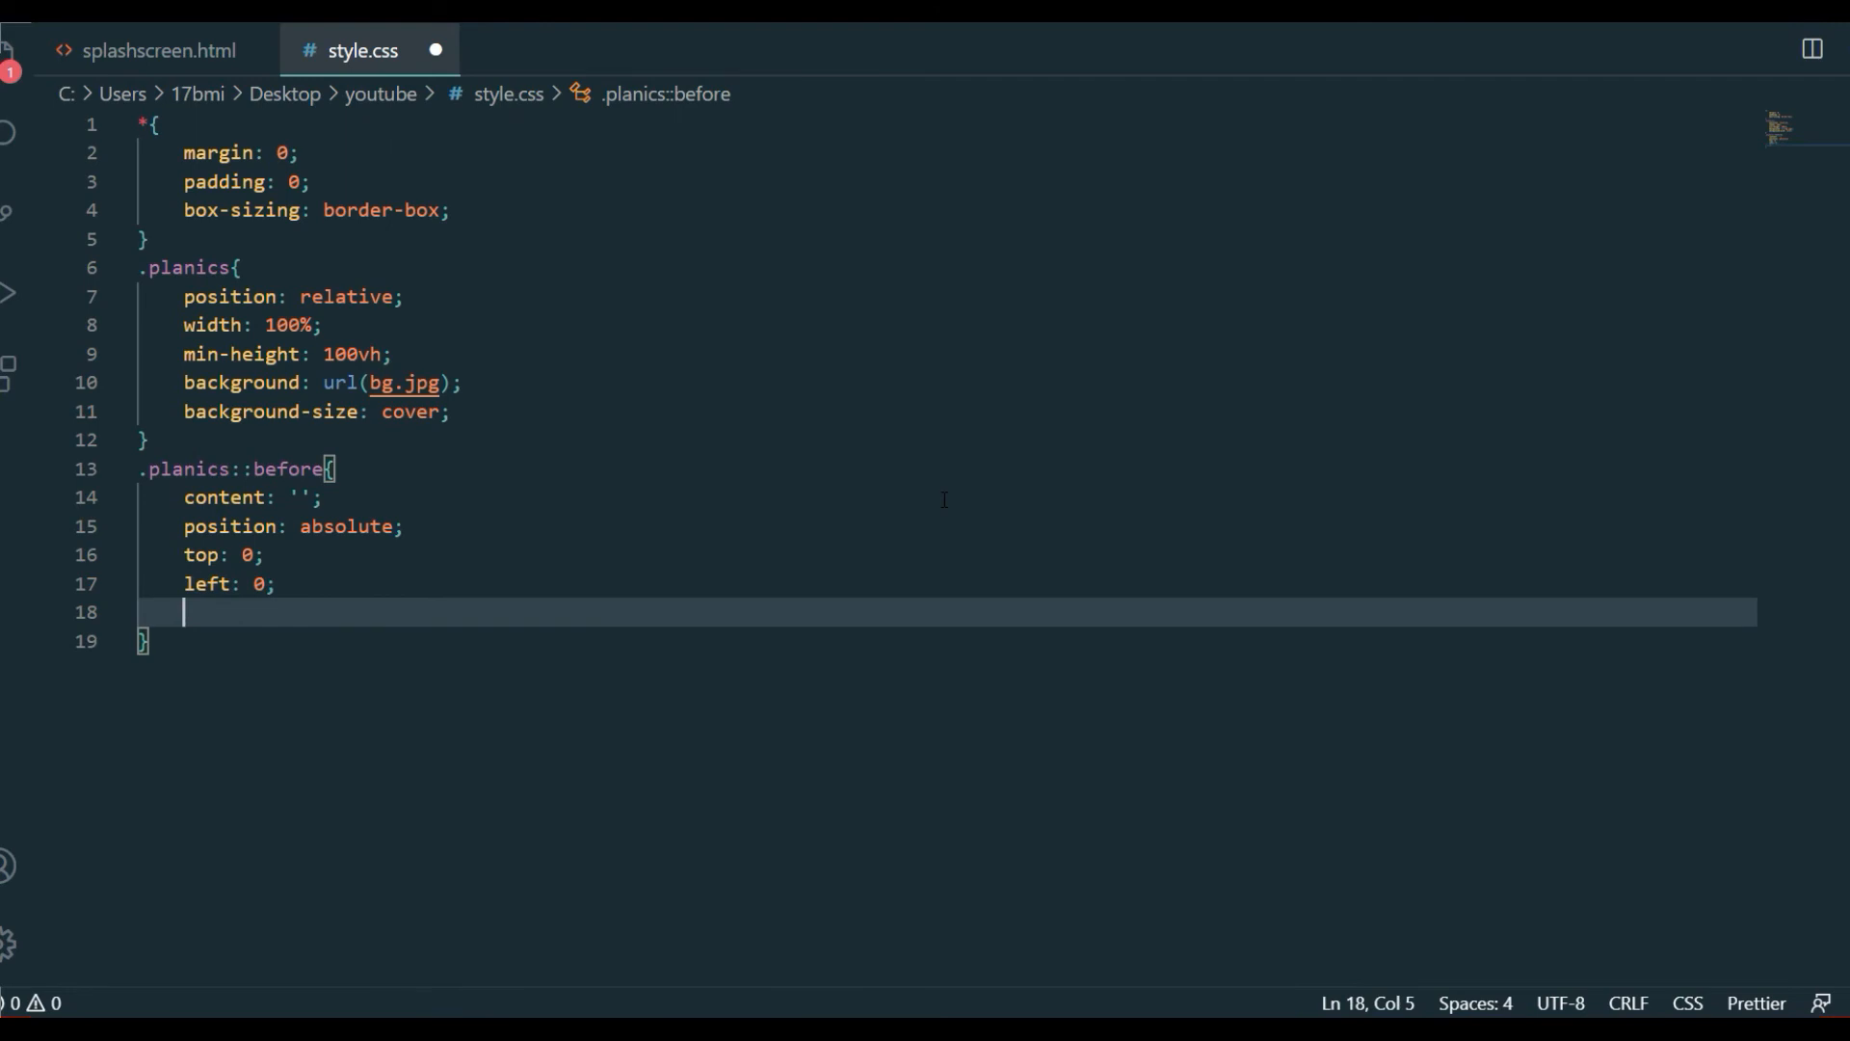
# Give .planics::before width 100% and height 100%
pyautogui.write('width: ;')
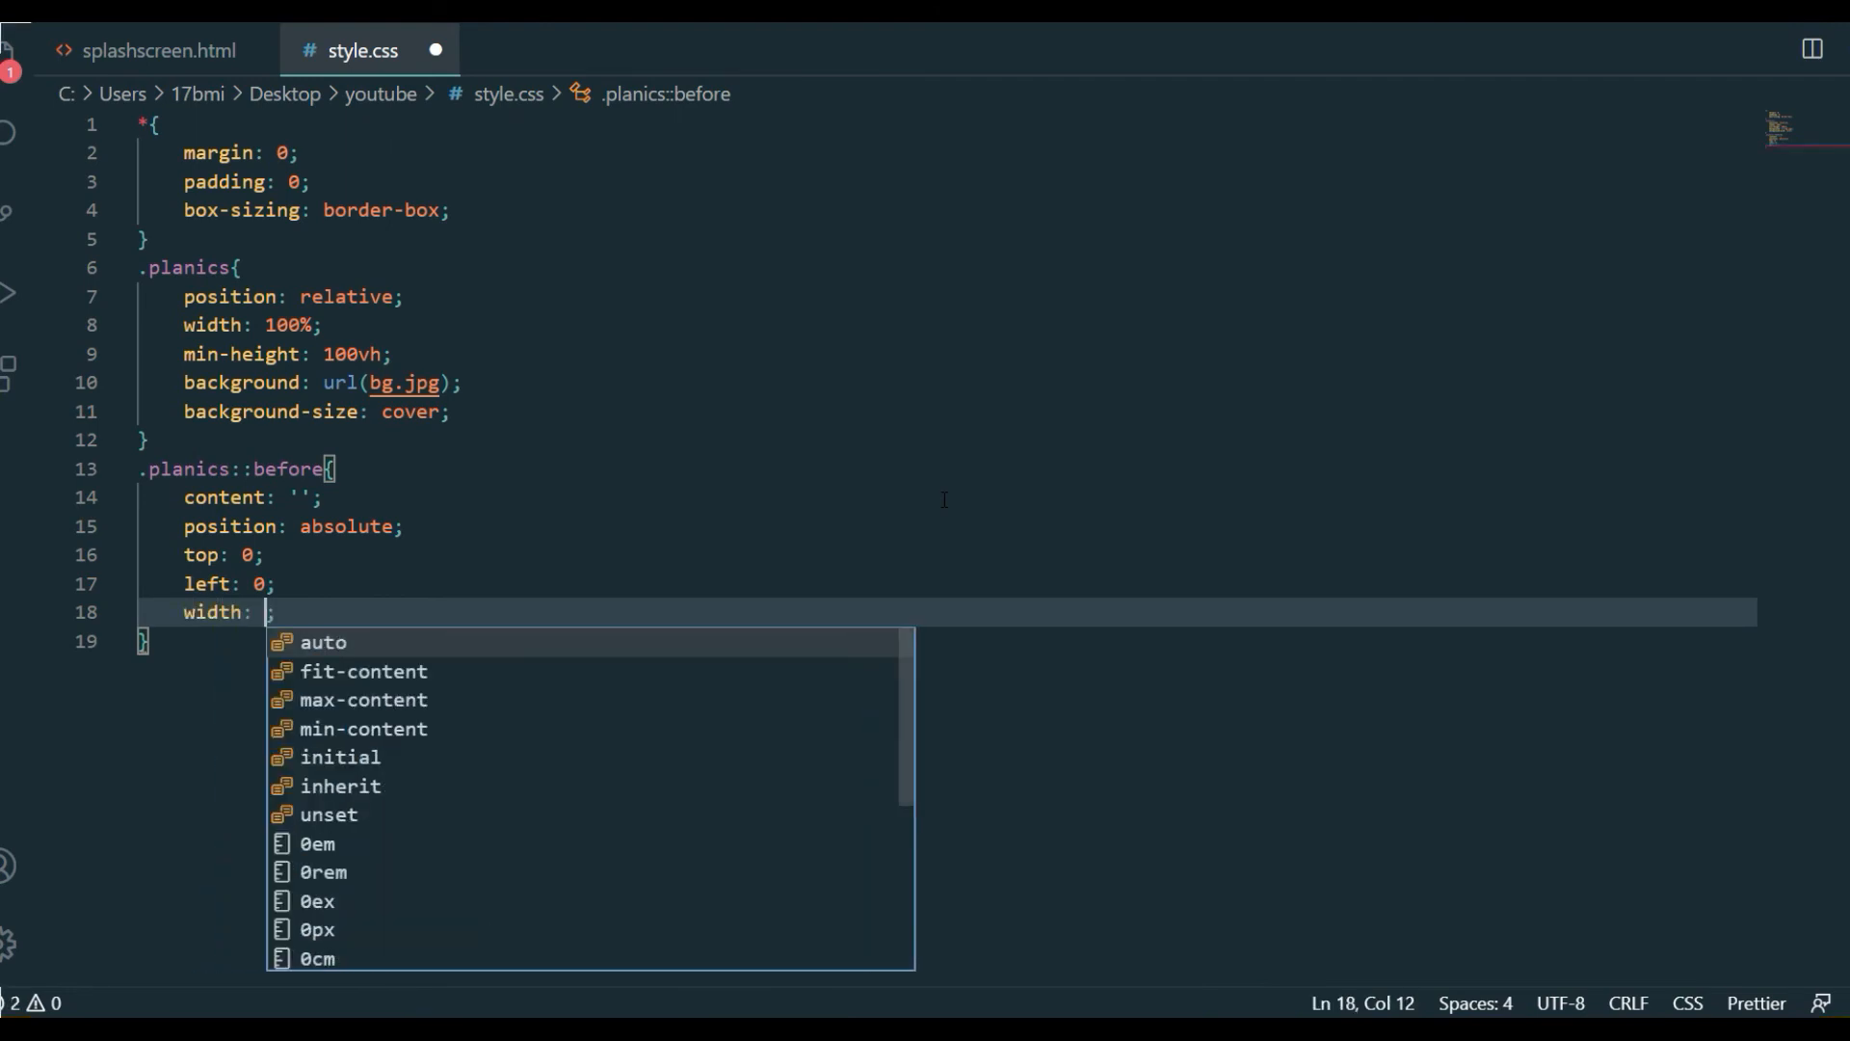
pyautogui.write('100%')
pyautogui.write('height: ;')
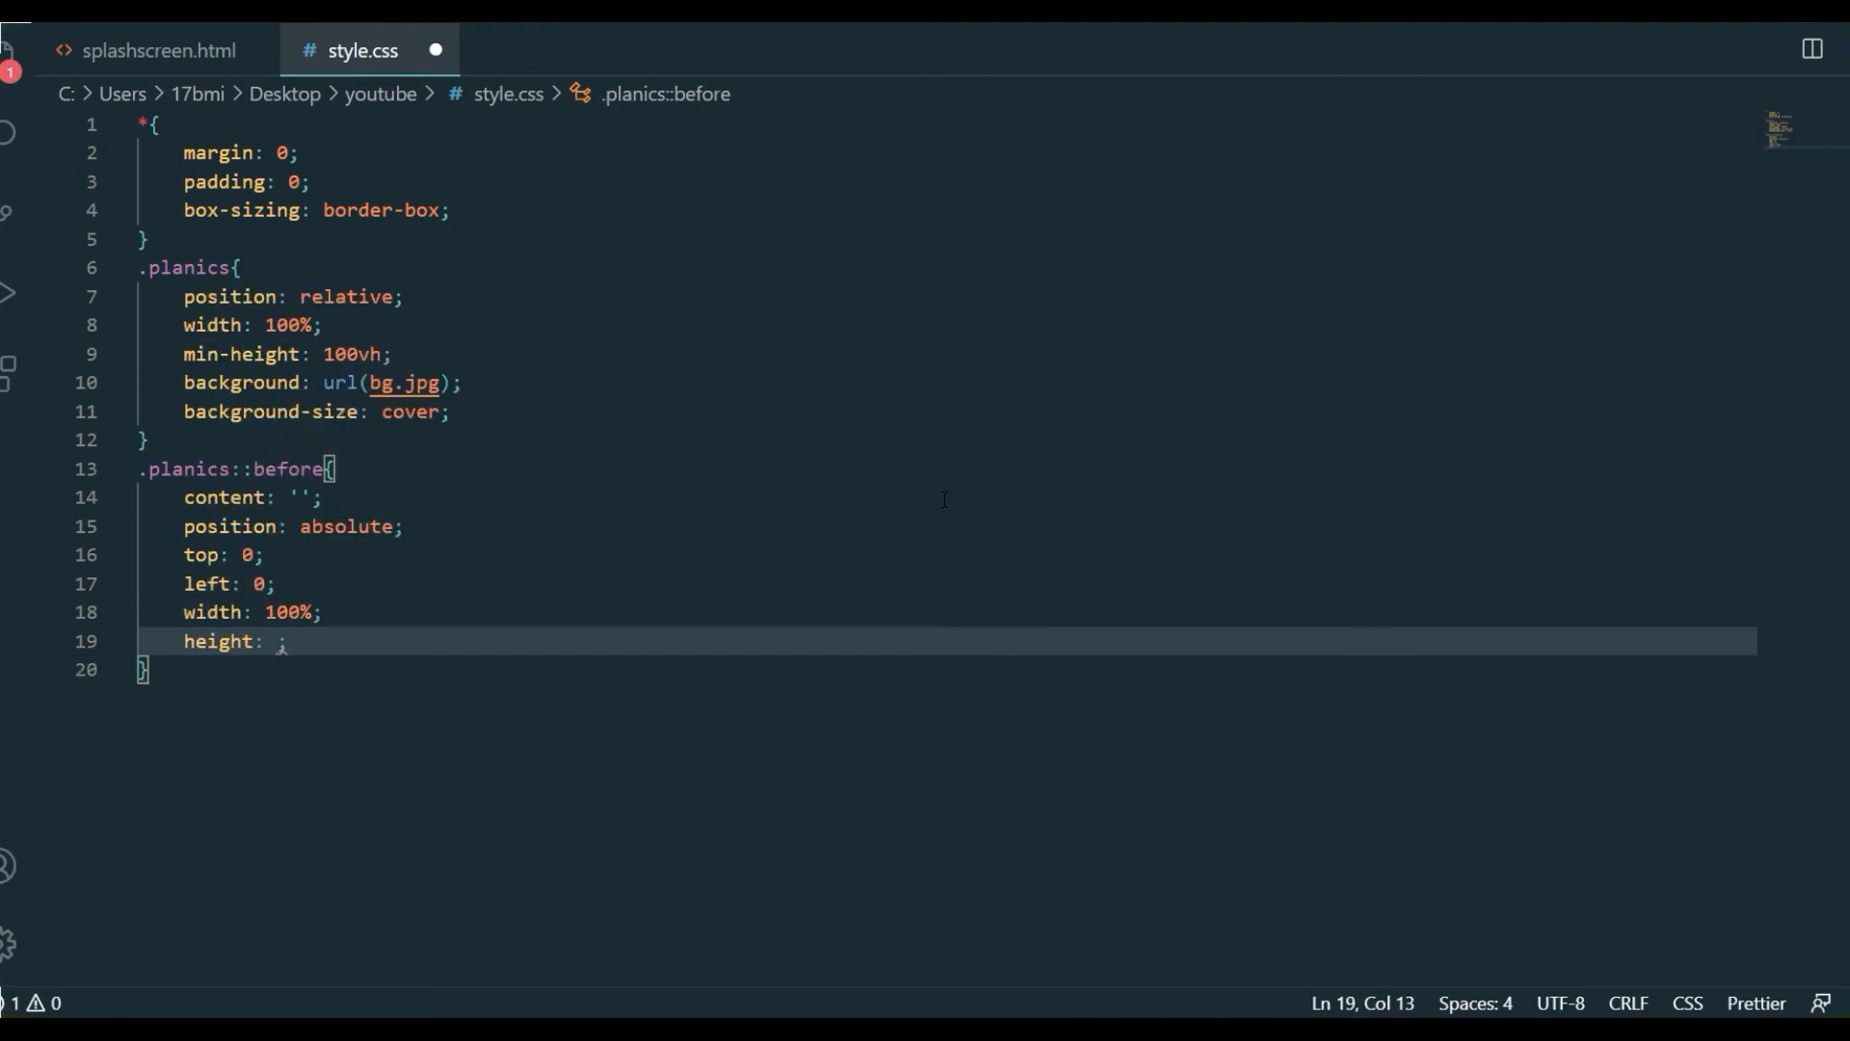
pyautogui.write('100%')
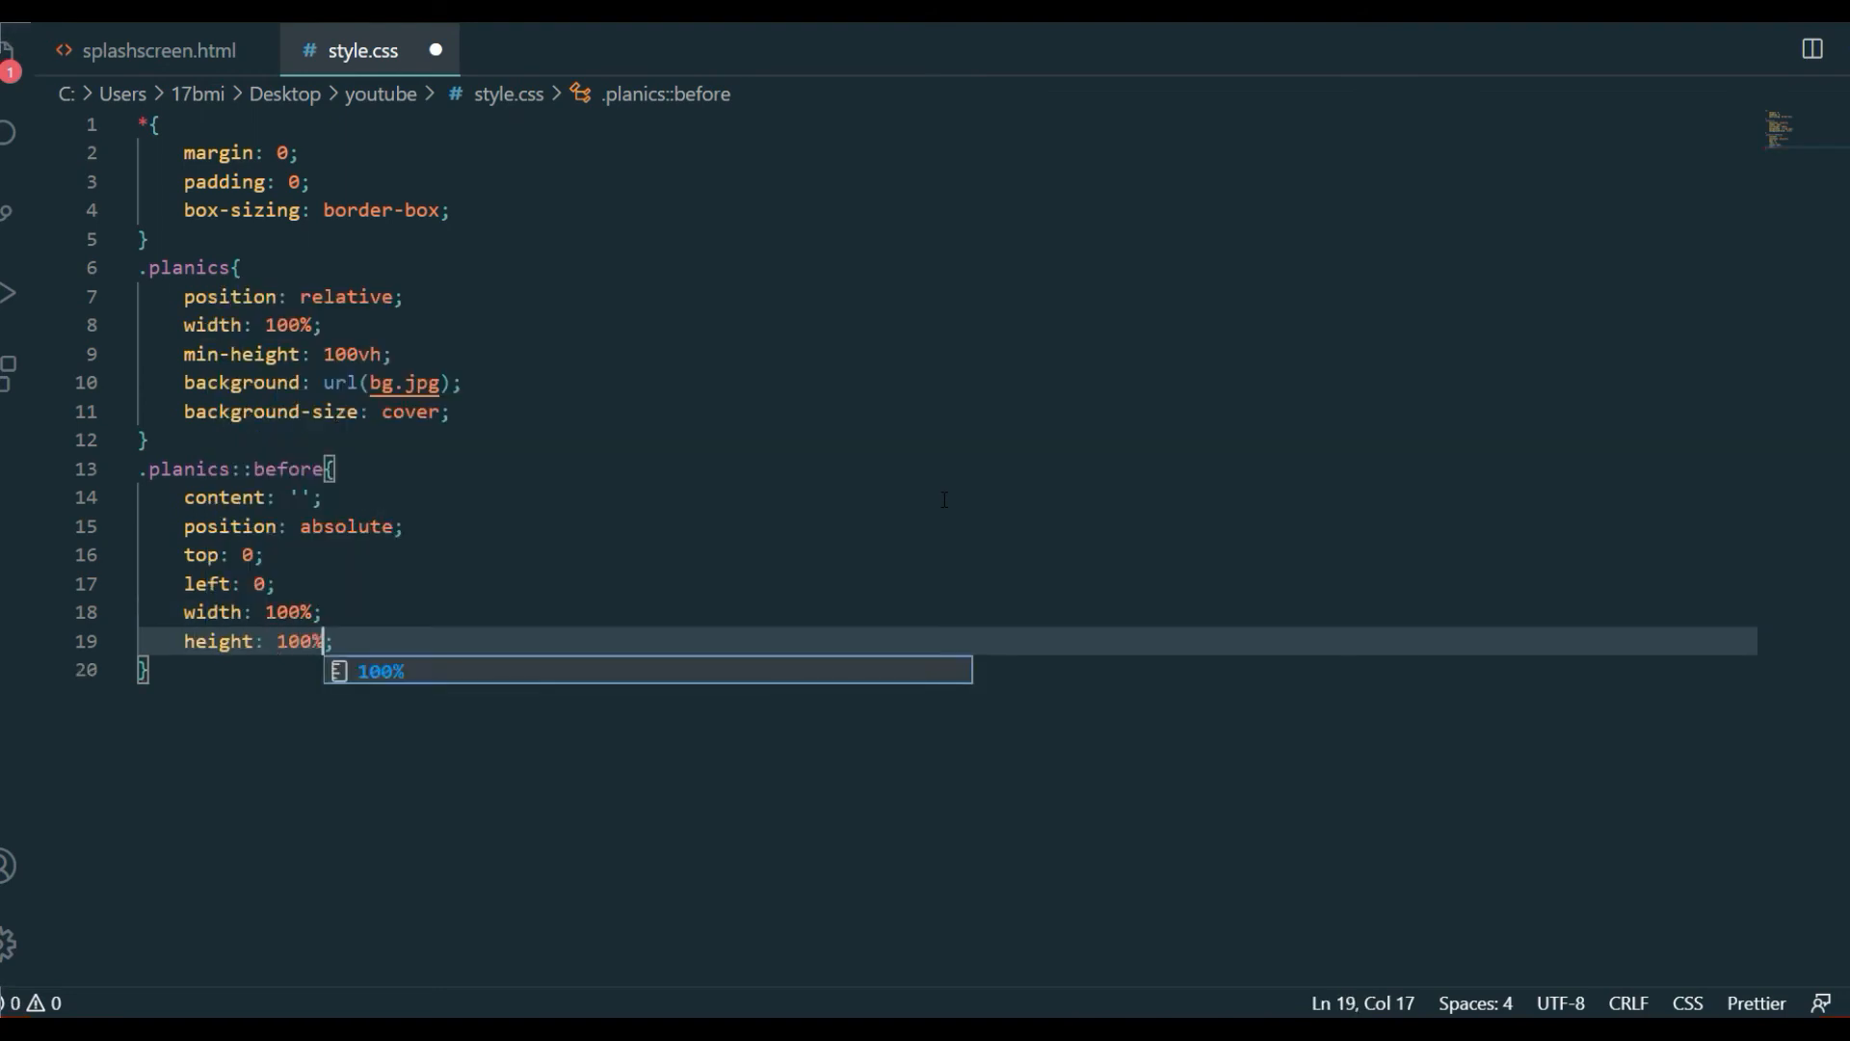
pyautogui.press('Enter')
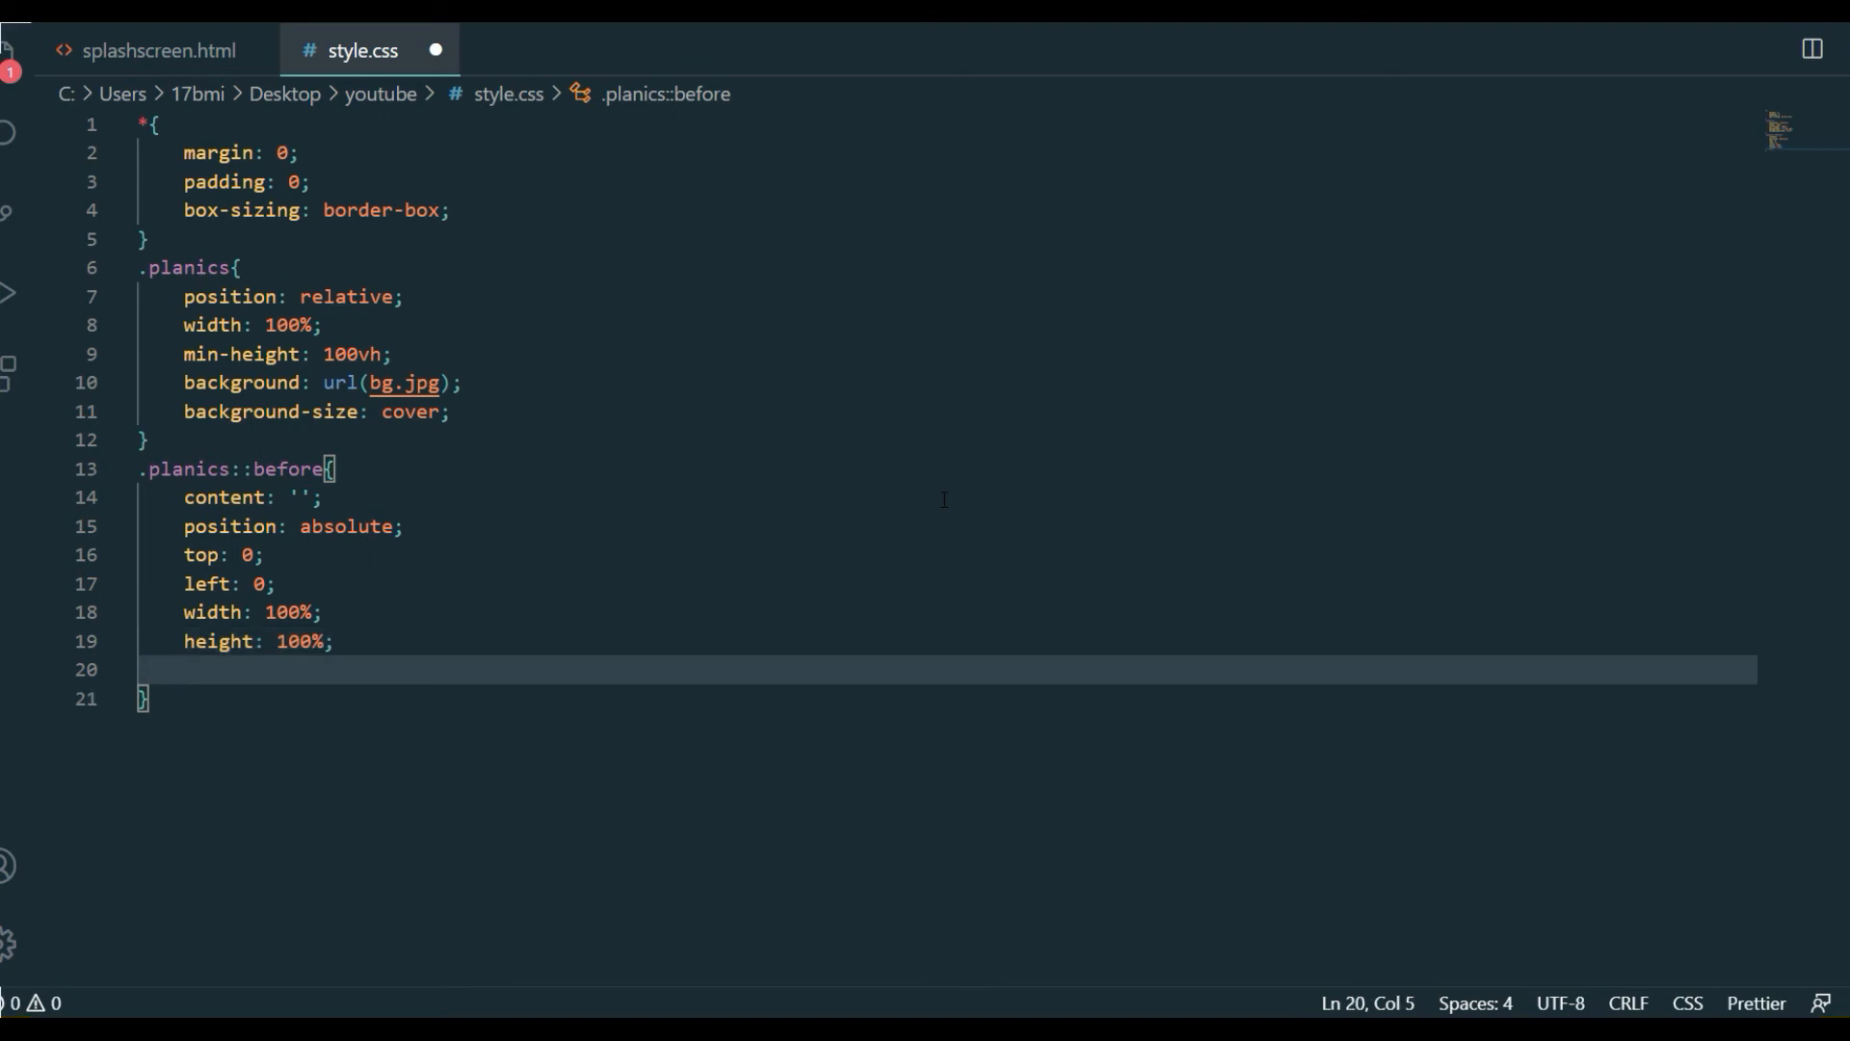
# Set the ::before background to url(splash.jpg)
pyautogui.write('background: ;')
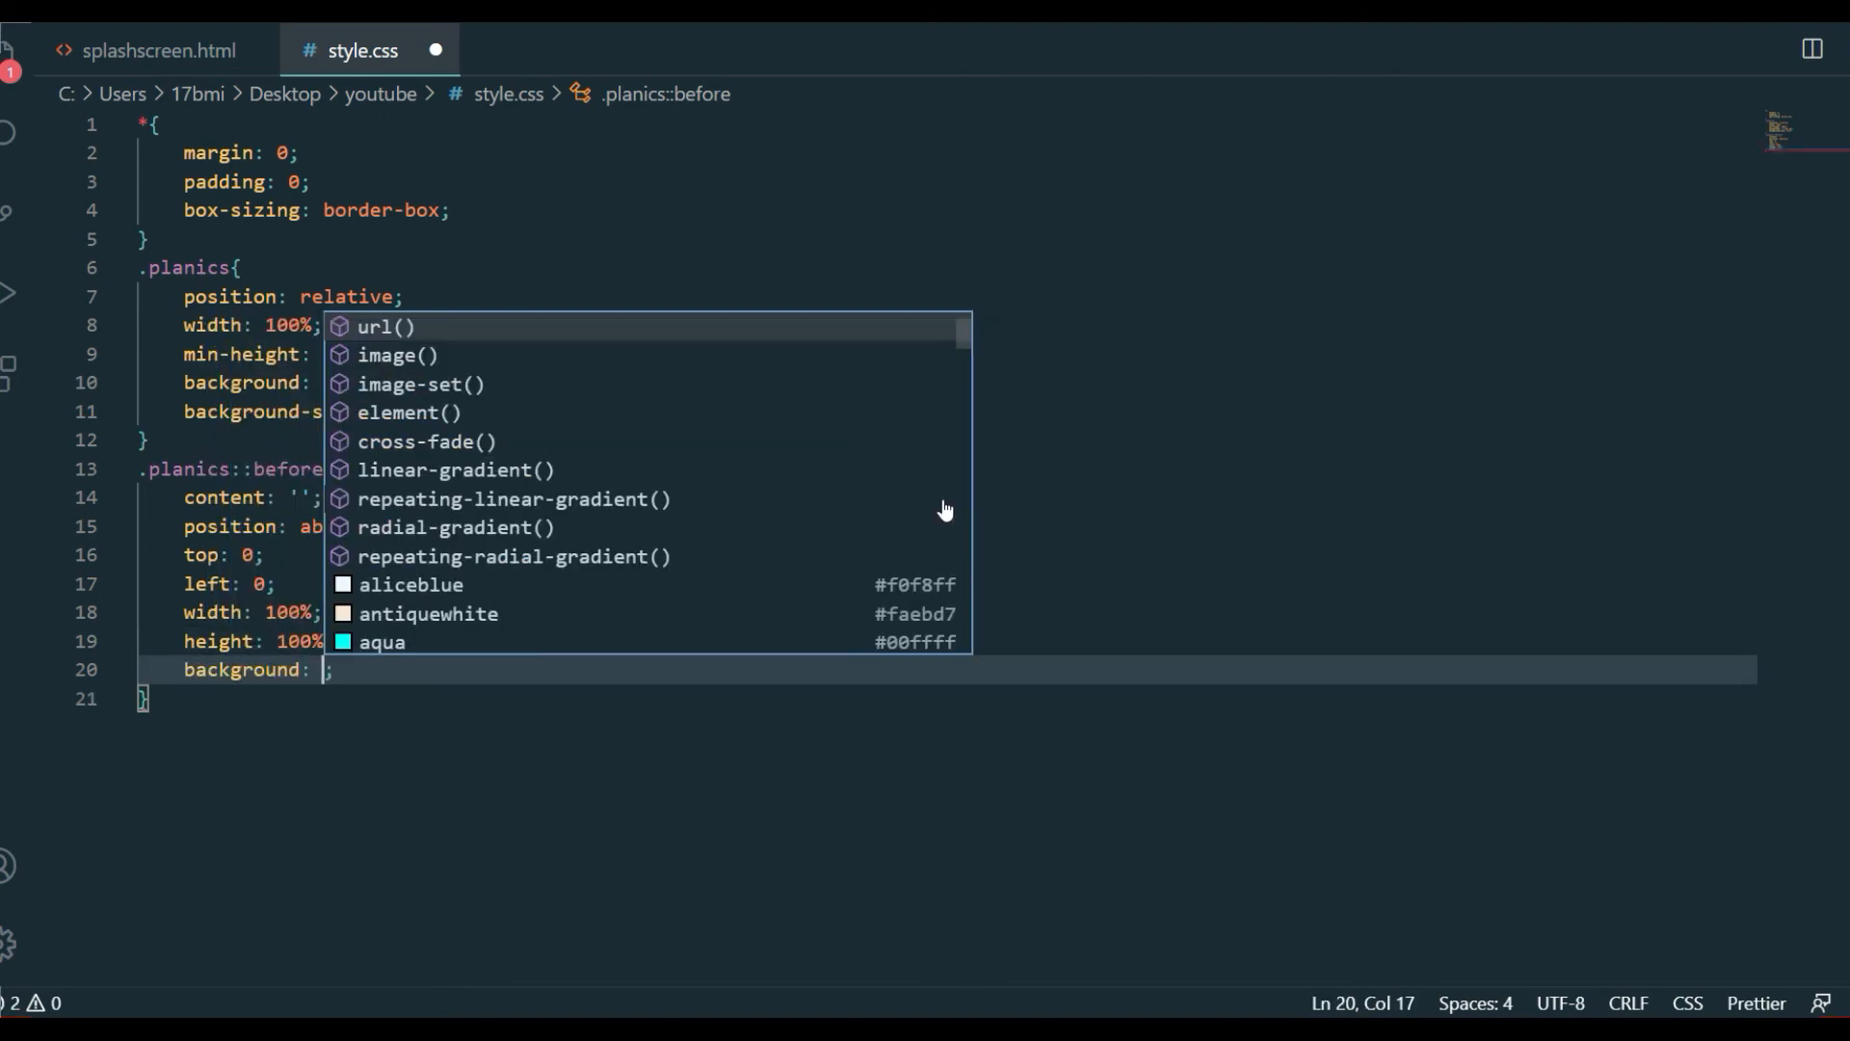
pyautogui.click(380, 326)
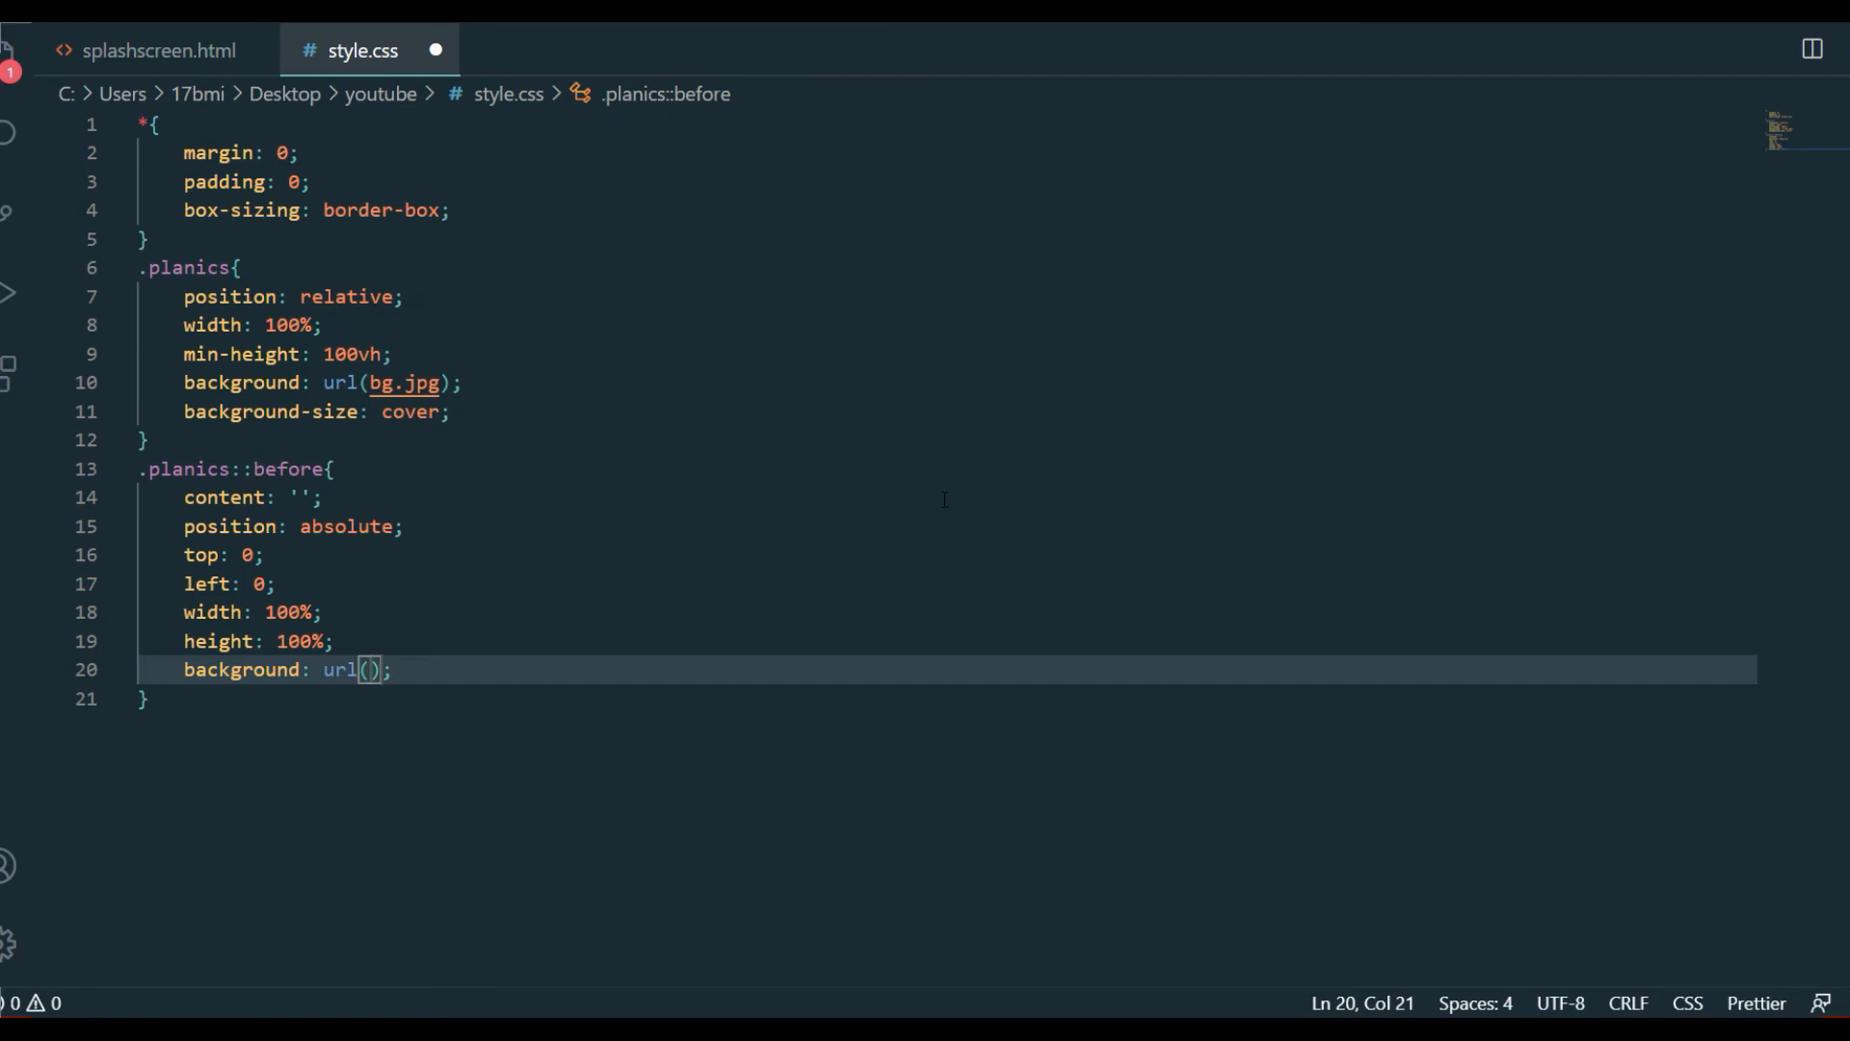
pyautogui.write('spla')
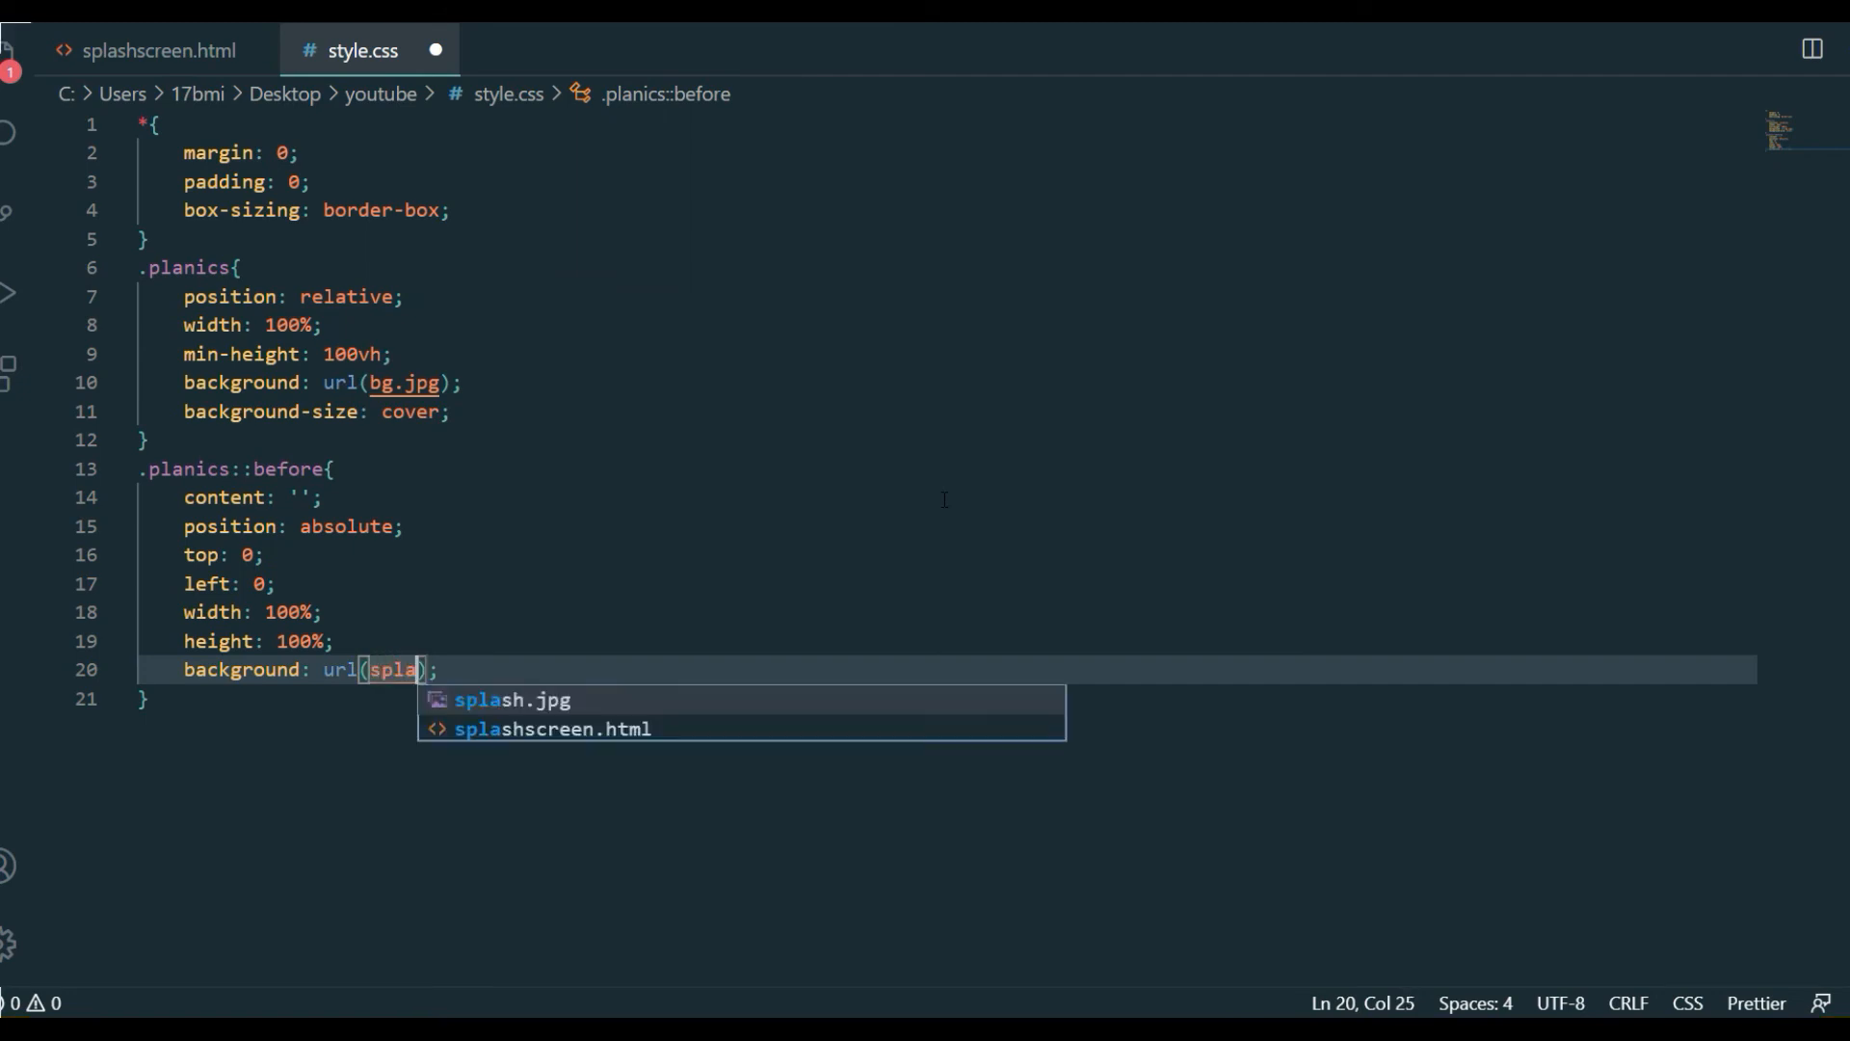
pyautogui.press('Tab')
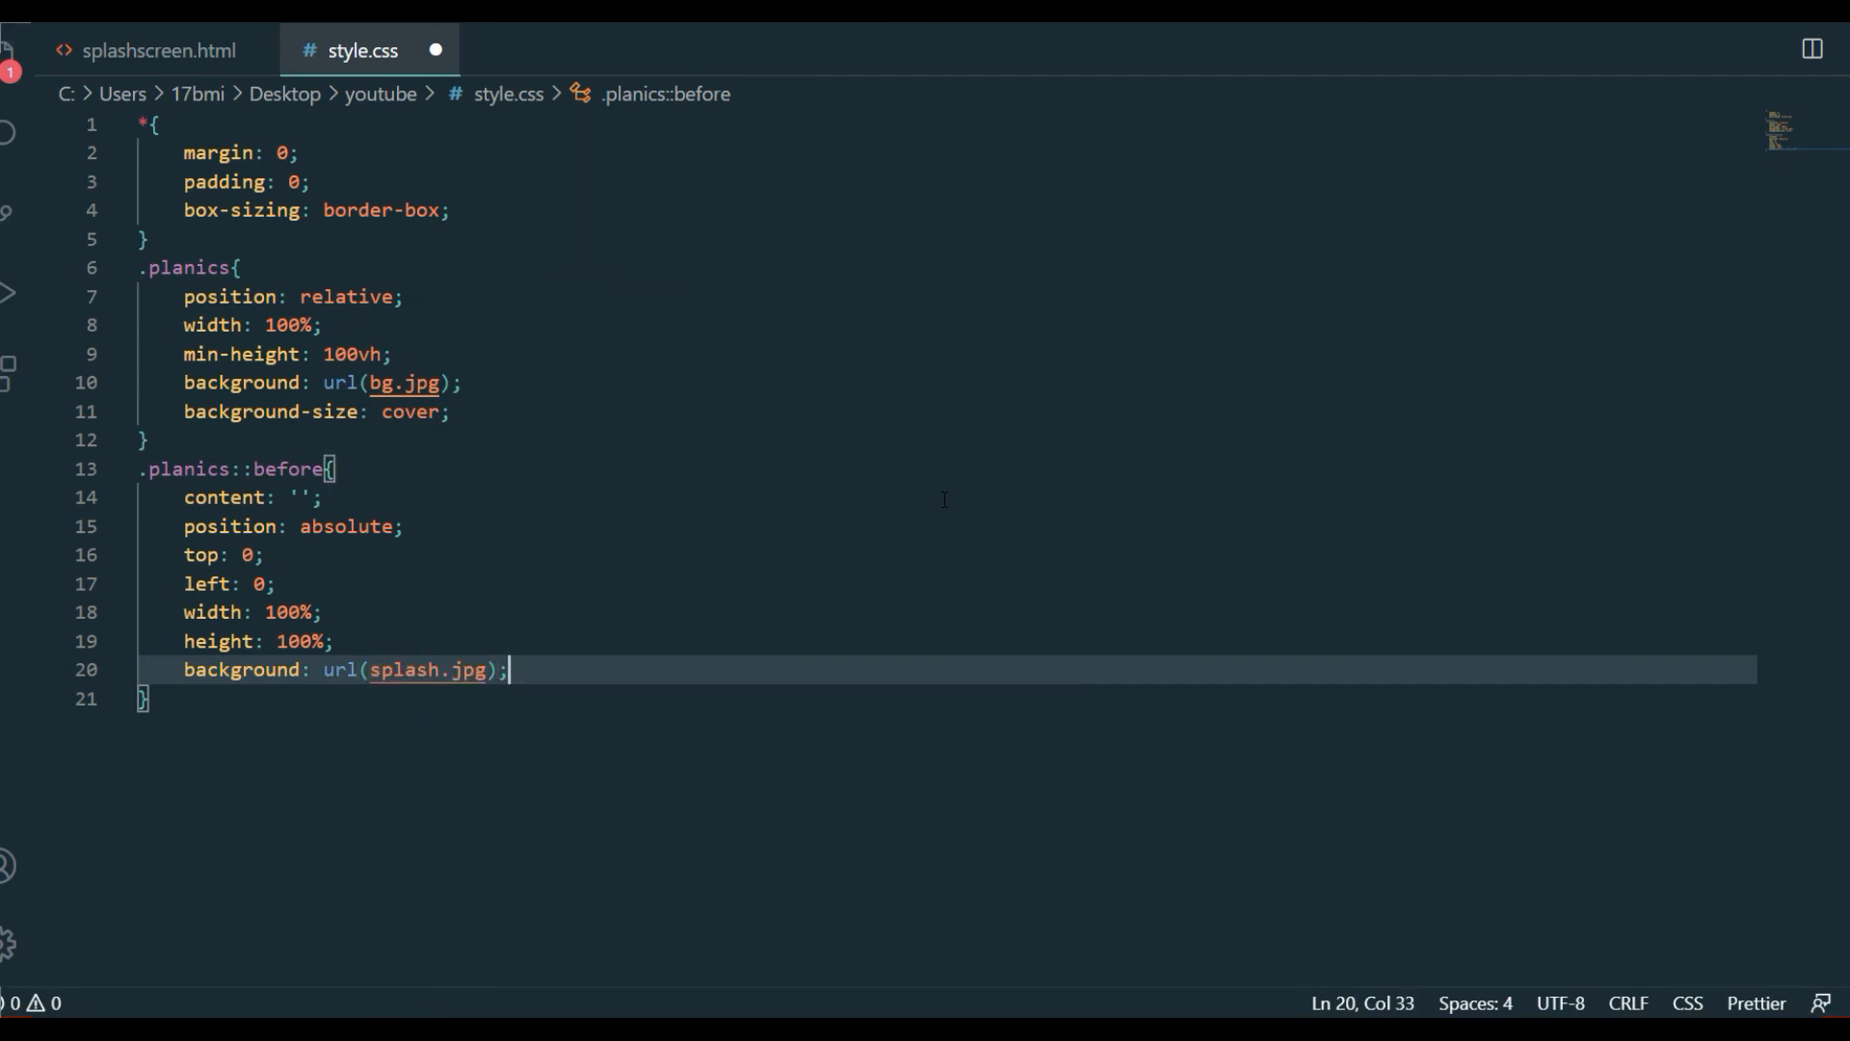
# Add background-size 100% and begin a background-position property
pyautogui.write('background-size: ;')
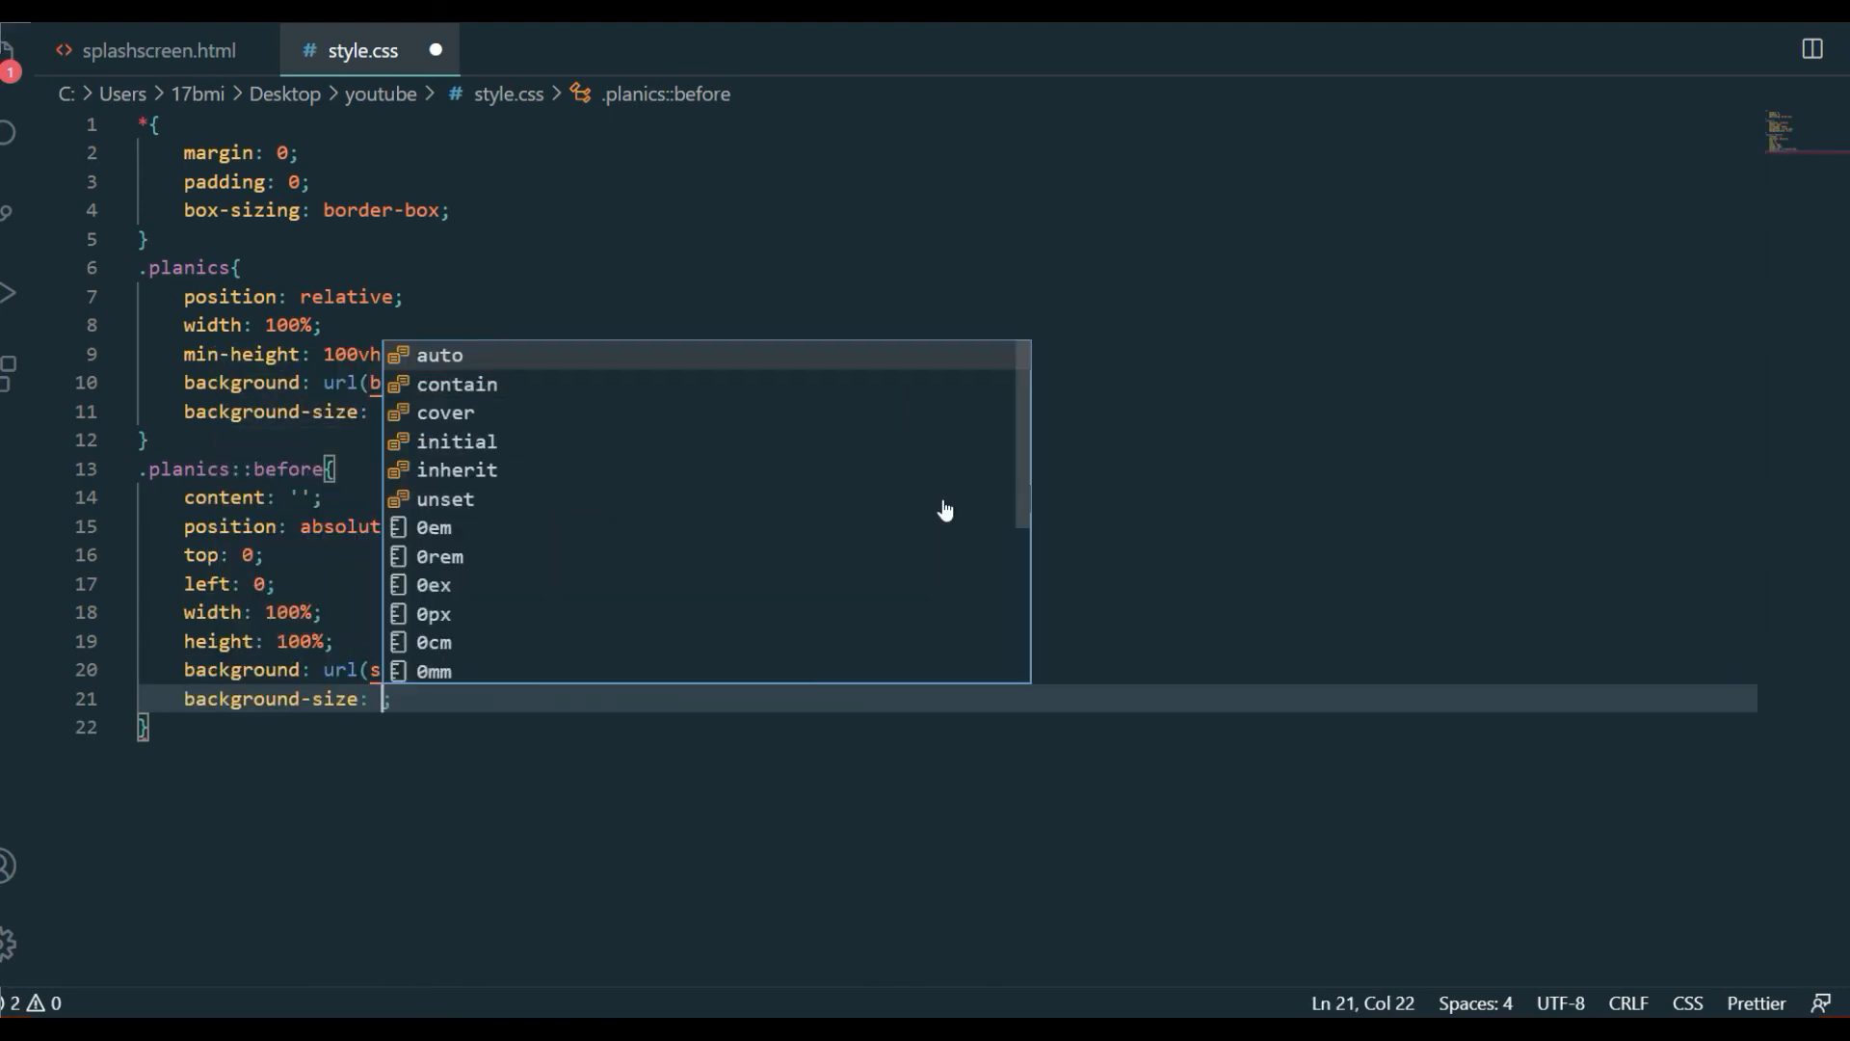
pyautogui.write('100%')
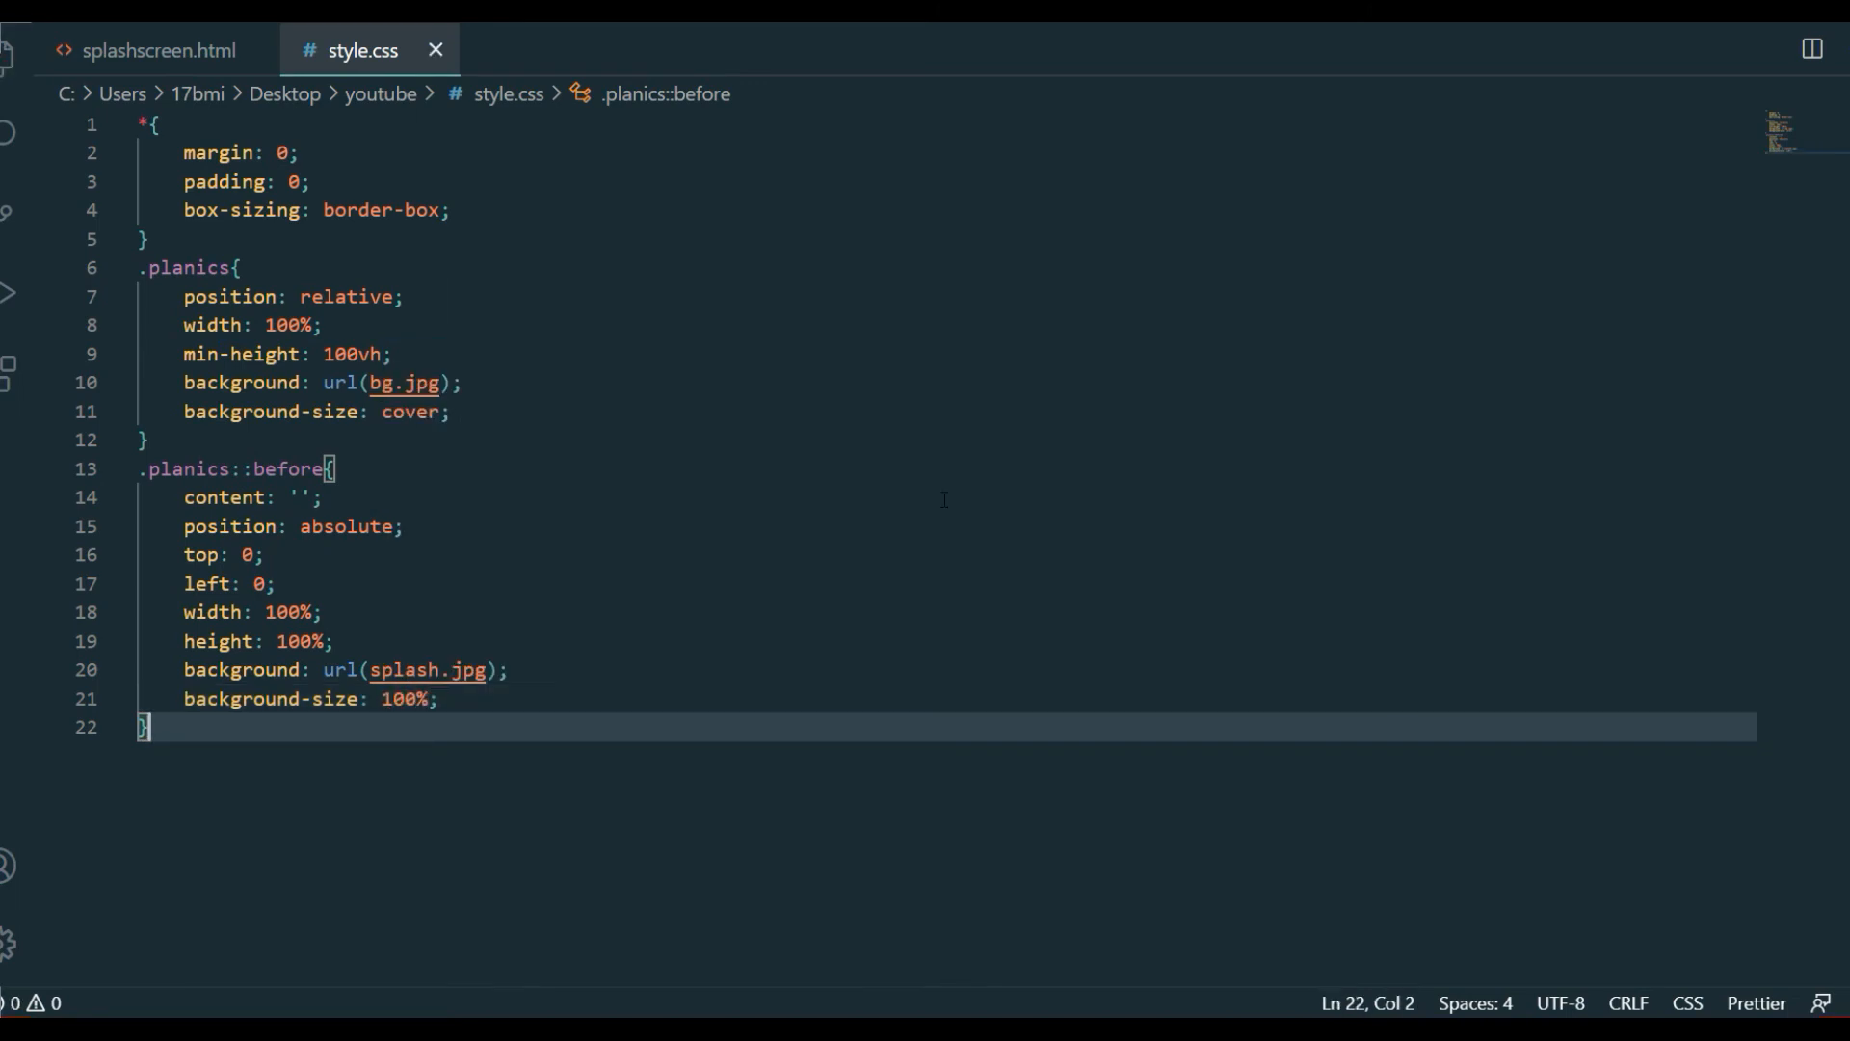
pyautogui.press('Enter')
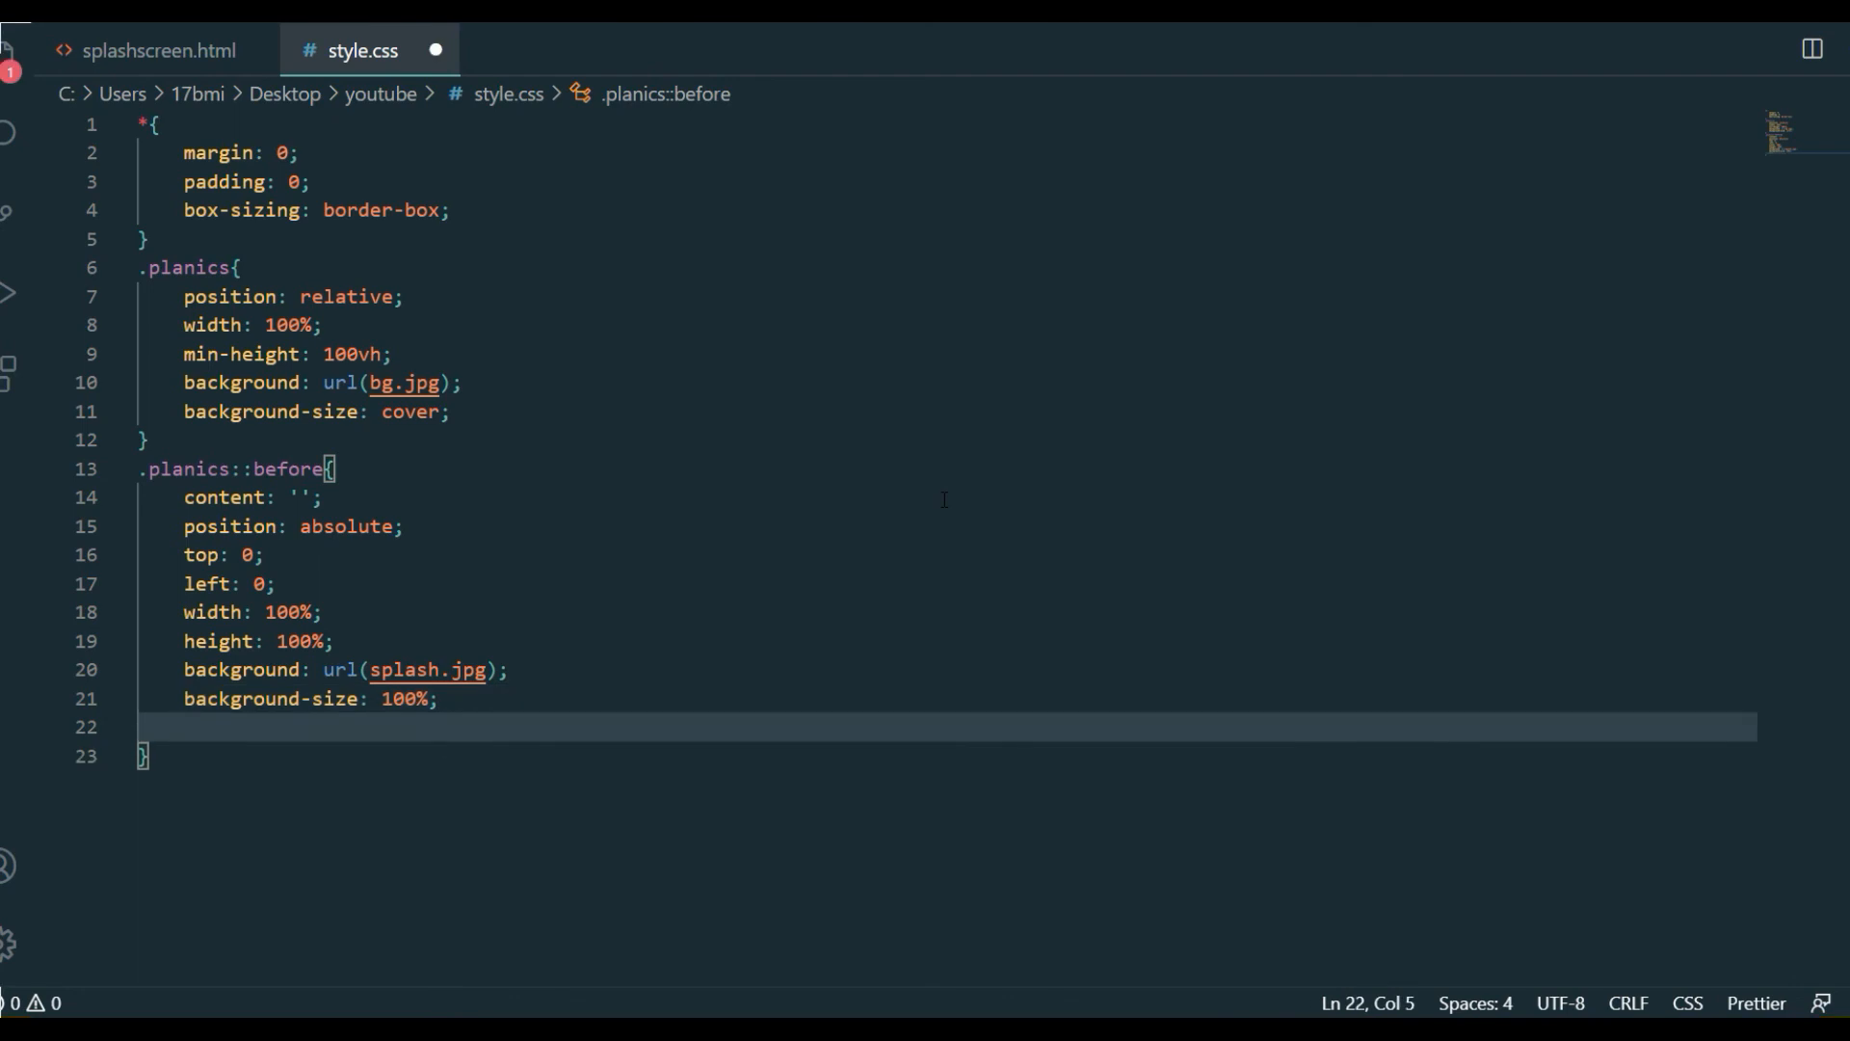
pyautogui.press('Enter')
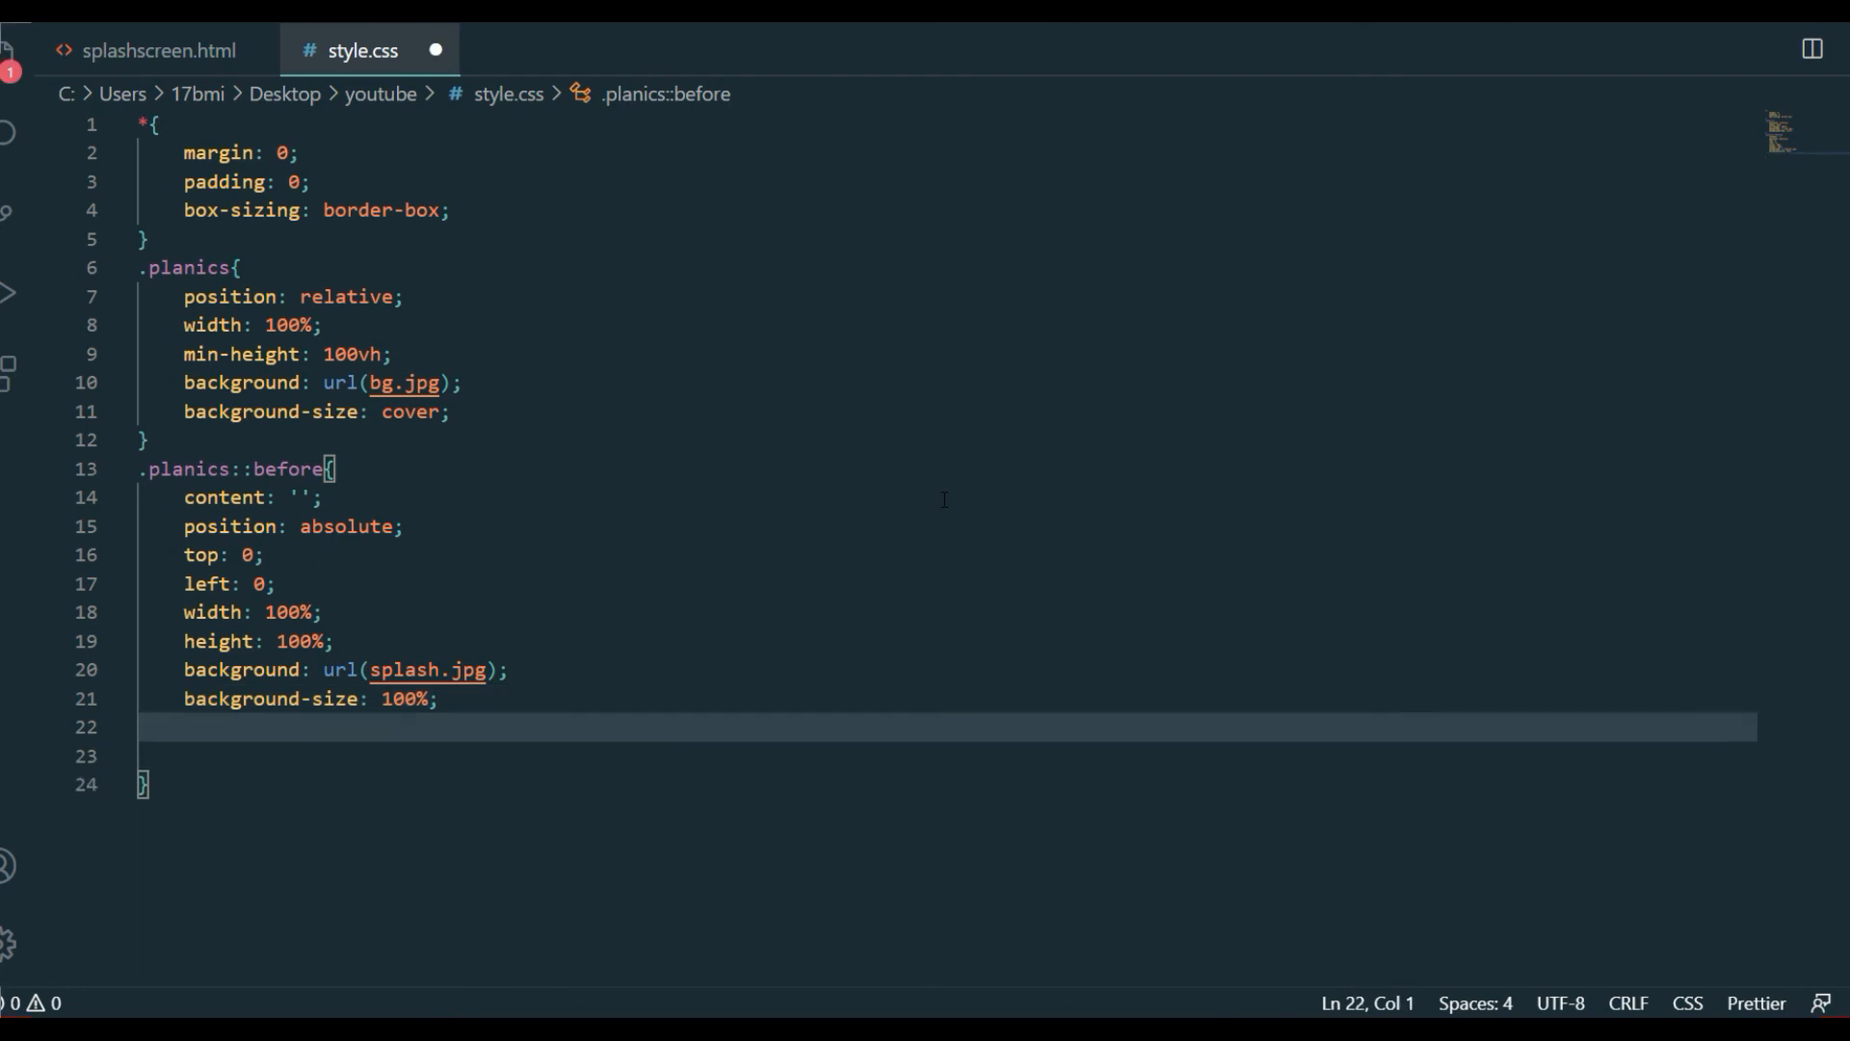
pyautogui.write('bac')
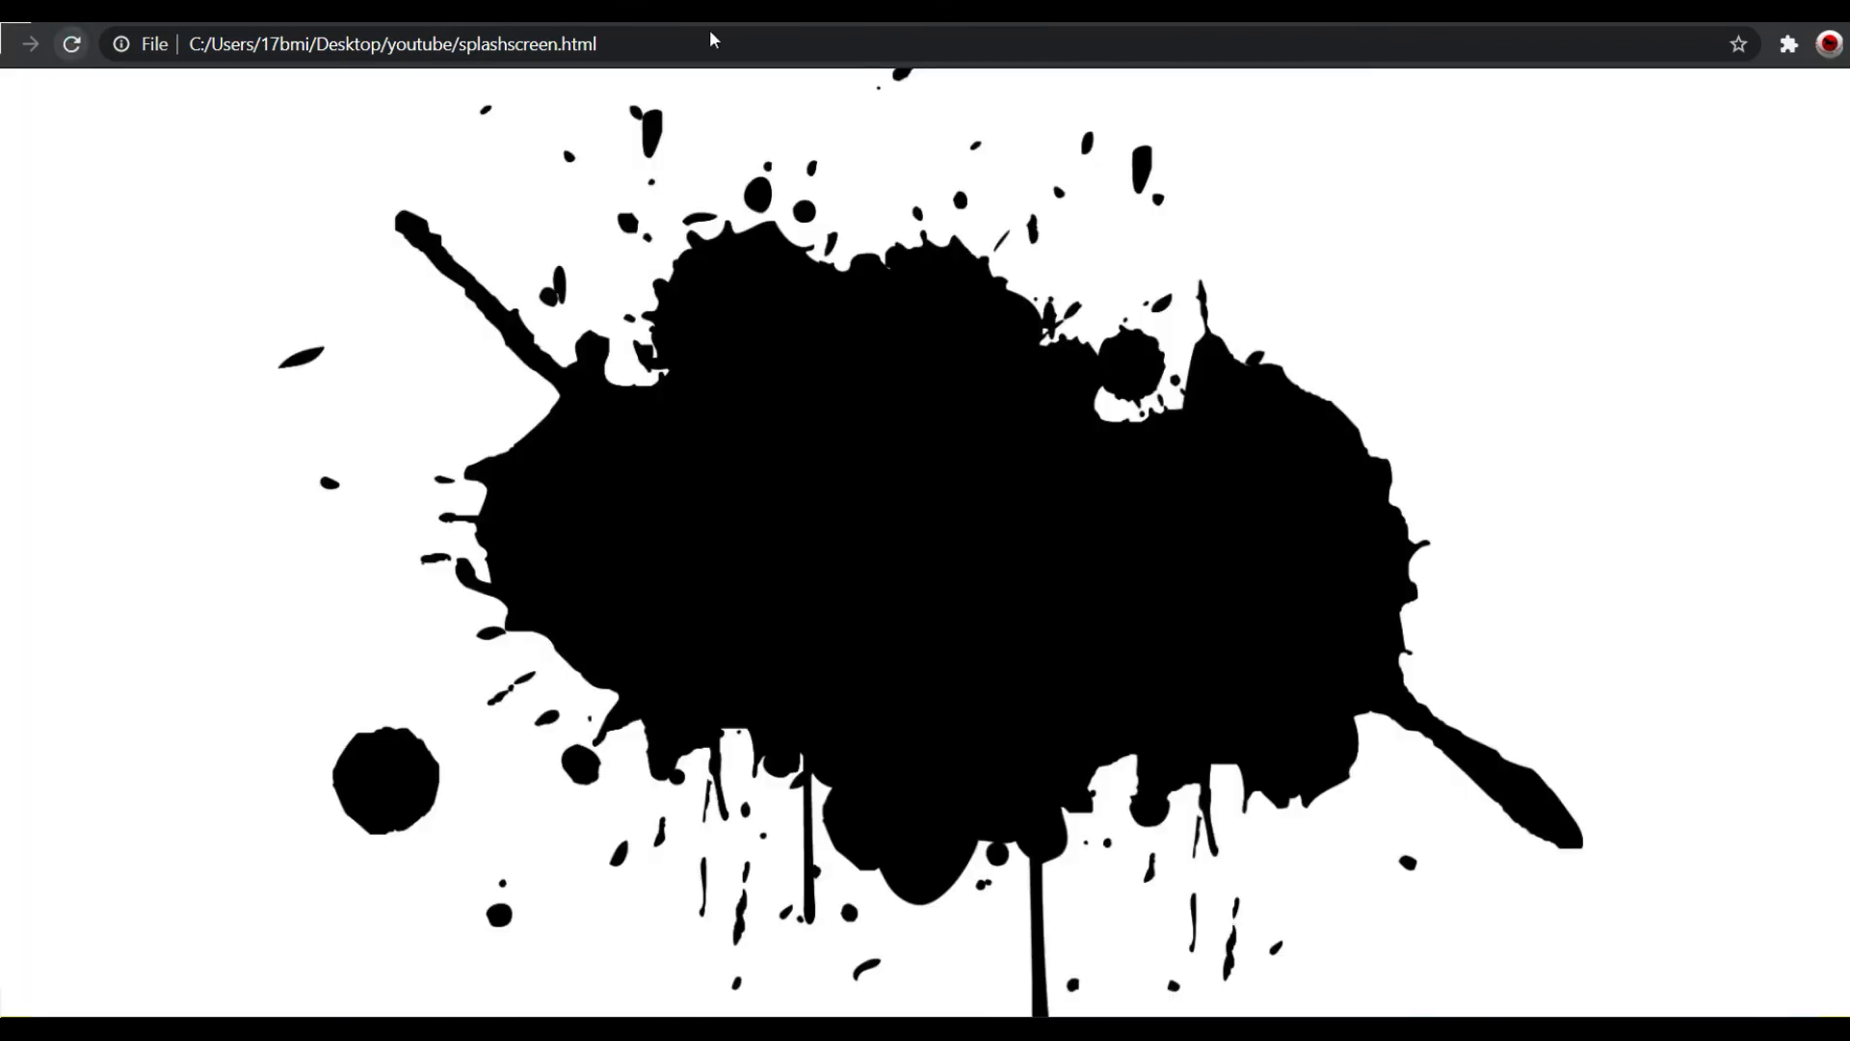
pyautogui.moveTo(879, 507)
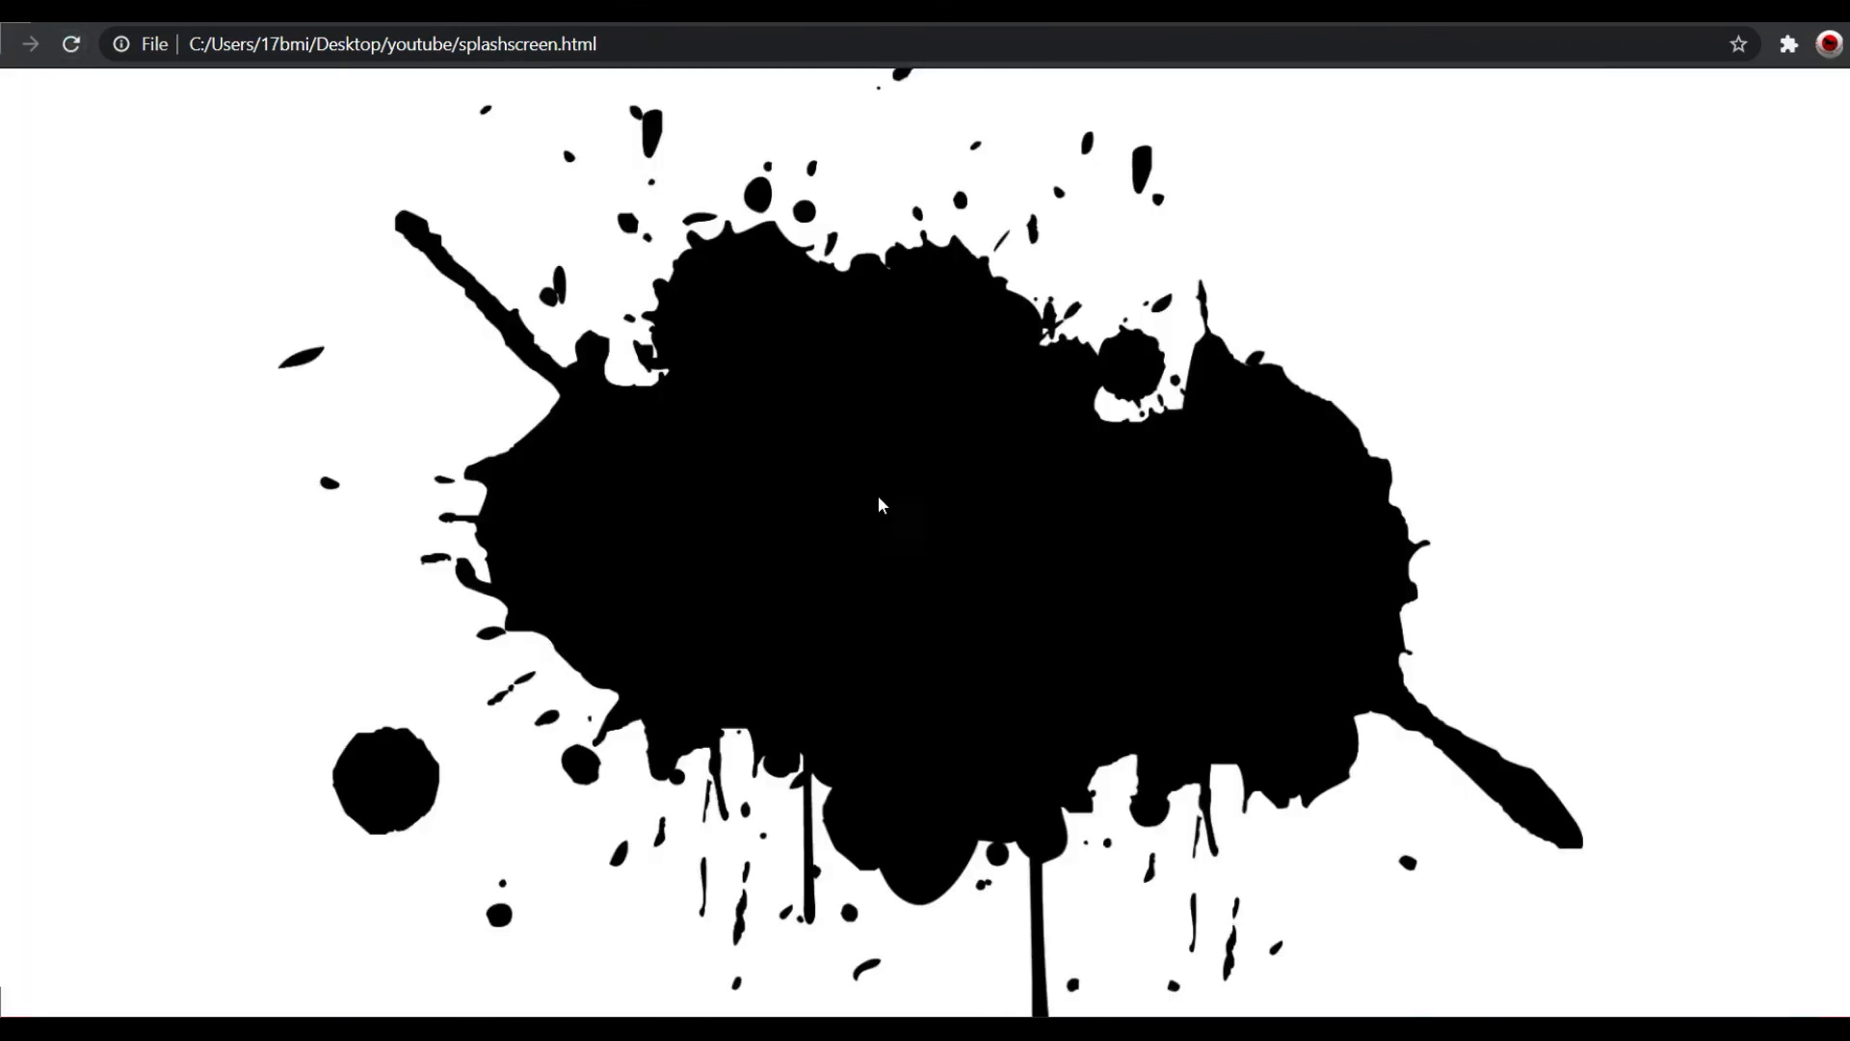
pyautogui.moveTo(797, 674)
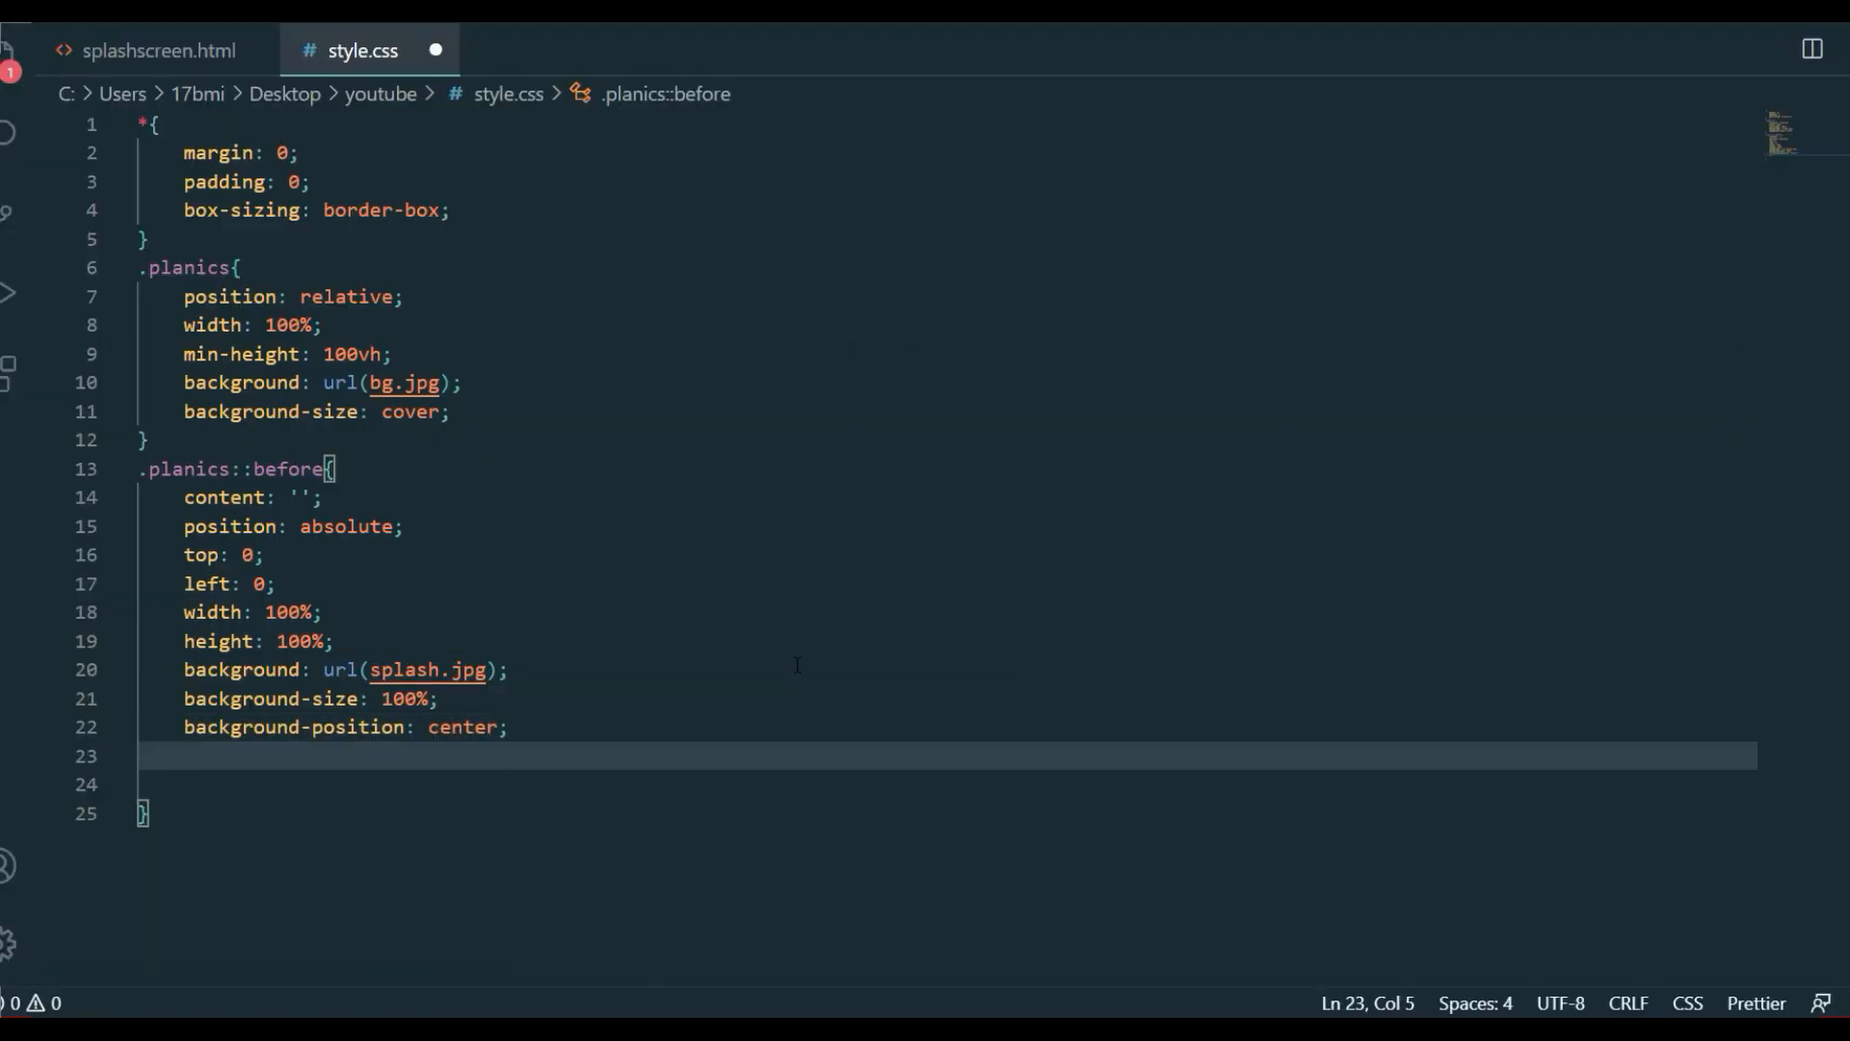
# Set mix-blend-mode to screen on the ::before layer
pyautogui.write('mix-blend-mode: ;')
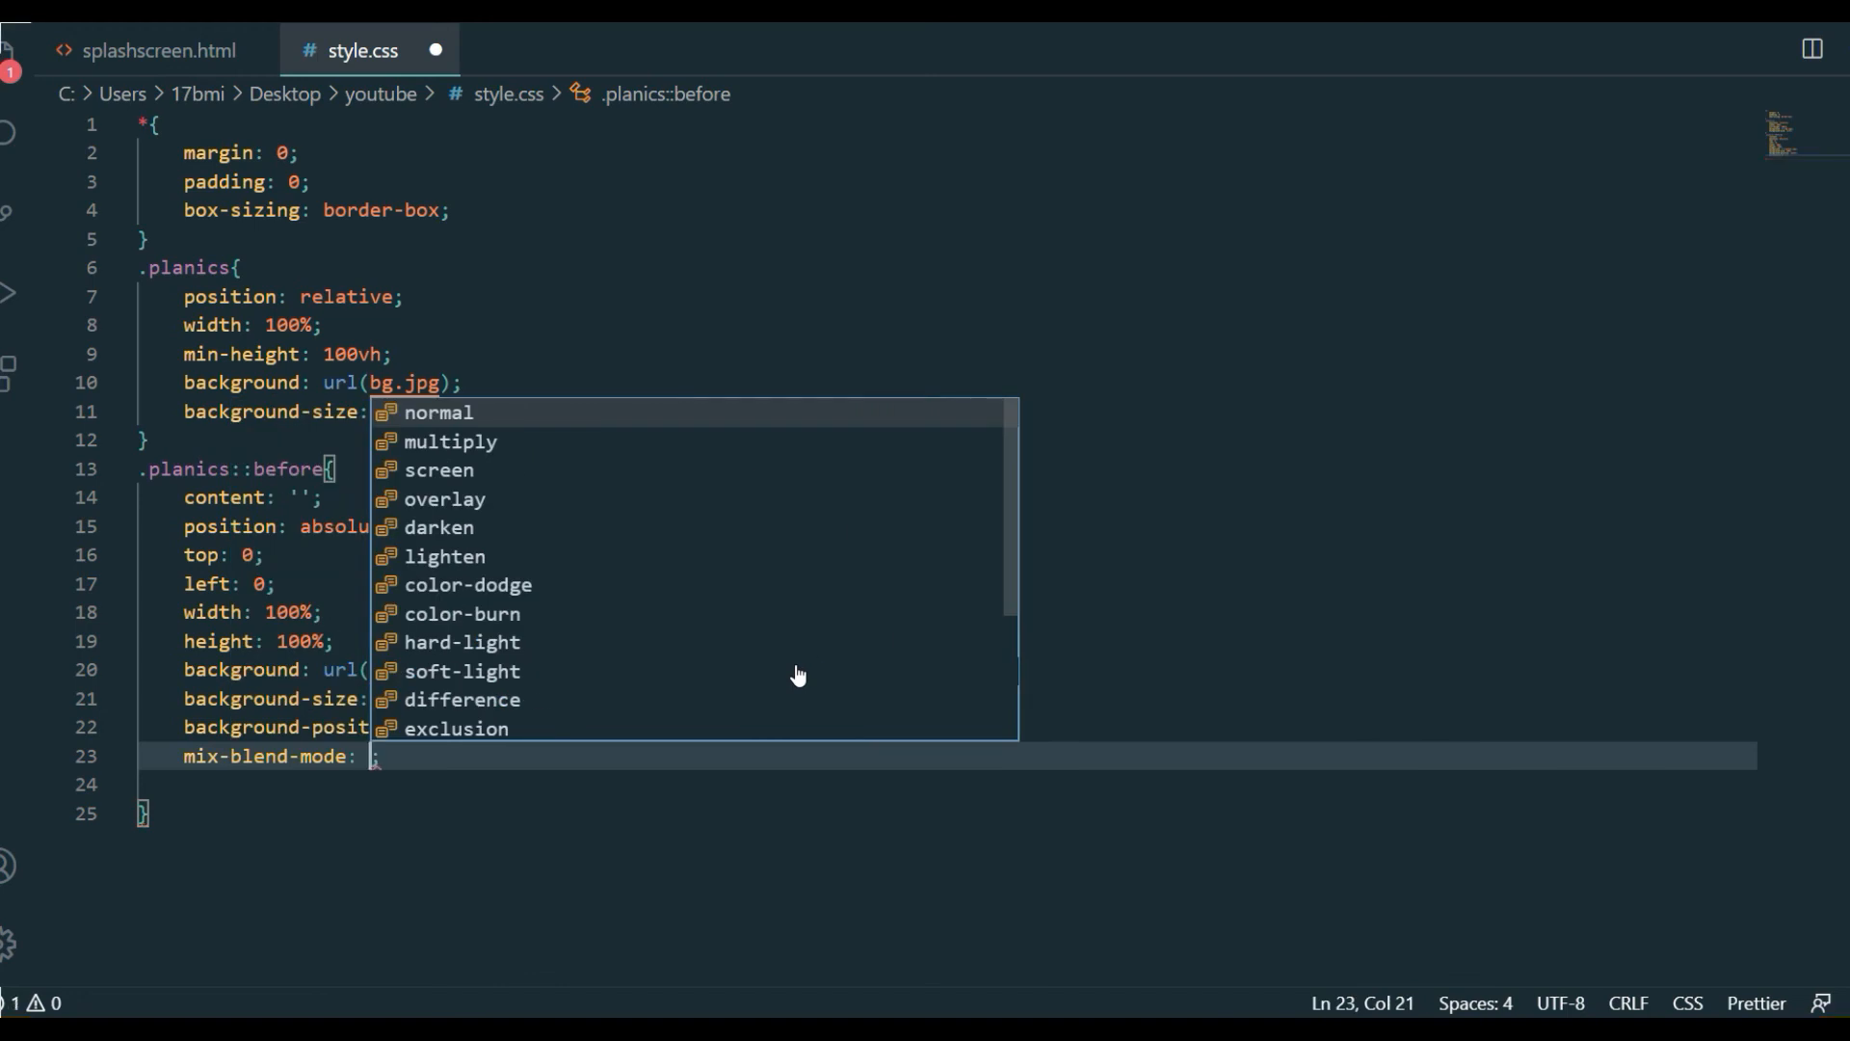
pyautogui.scroll(-3)
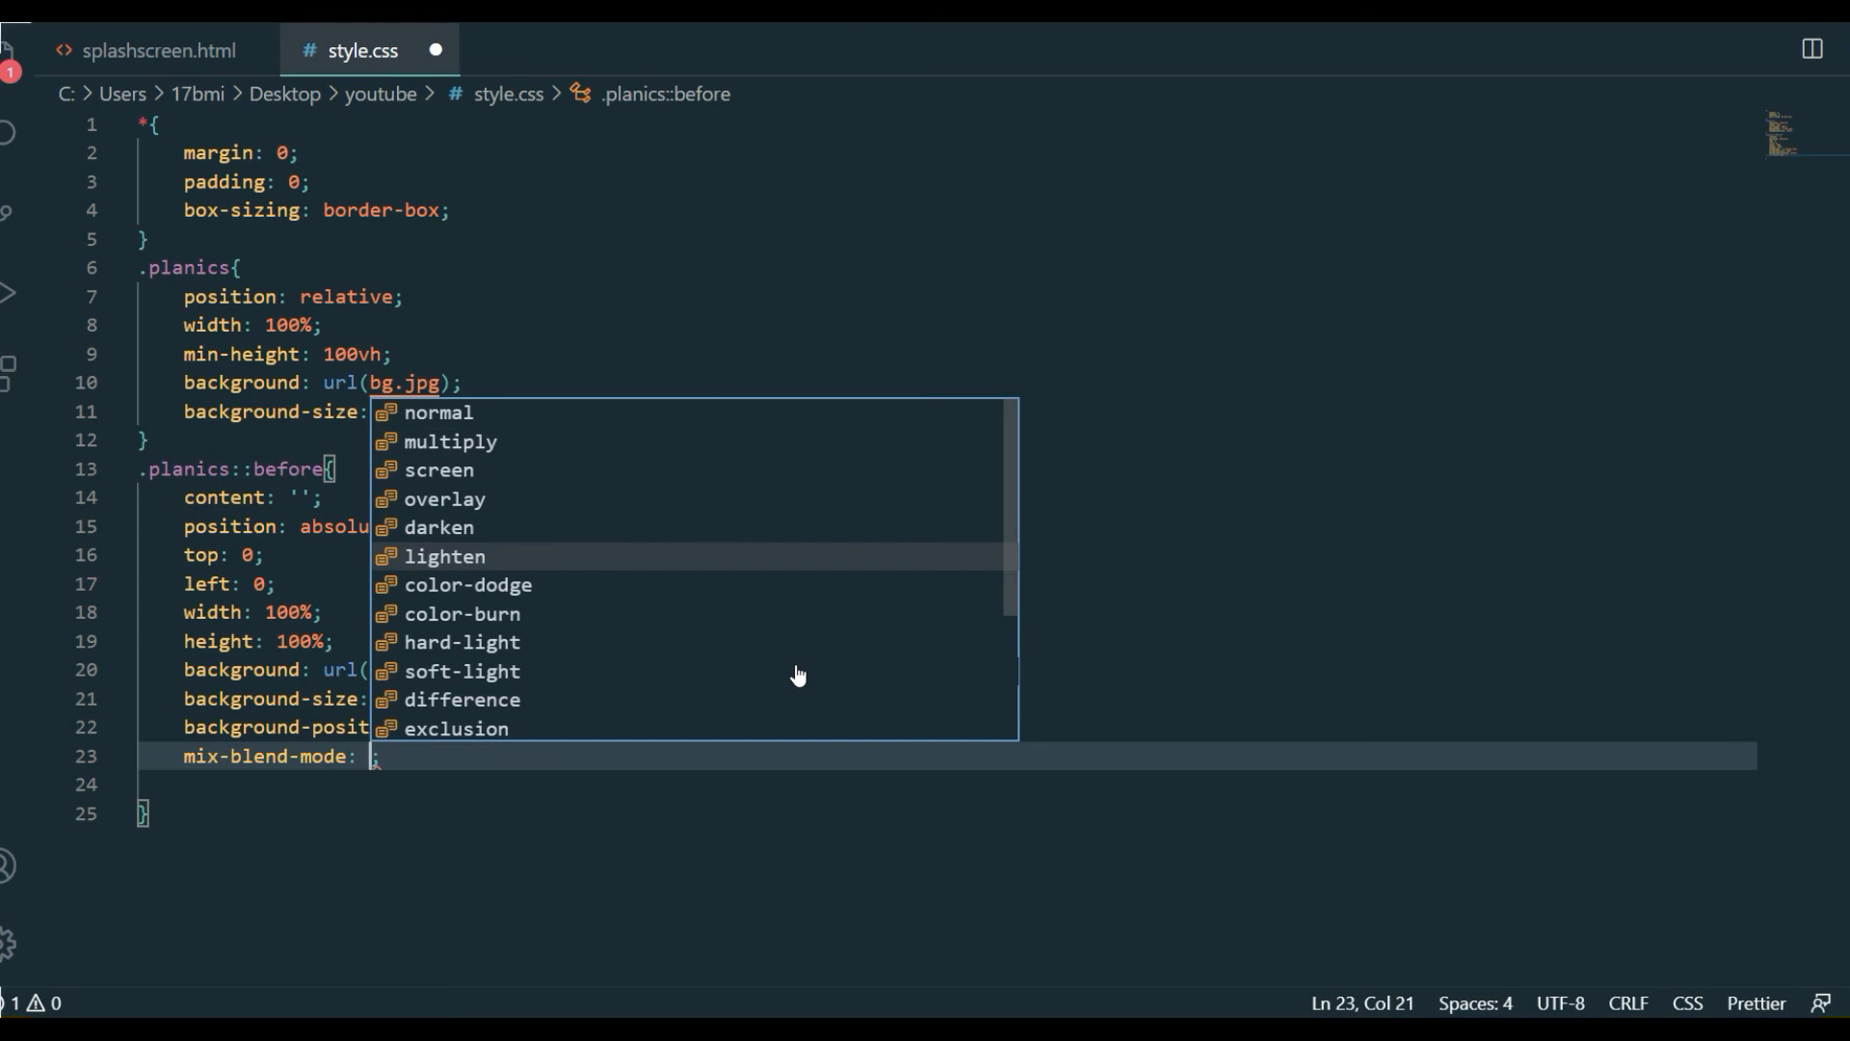
pyautogui.click(439, 468)
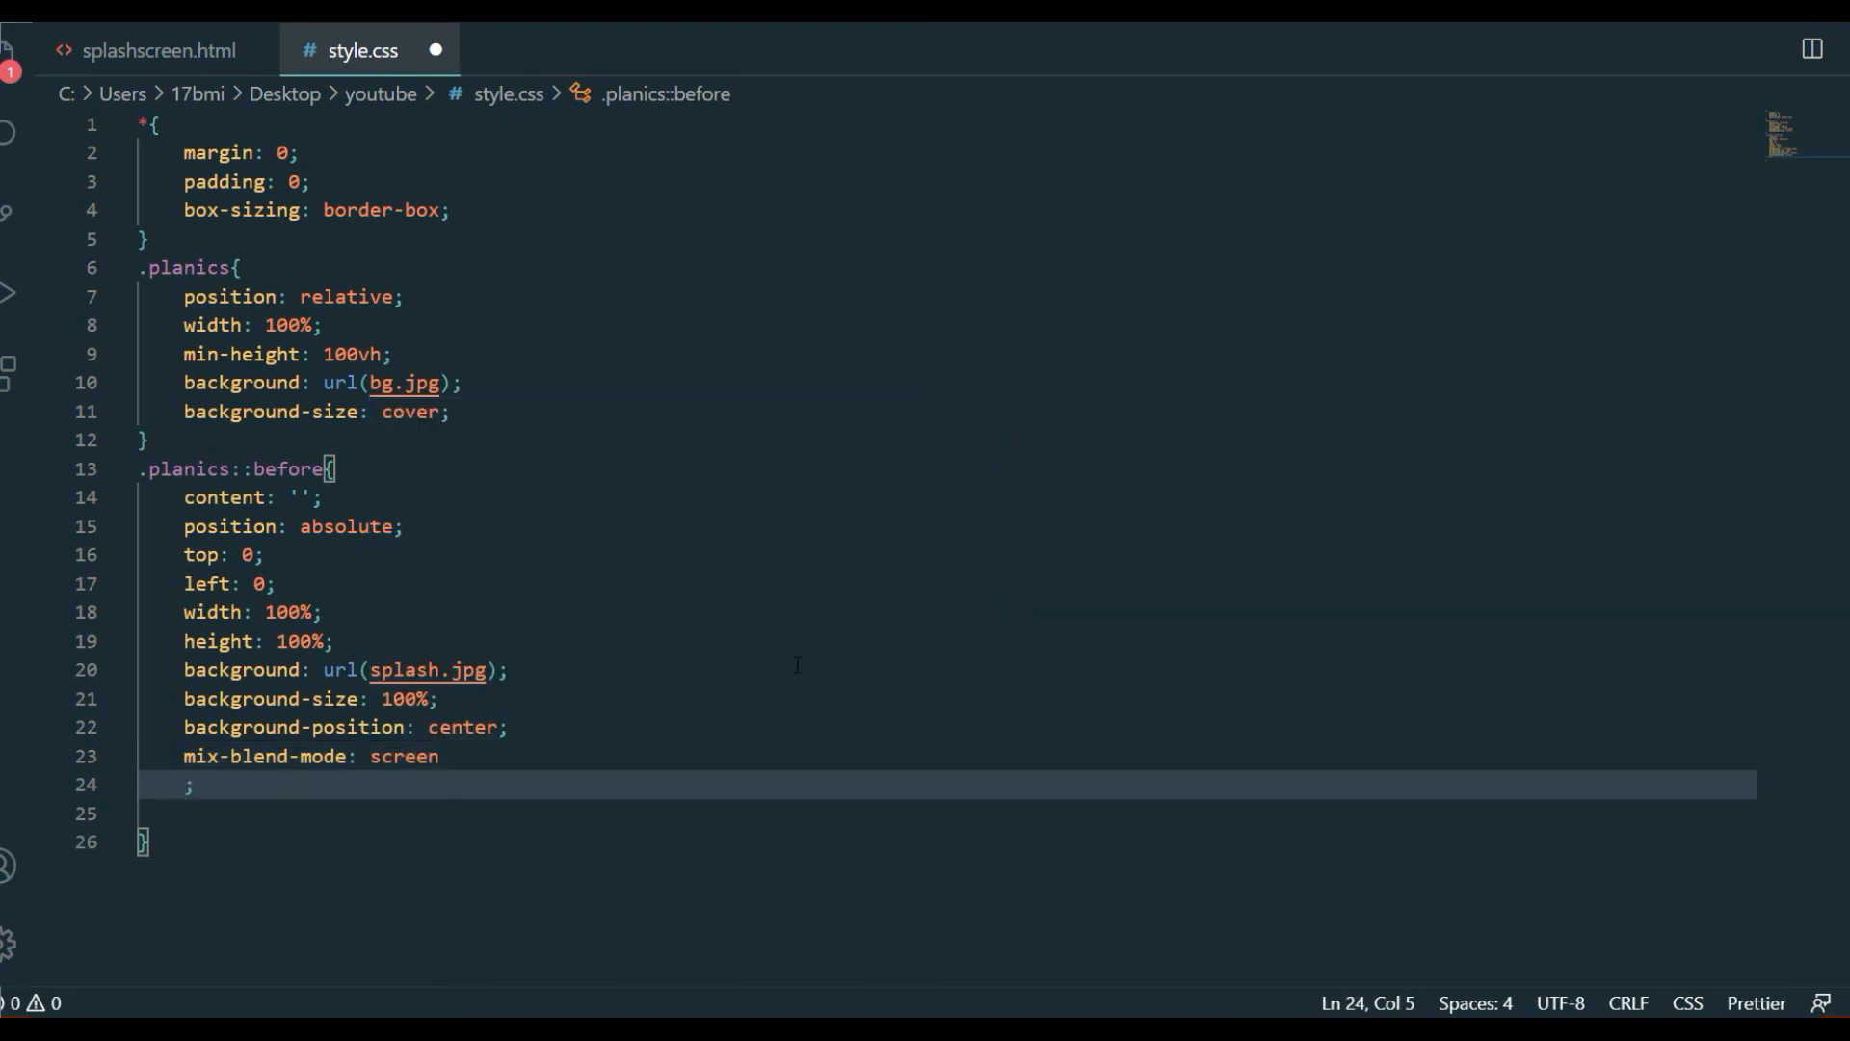